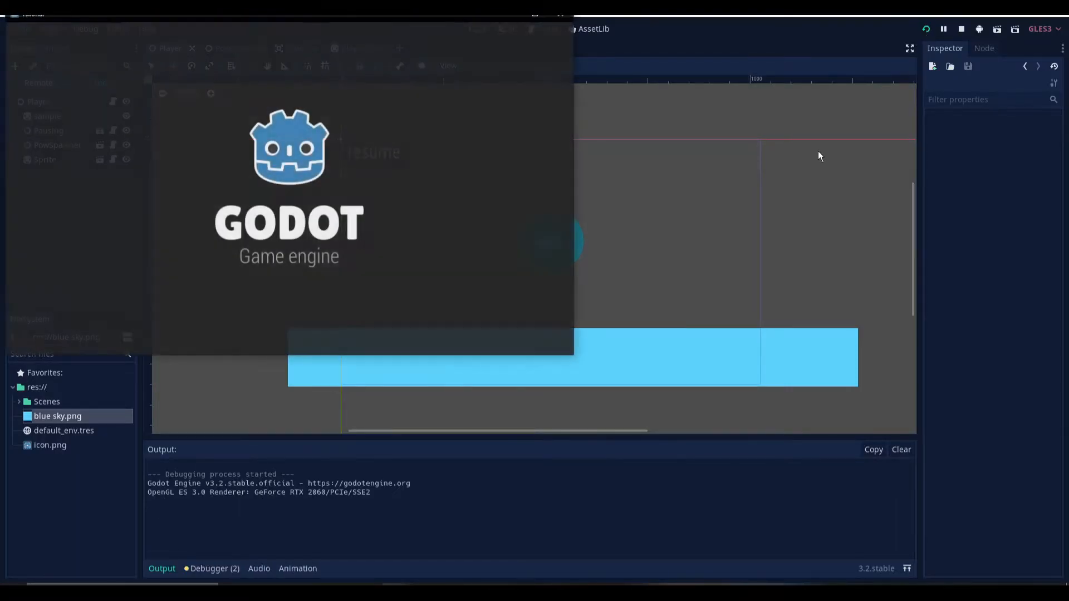
Step: Run the project and view the Pause label, green square and Godot icon
left_click(926, 29)
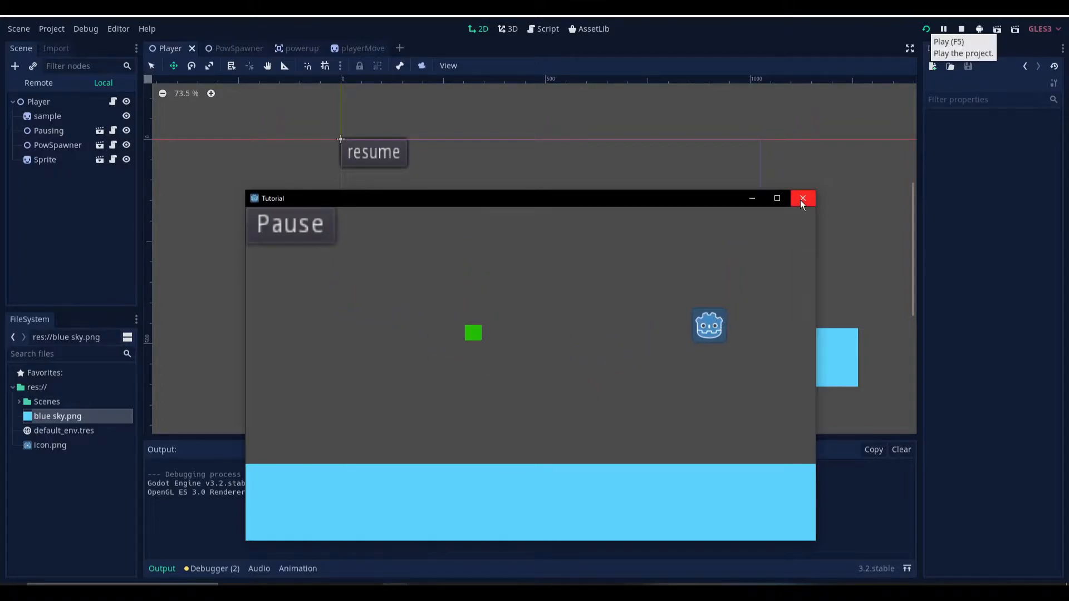
Step: Close the running game and start a new scene with an Area2D root
left_click(802, 198)
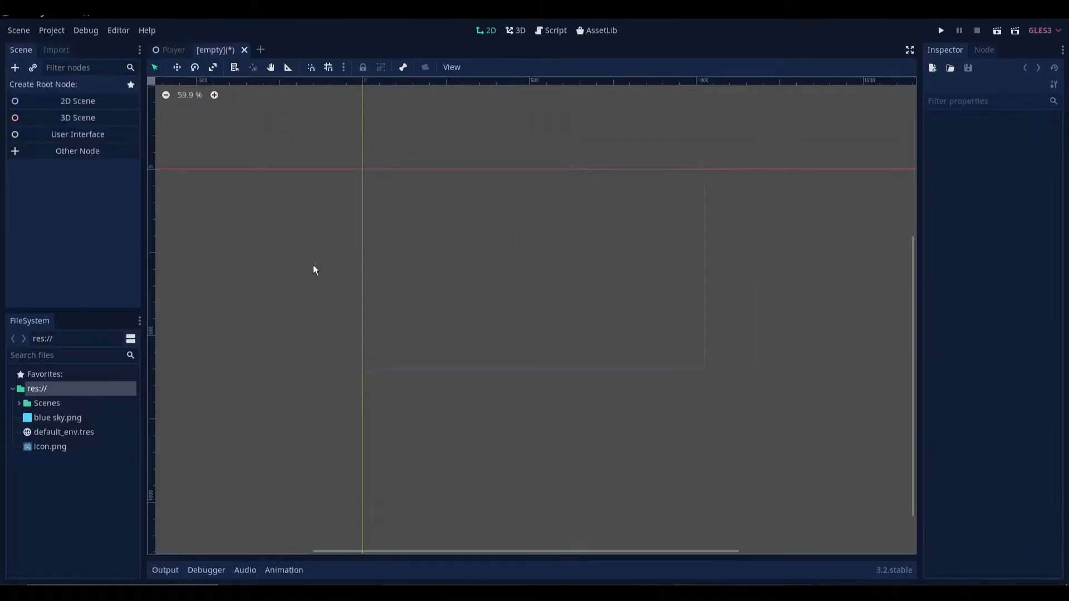
mouse_move(134, 225)
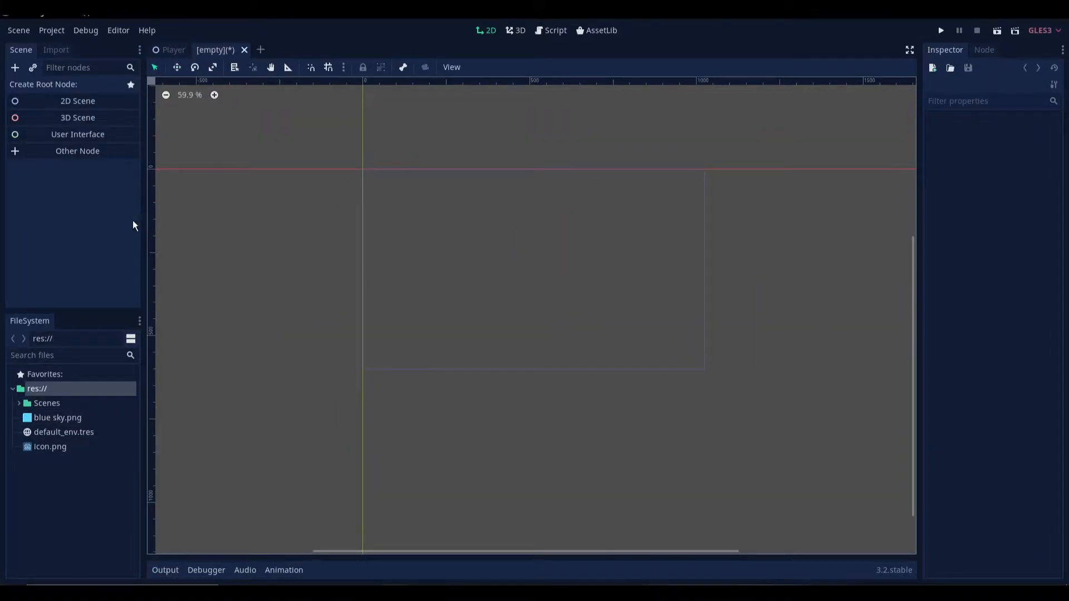
mouse_move(92, 233)
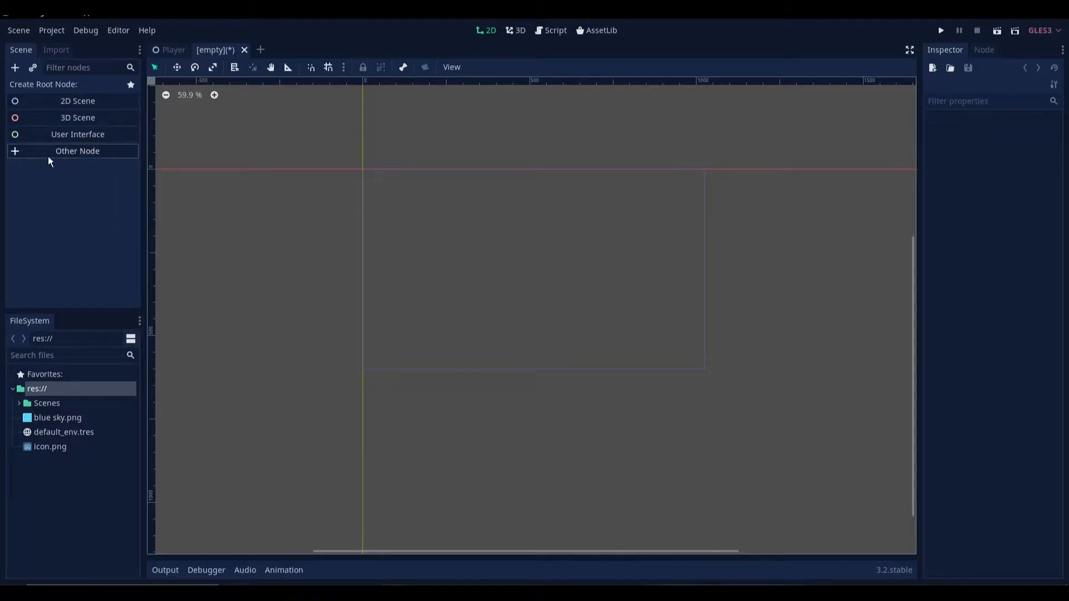
left_click(77, 151)
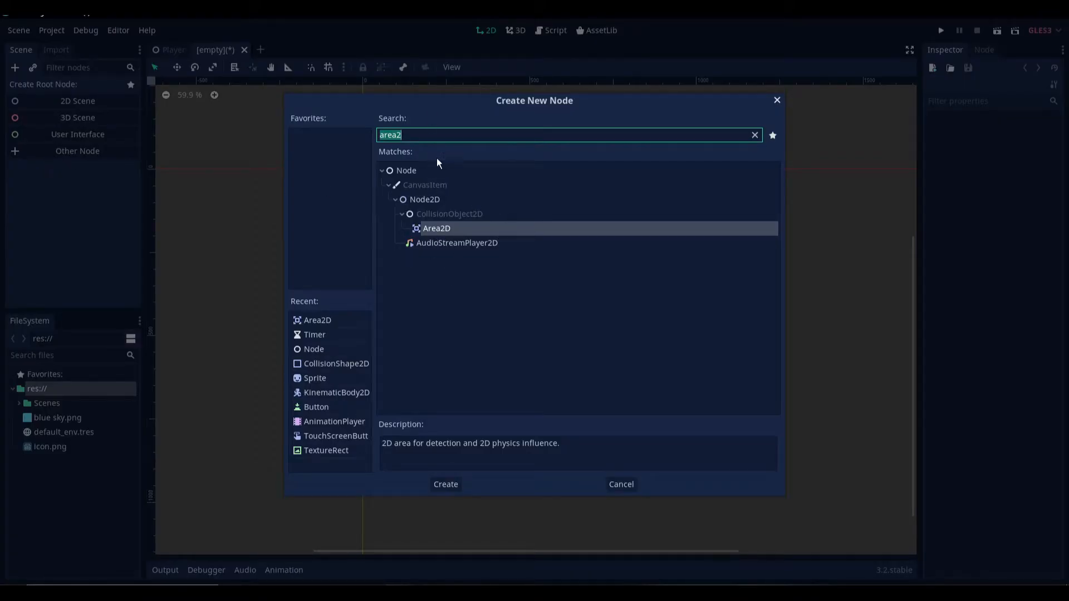
left_click(445, 484)
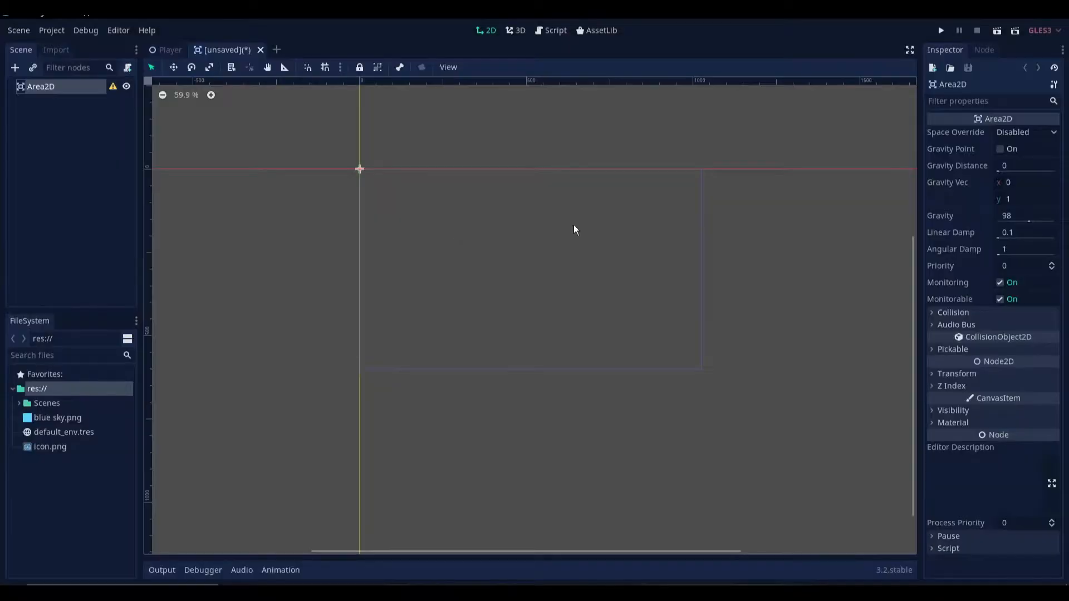
mouse_move(61, 94)
type("powerup")
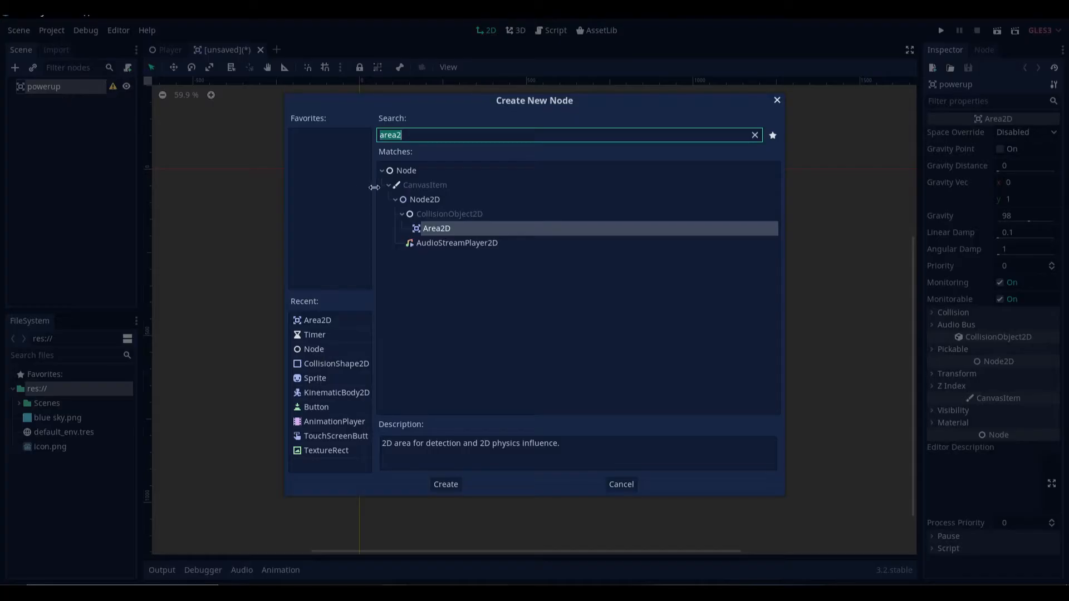
Step: Add Sprite and CollisionShape2D children and save the scene as powerup.tscn in Scenes
left_click(315, 378)
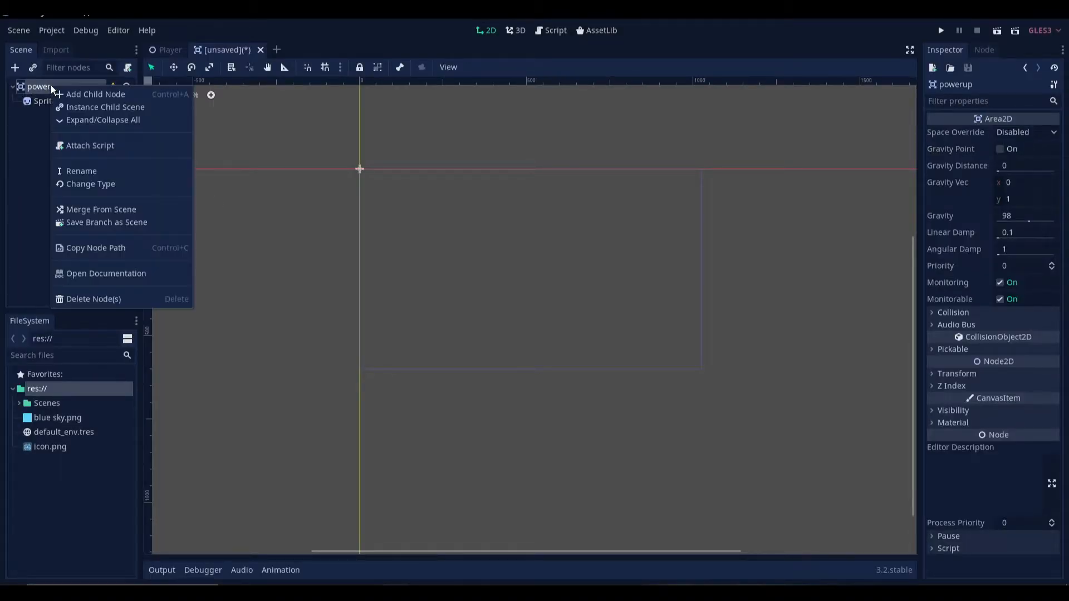
left_click(95, 94)
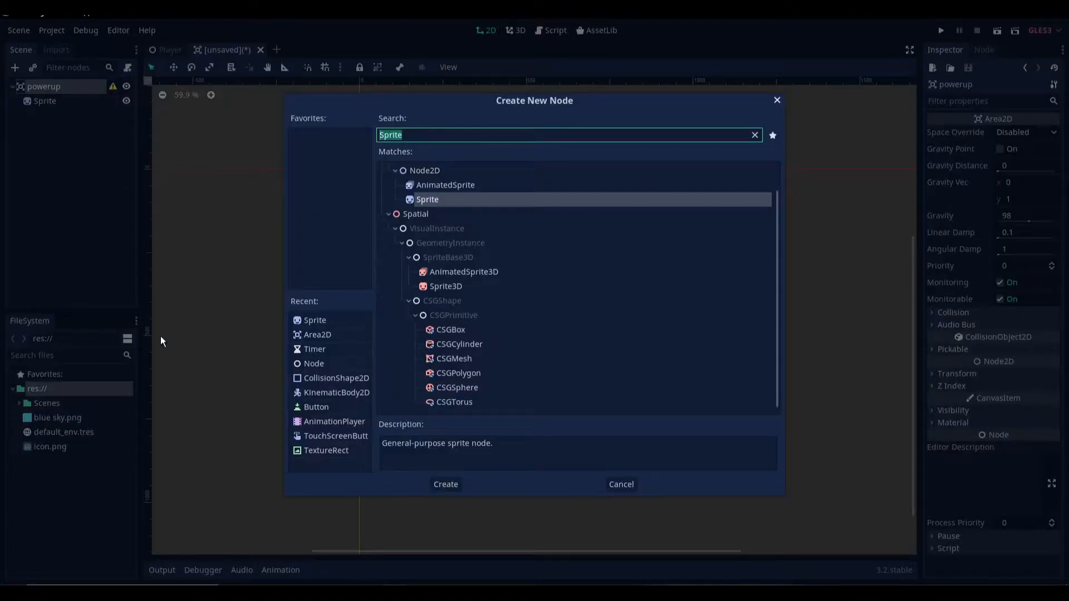
left_click(337, 378)
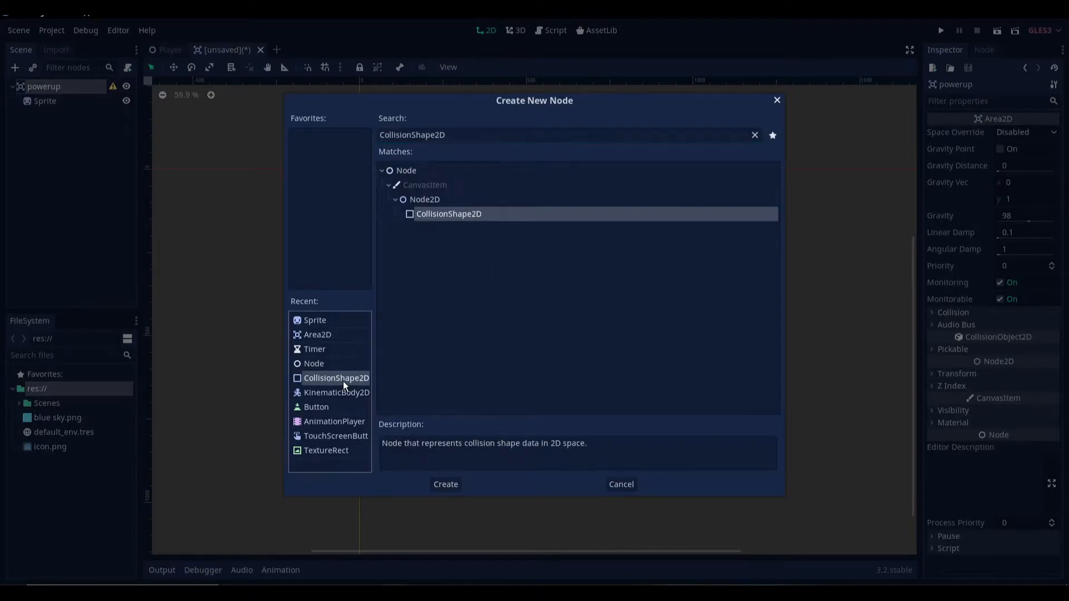
left_click(445, 484)
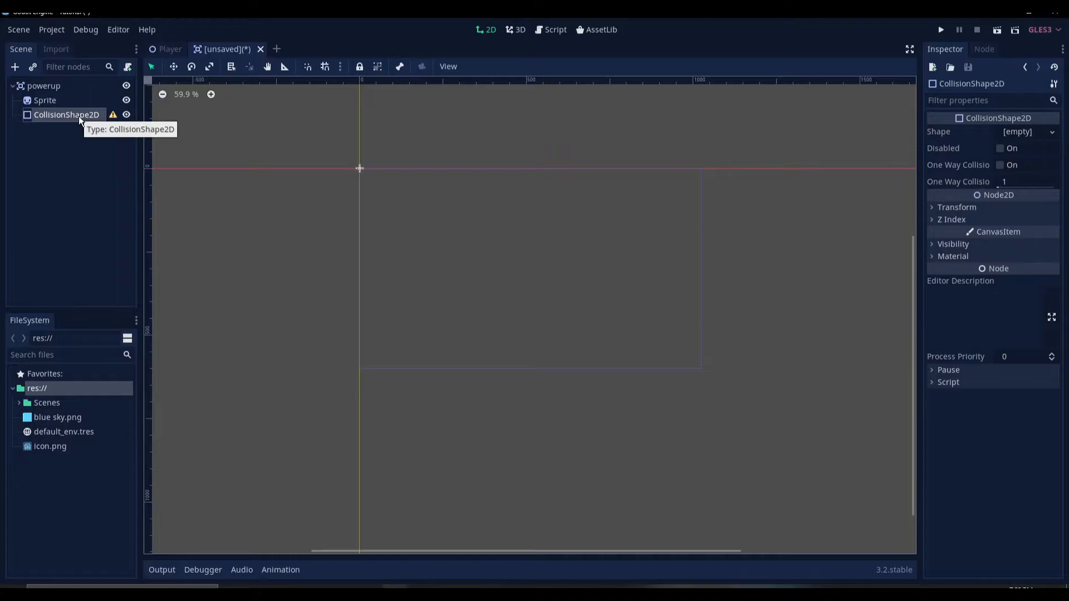
mouse_move(141, 158)
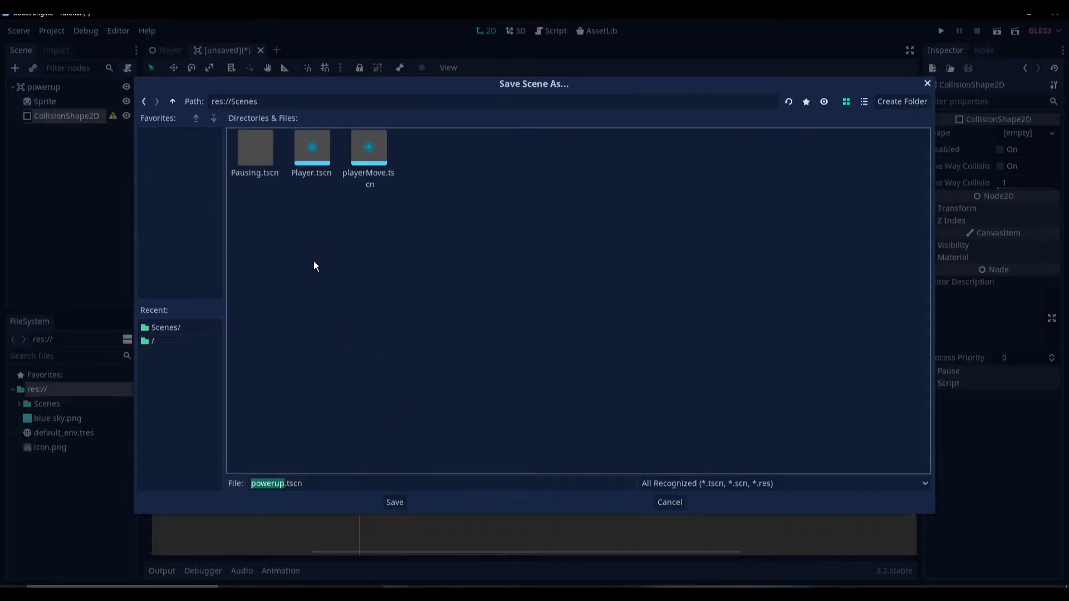
left_click(394, 502)
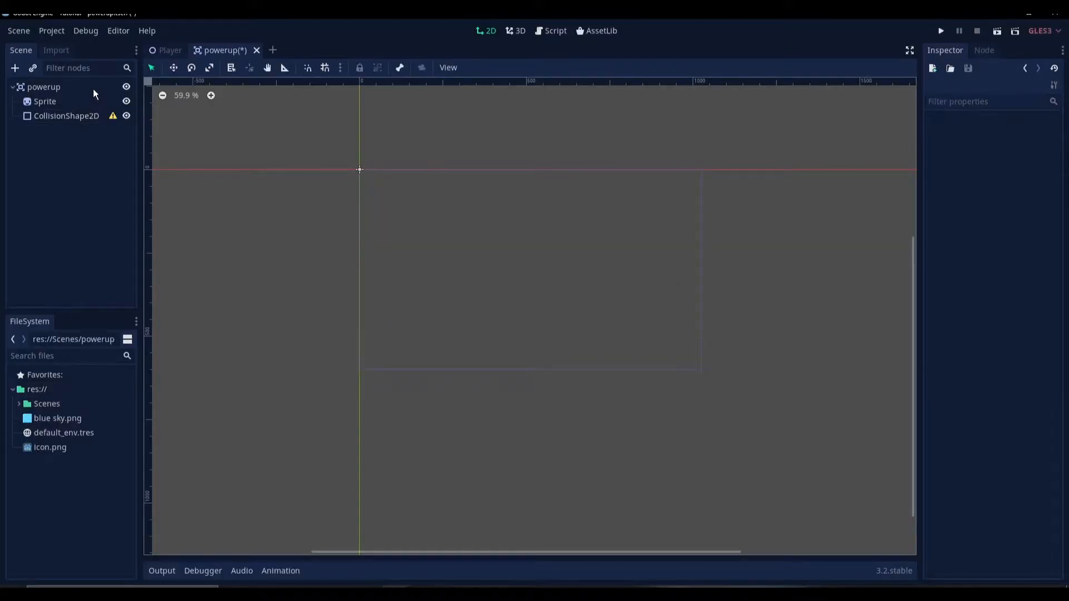
left_click(42, 87)
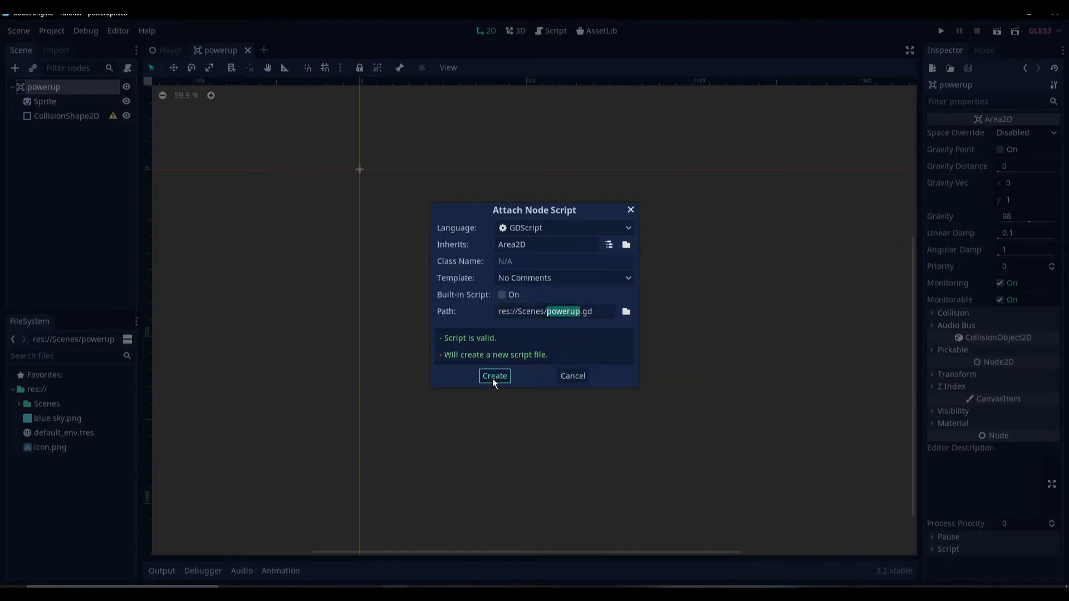
Step: Create powerup.gd and declare 'export var velocity = Vector2()'
left_click(494, 375)
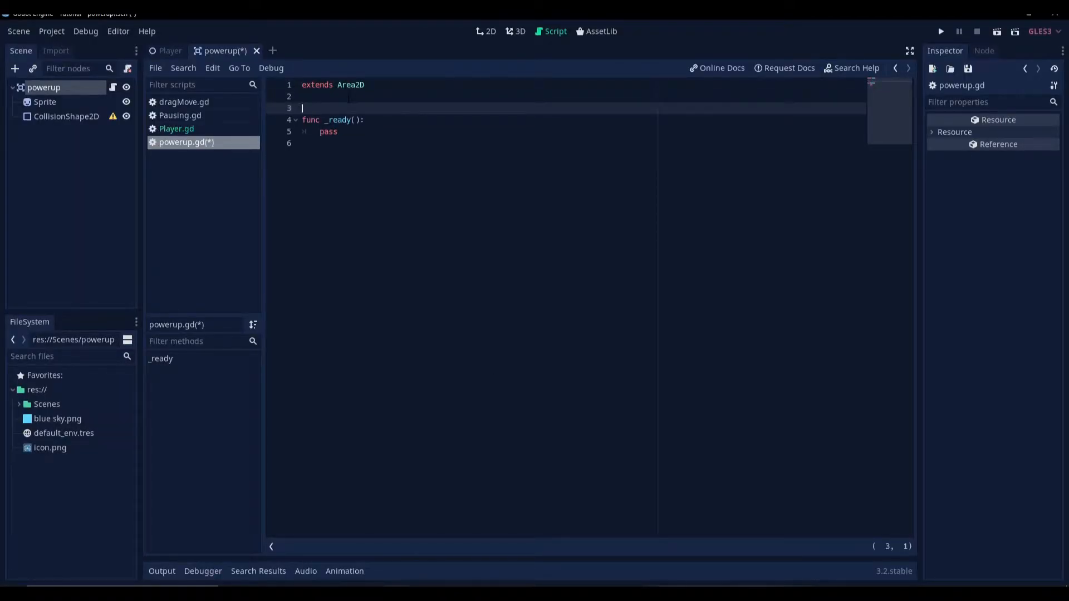
type("v")
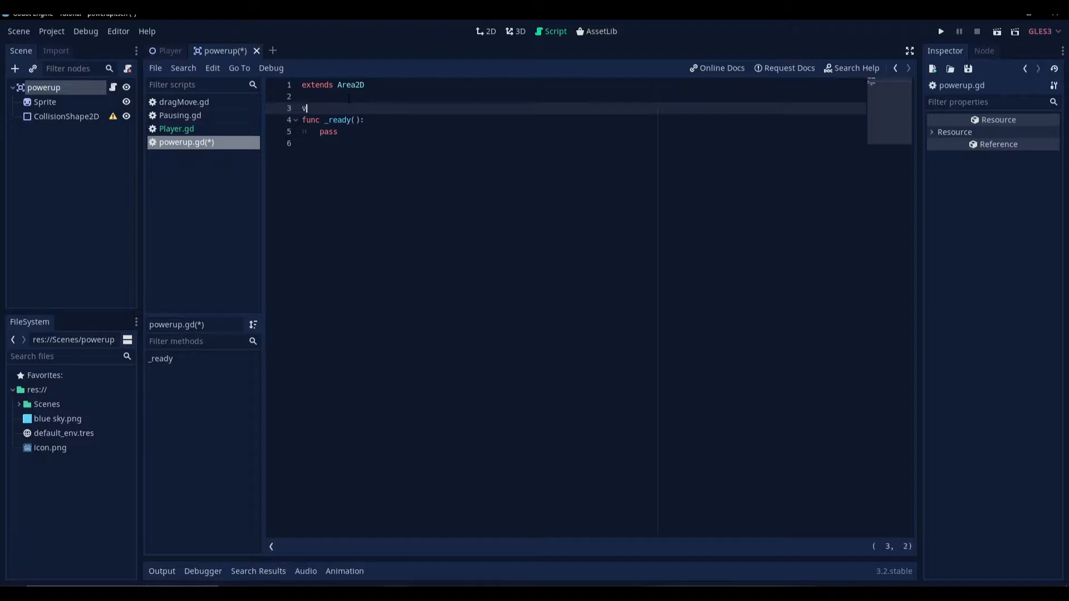
type("ar")
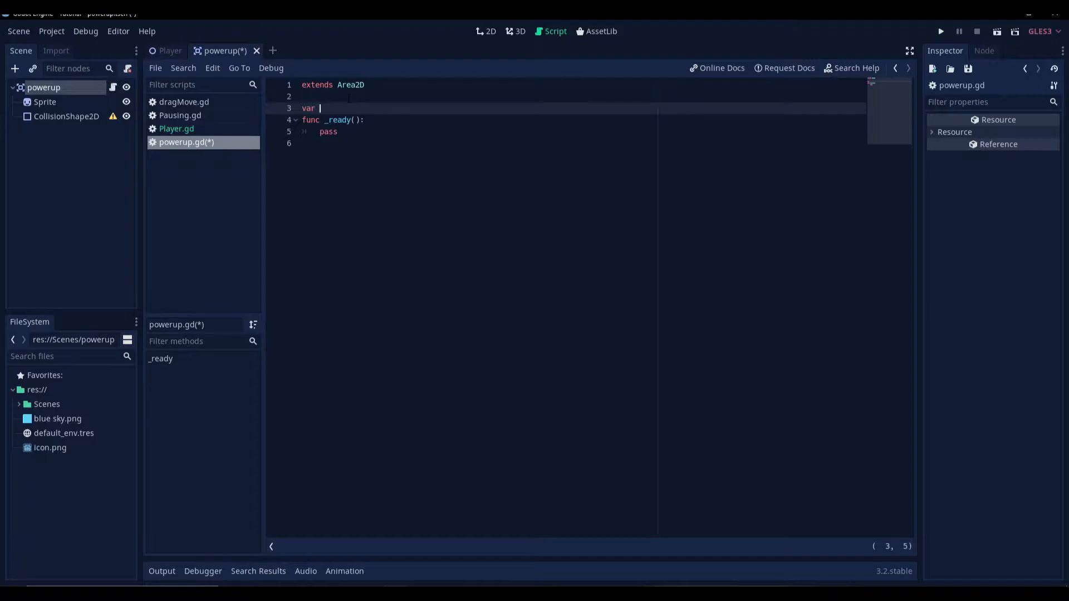
type("velocity")
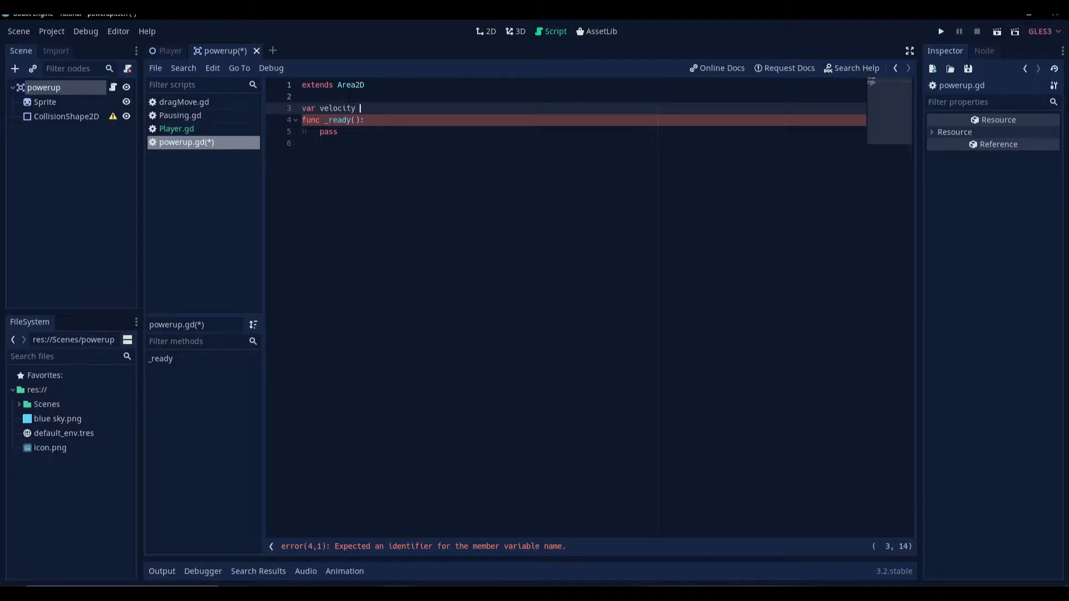
type("= Vect")
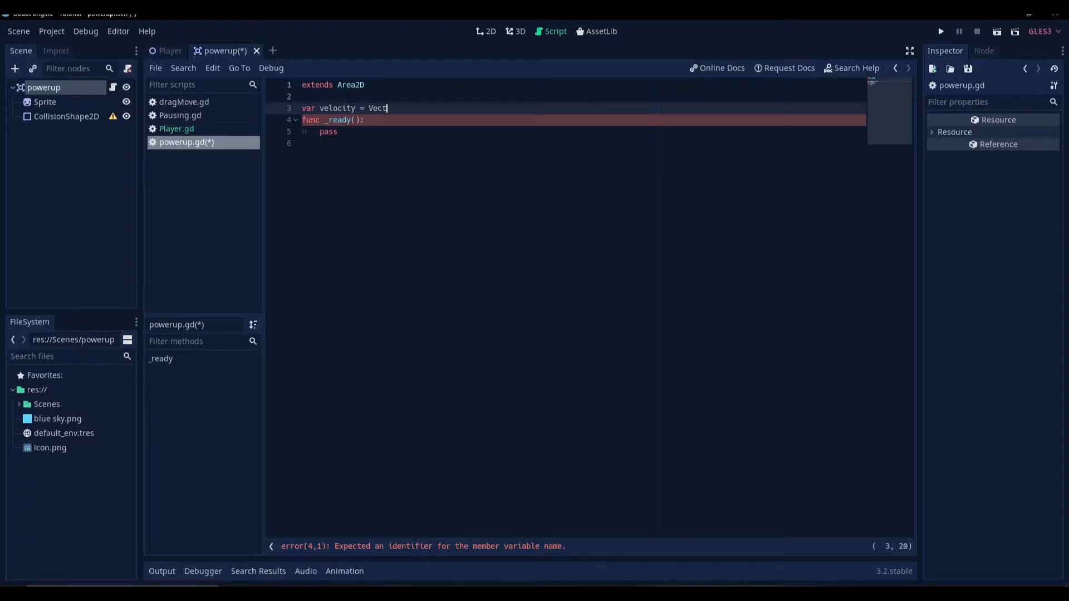
type("or2")
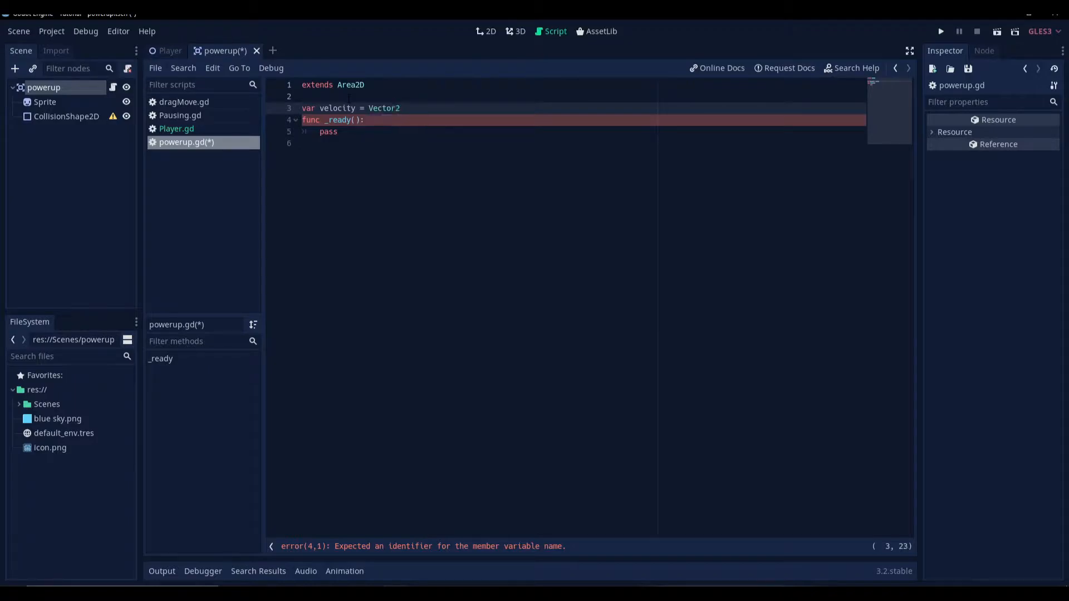
left_click(401, 108)
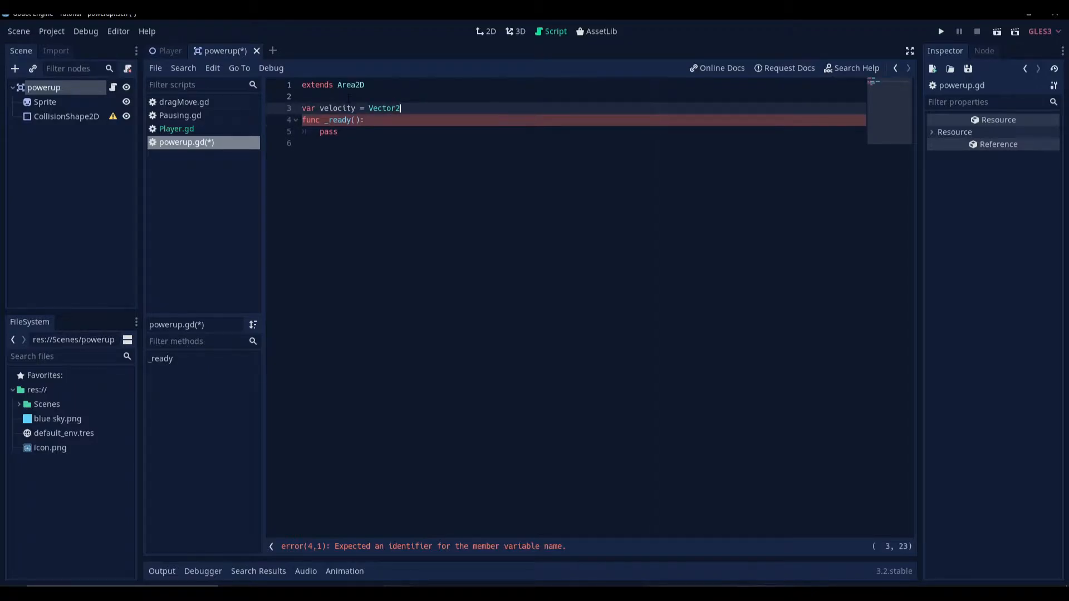
type("(")
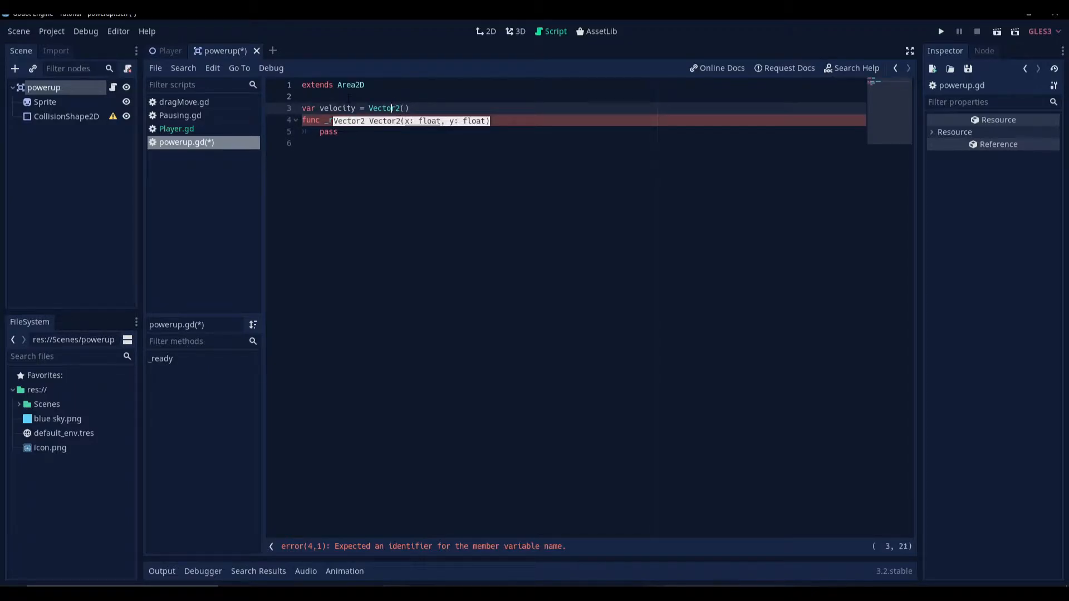
Step: Declare 'export var spriteSize = int()' on the line below velocity
key("enter")
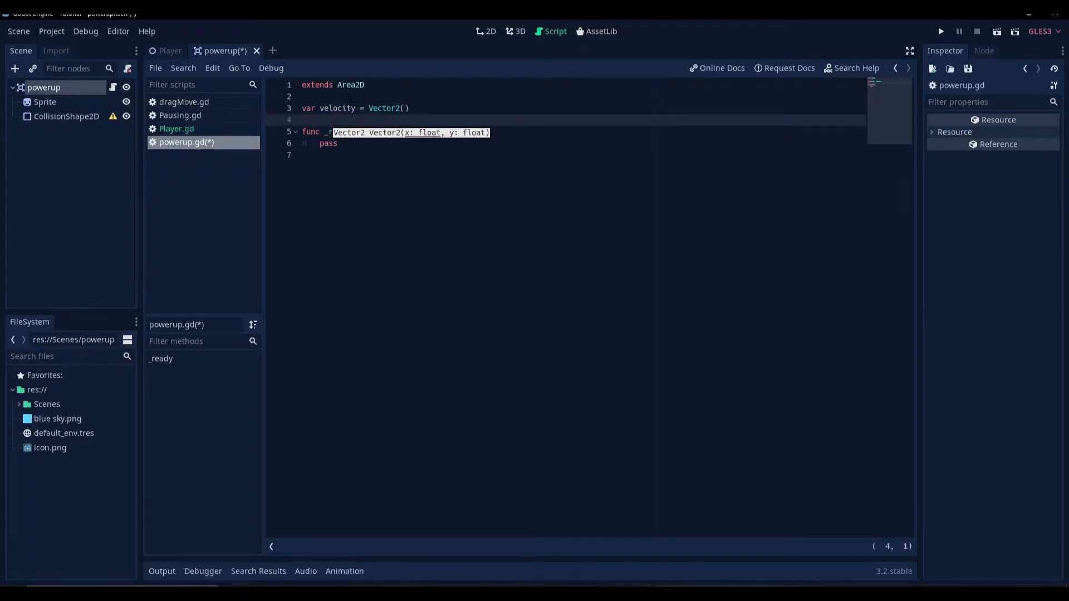
type("var")
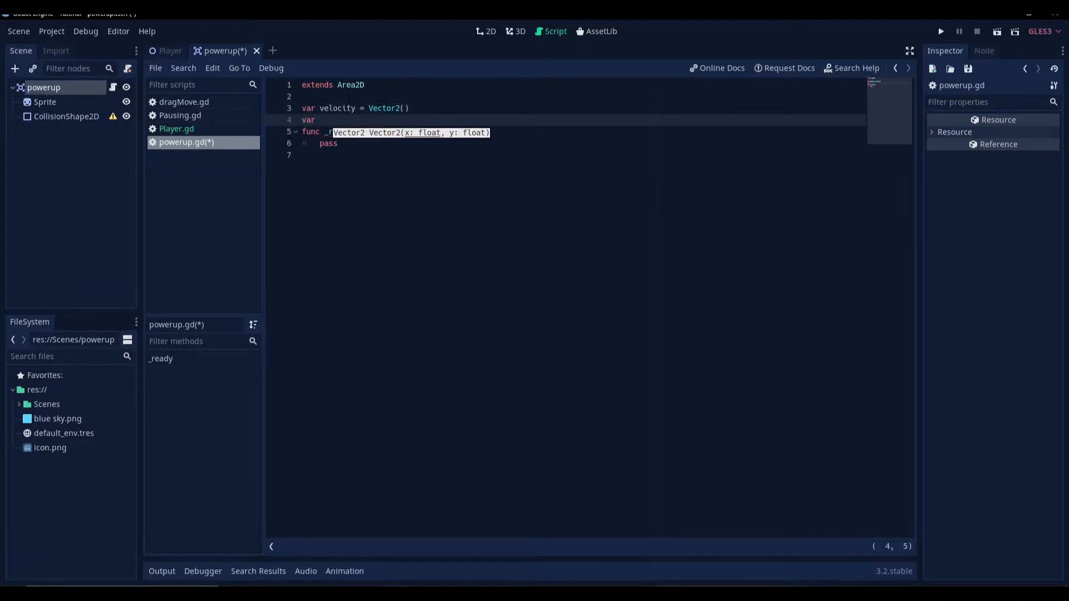
type("sp")
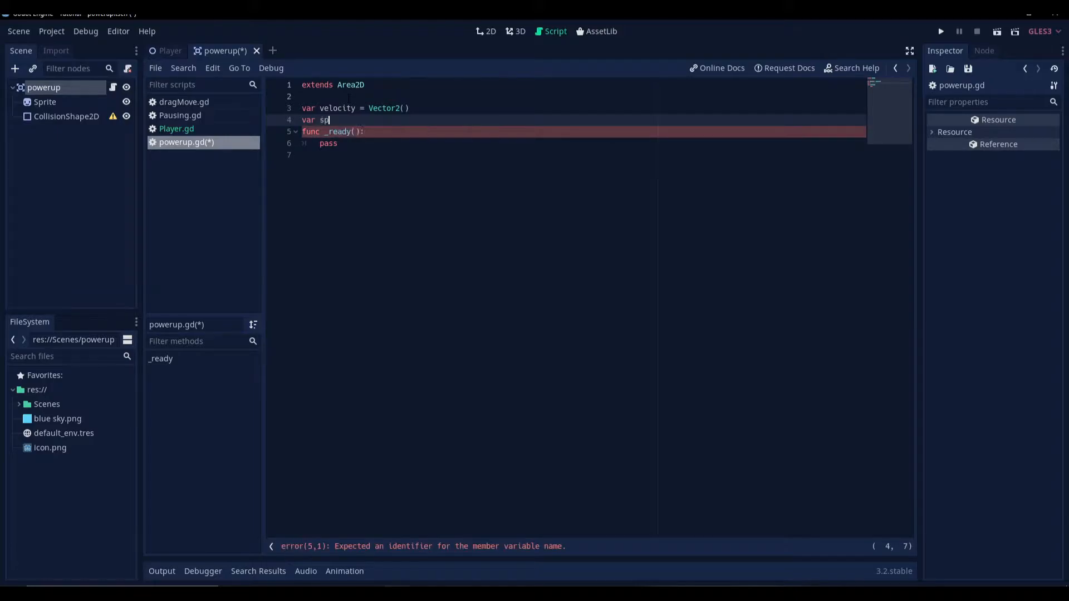
type("rites")
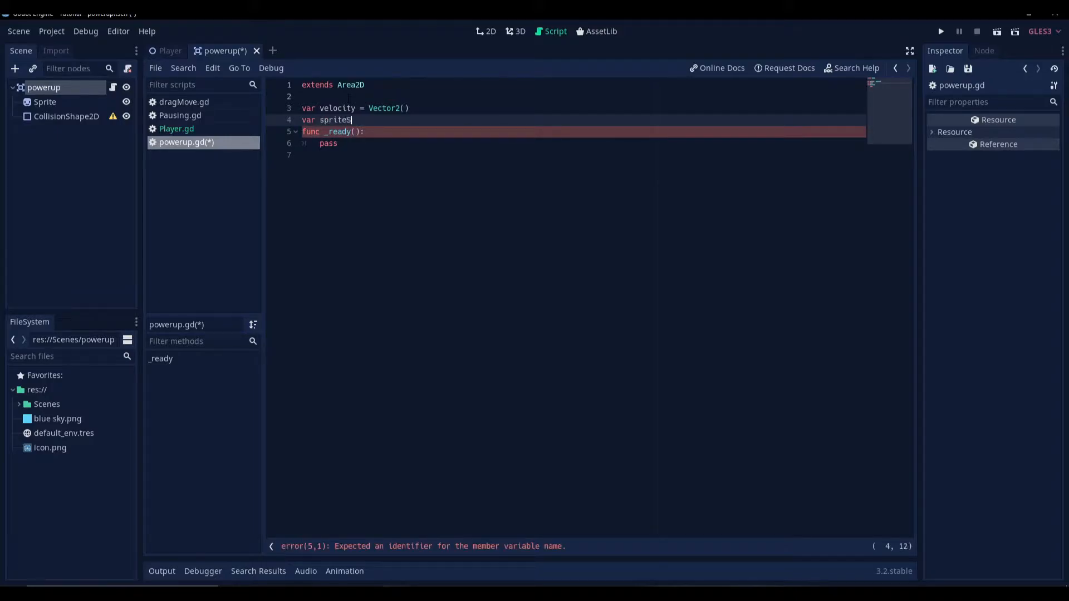
type("ize =")
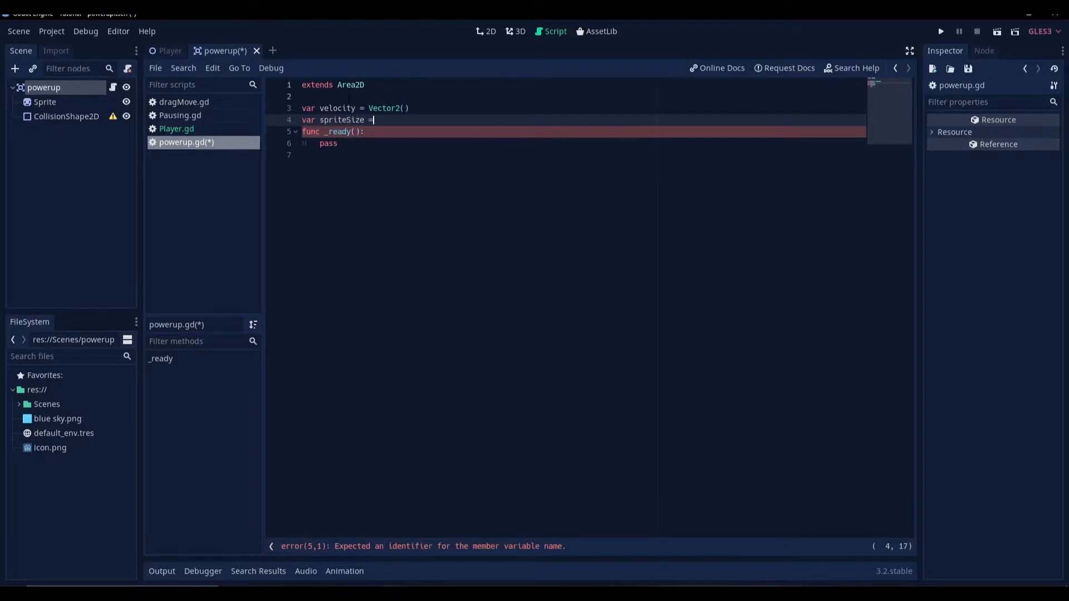
type("int")
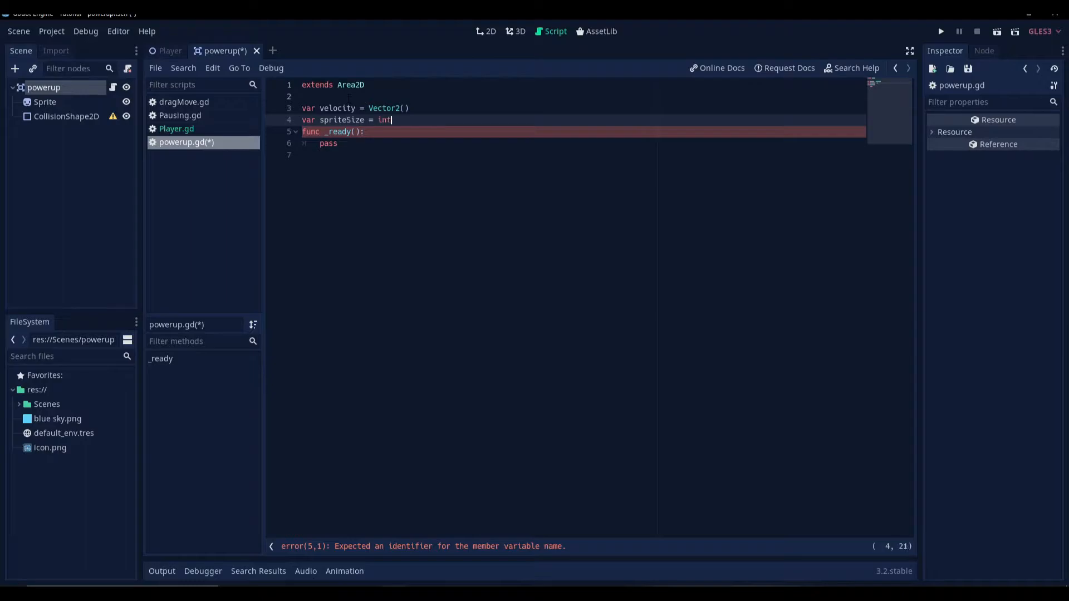
type("(")
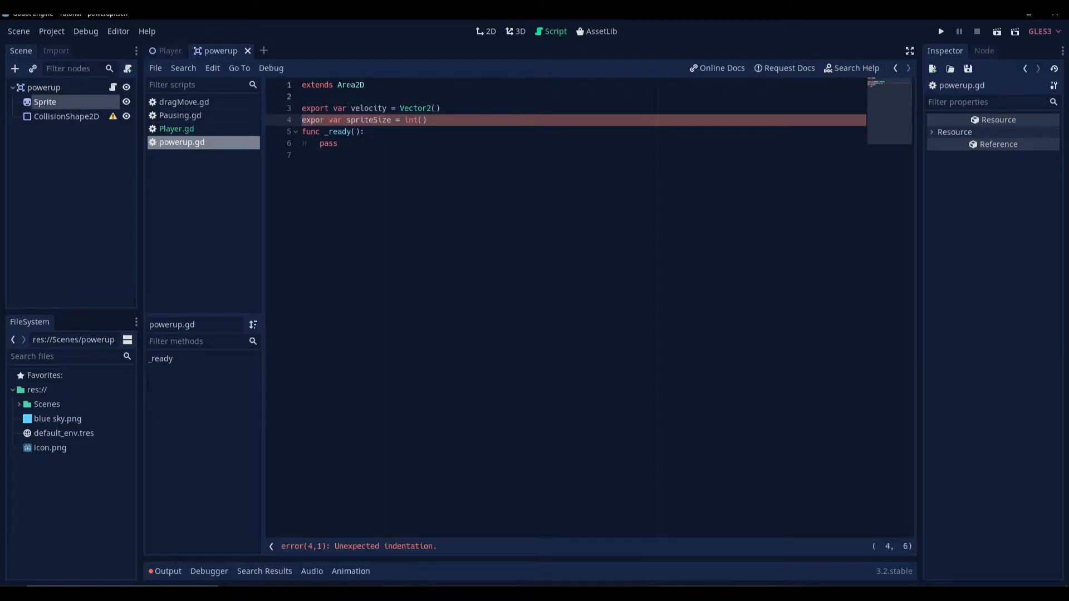
type("t")
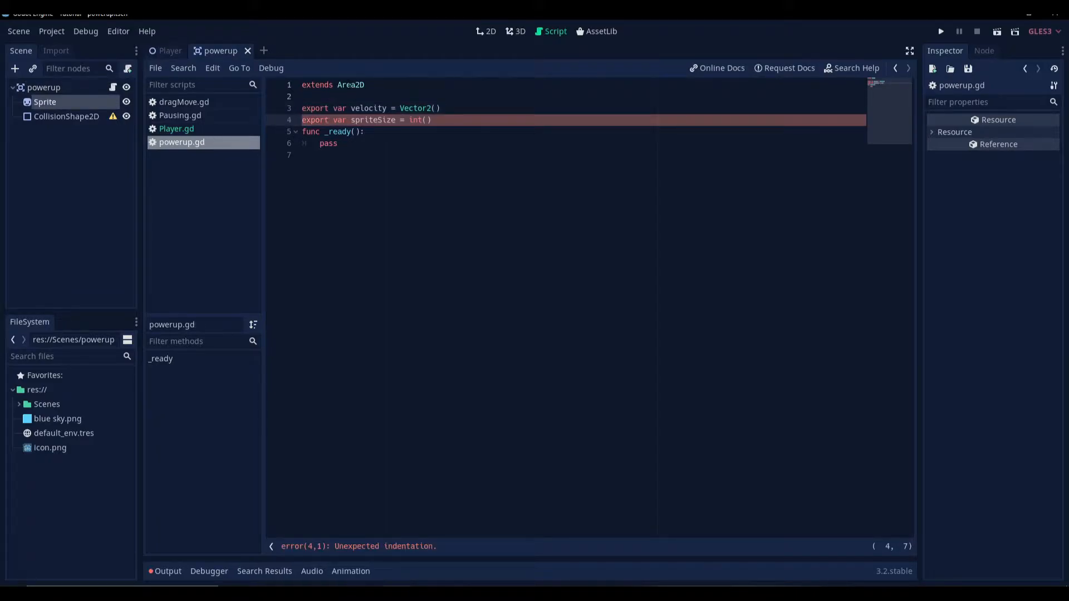
Step: Save the script, confirm Velocity and Sprite Size appear in the Inspector, and return to it
key("ctrl+s")
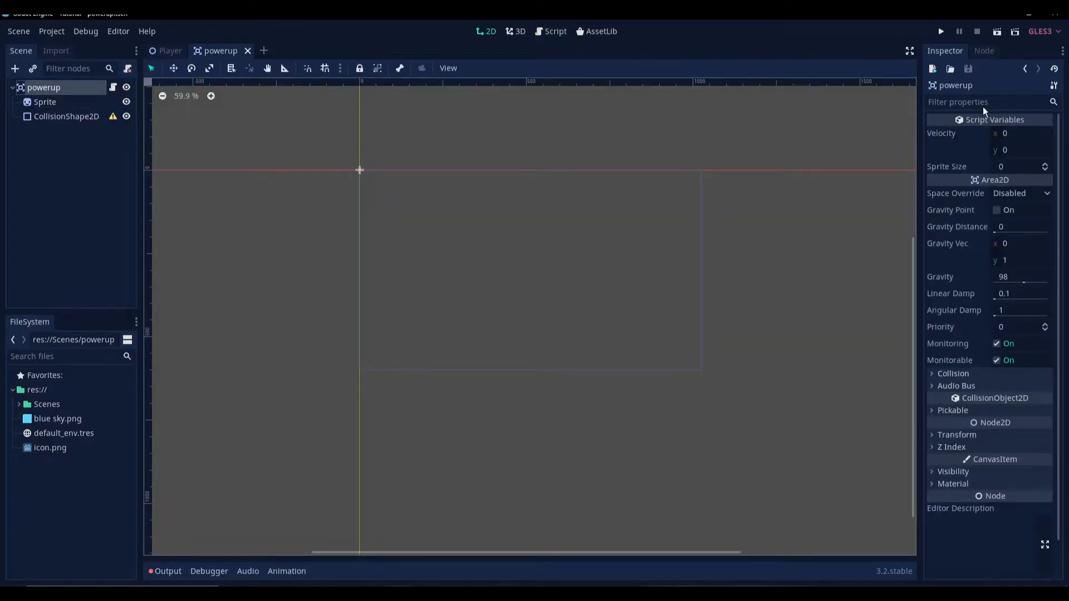
mouse_move(947, 166)
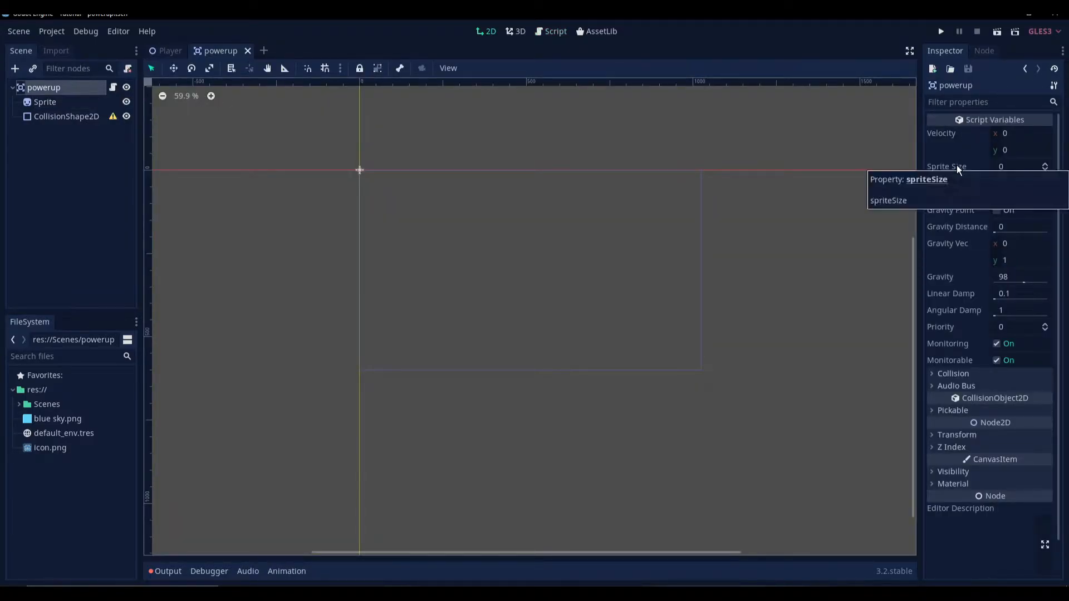
mouse_move(946, 144)
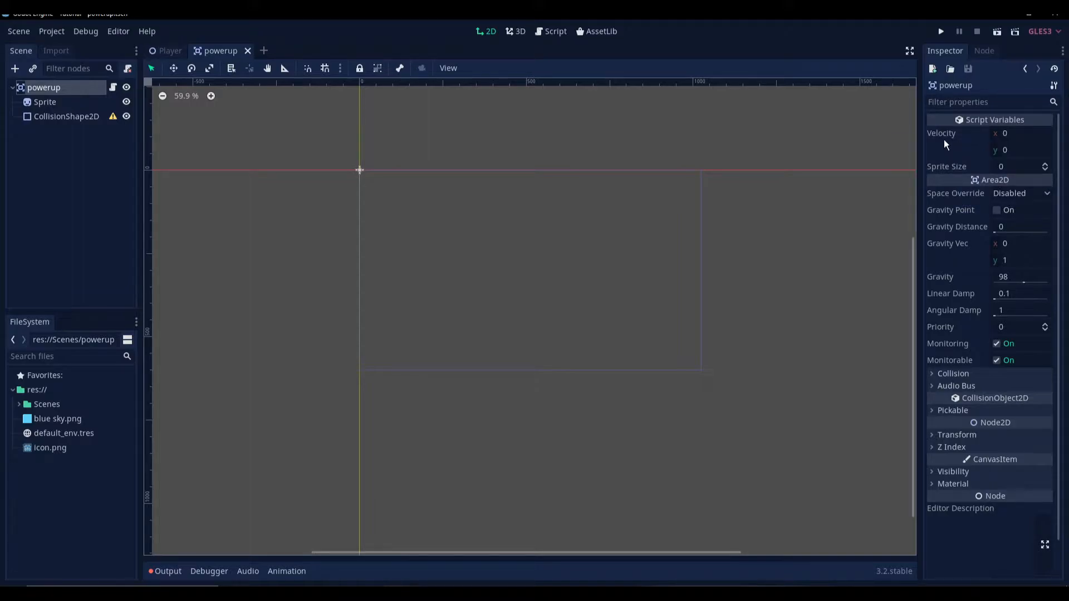
mouse_move(954, 162)
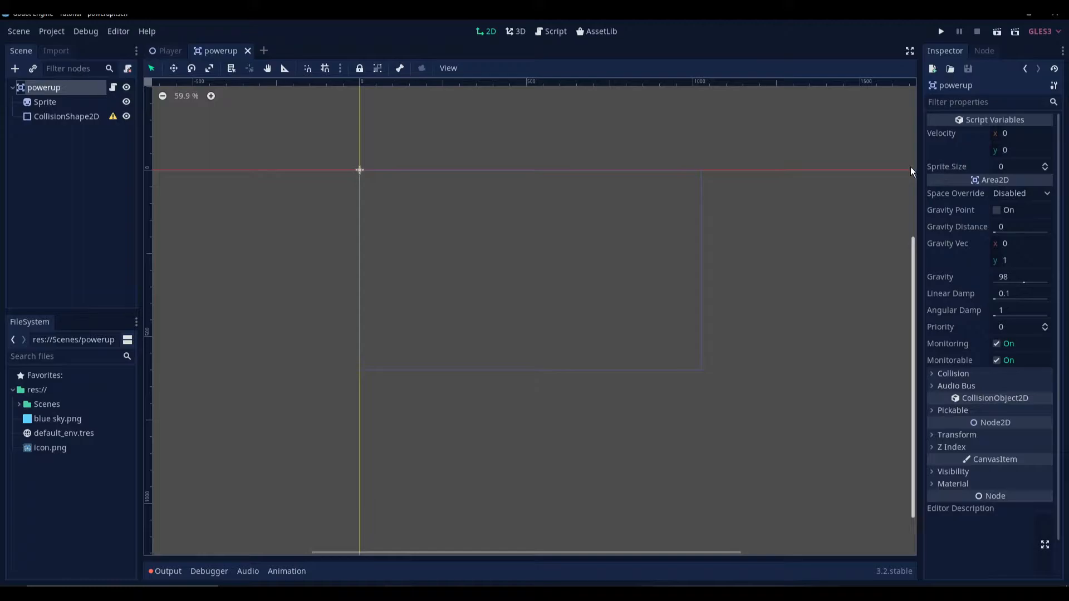
left_click(555, 30)
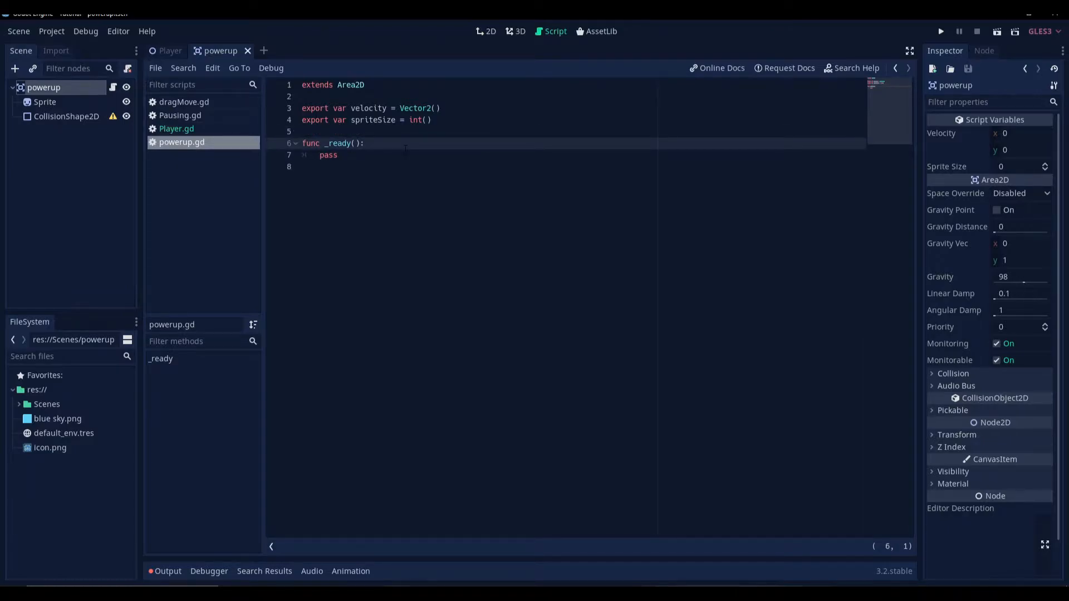
Step: Add _process(delta) that calls translate(velocity * delta)
type("fun")
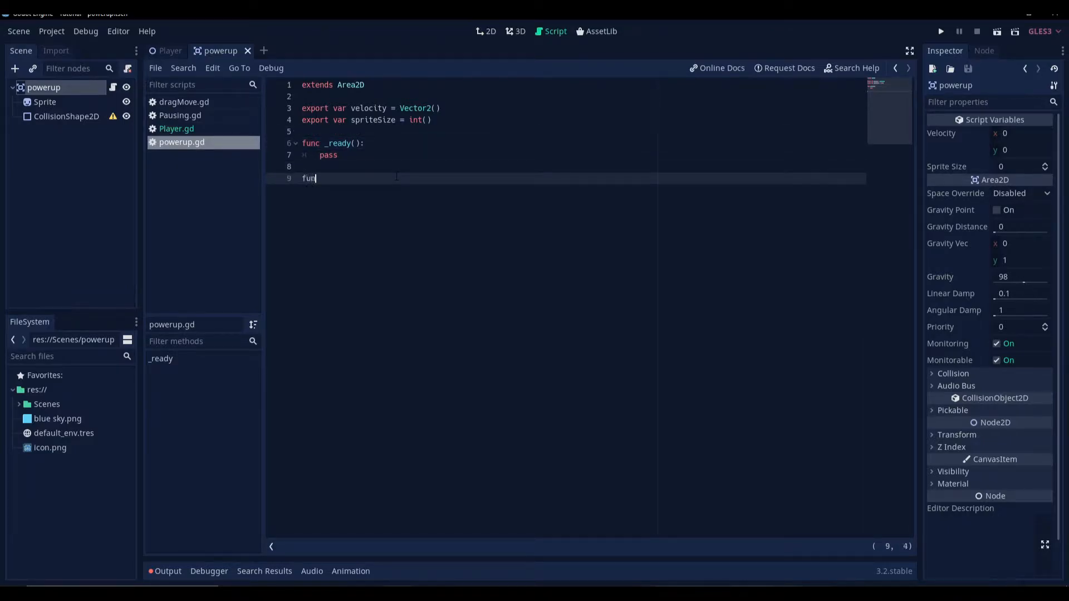
type("_process(delta):")
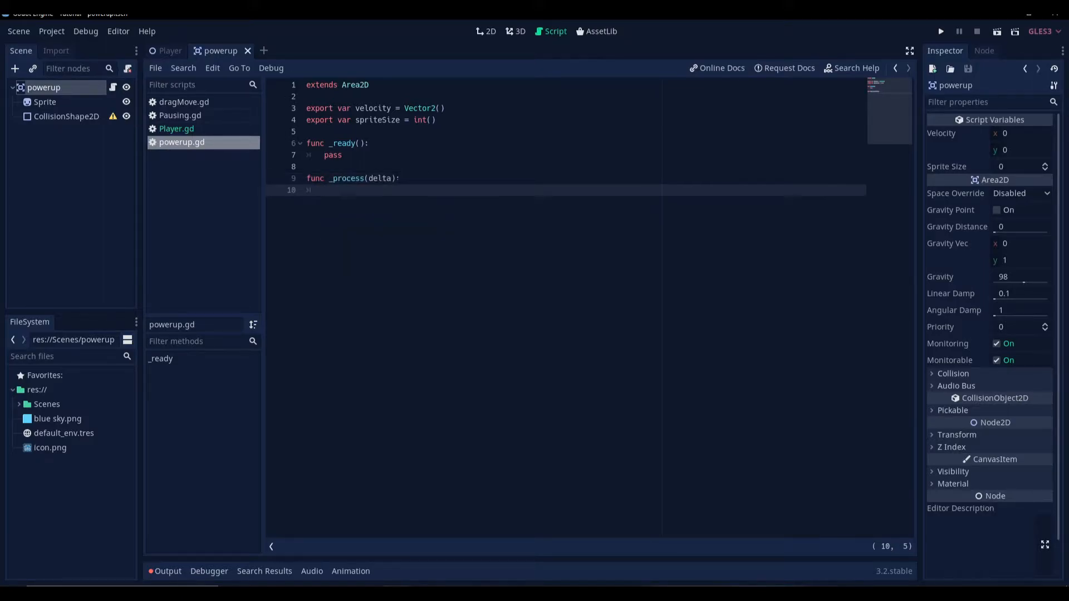
type("transa")
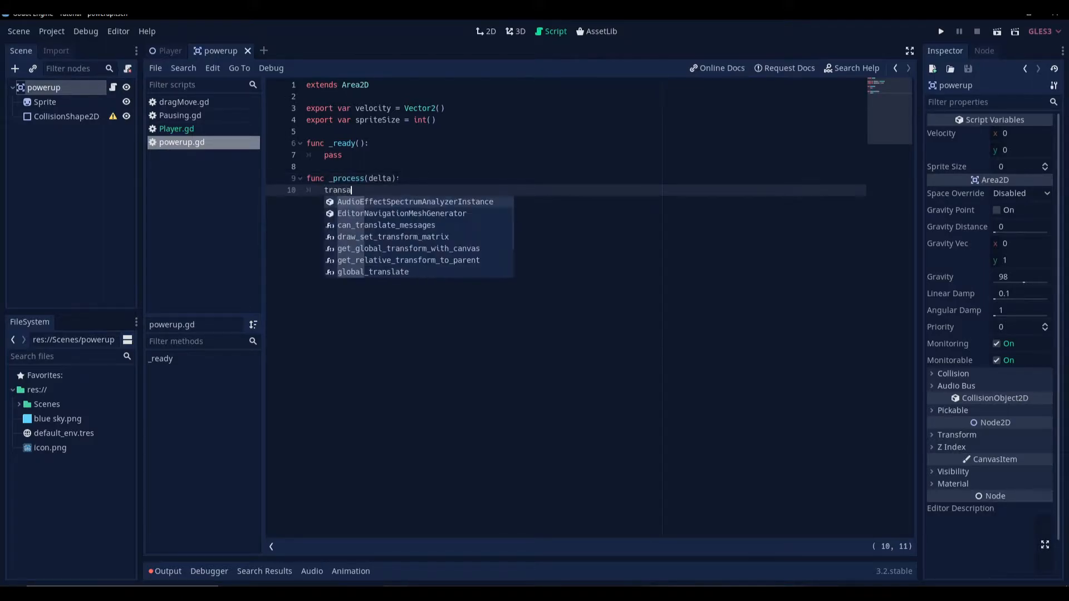
type("late(velocity")
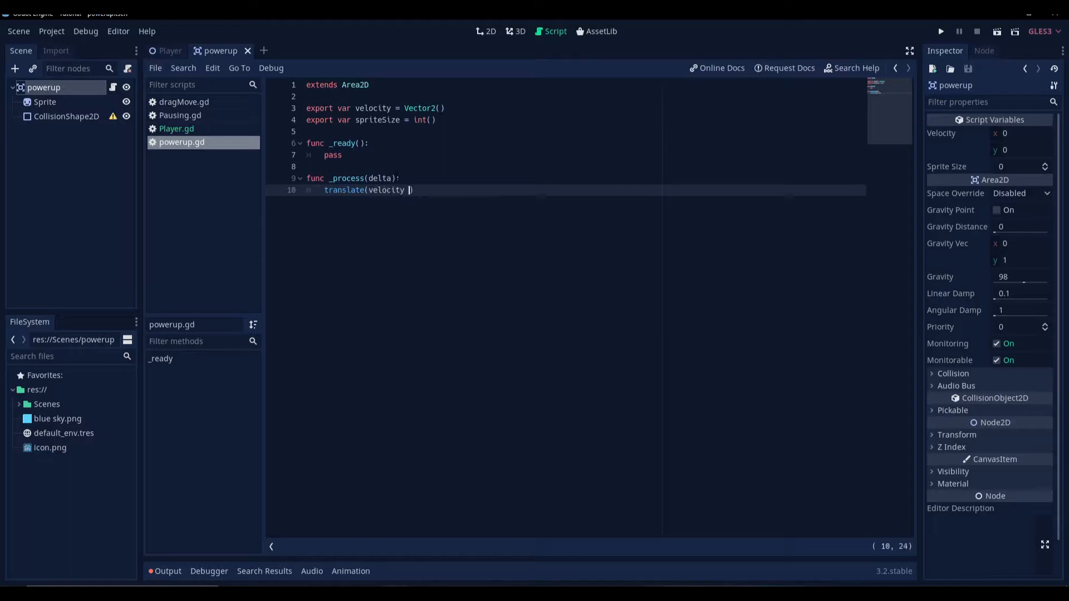
type("* delta")
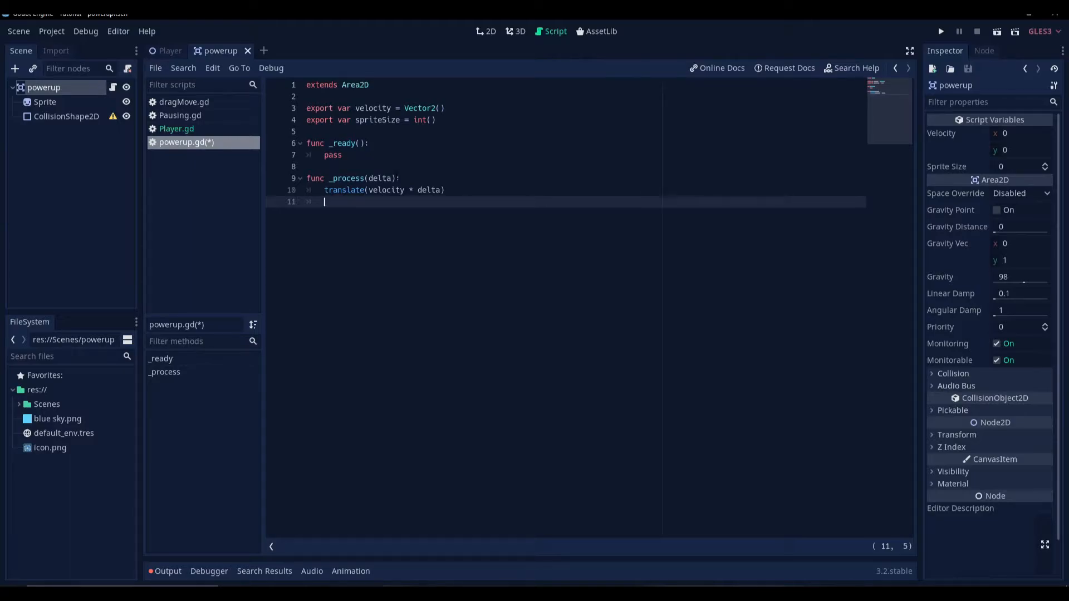
Step: Call queue_free() when get_position().y - spriteSize reaches the viewport height
type("if")
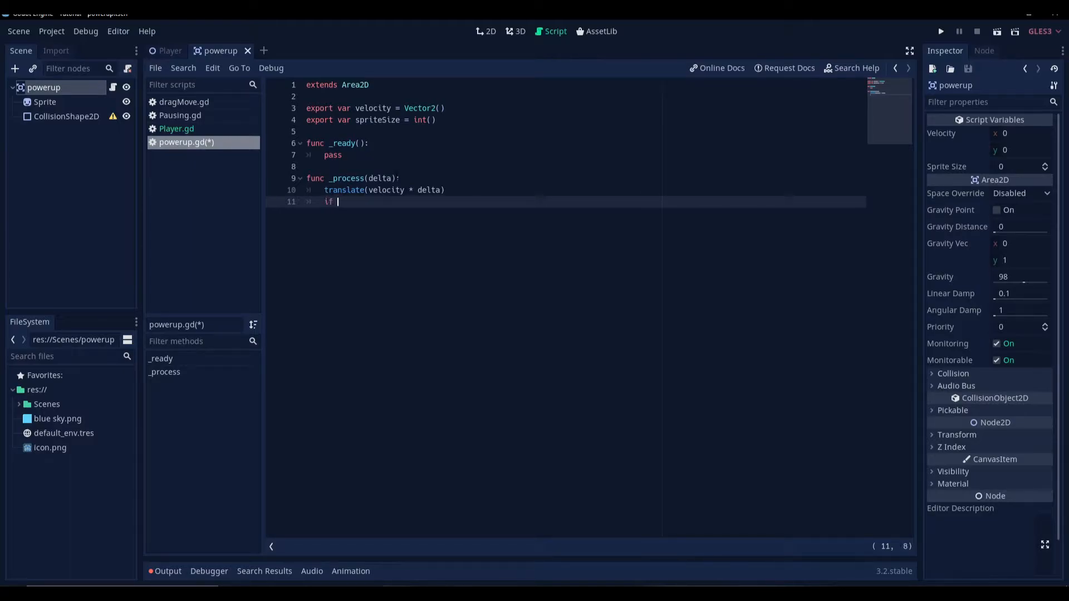
type("ge")
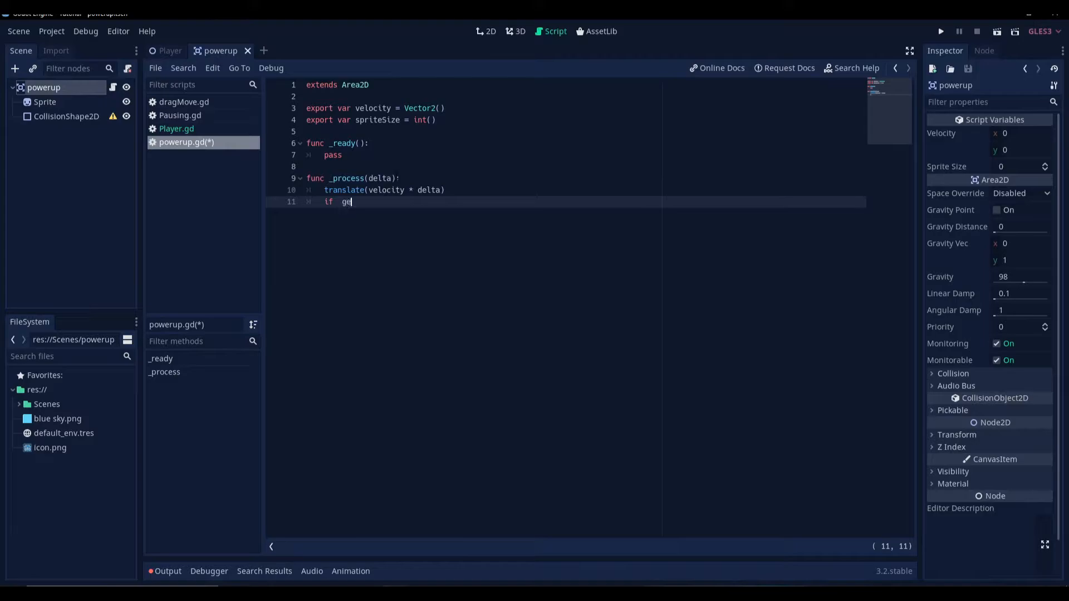
type("t_")
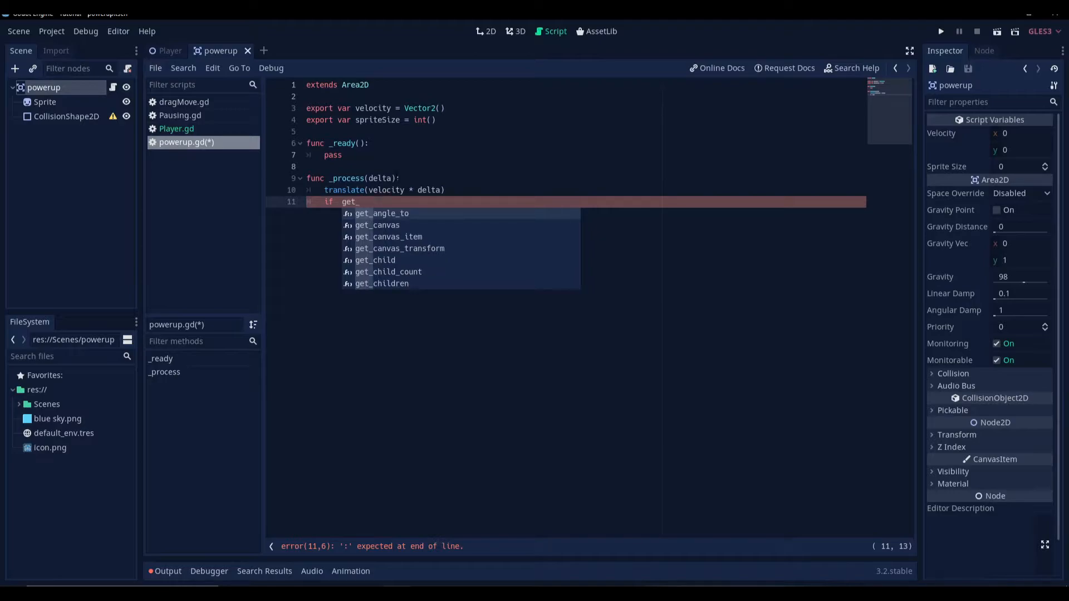
type("position(")
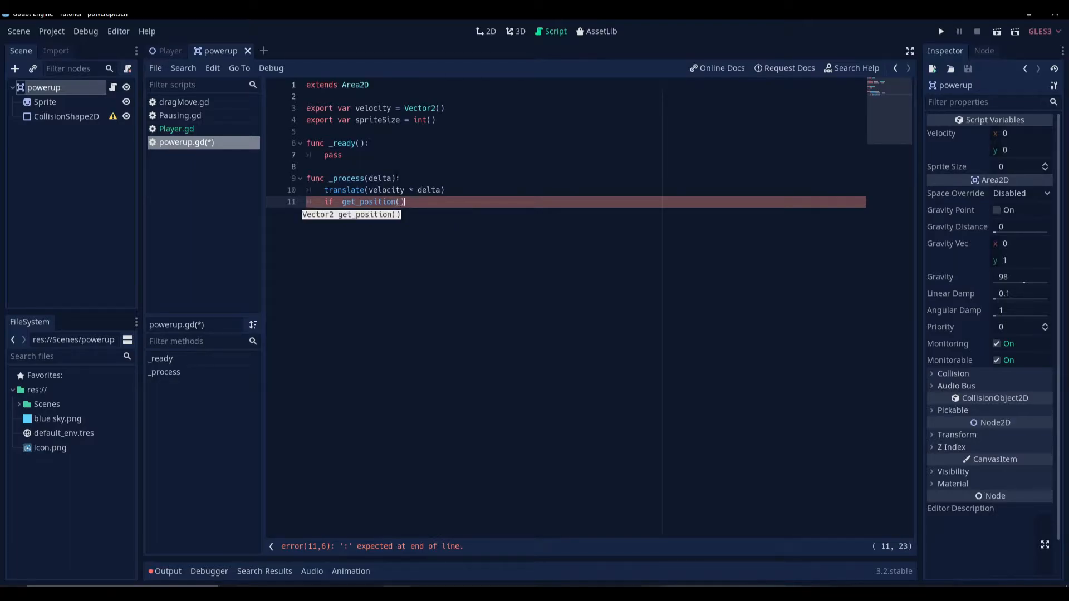
type(".y -")
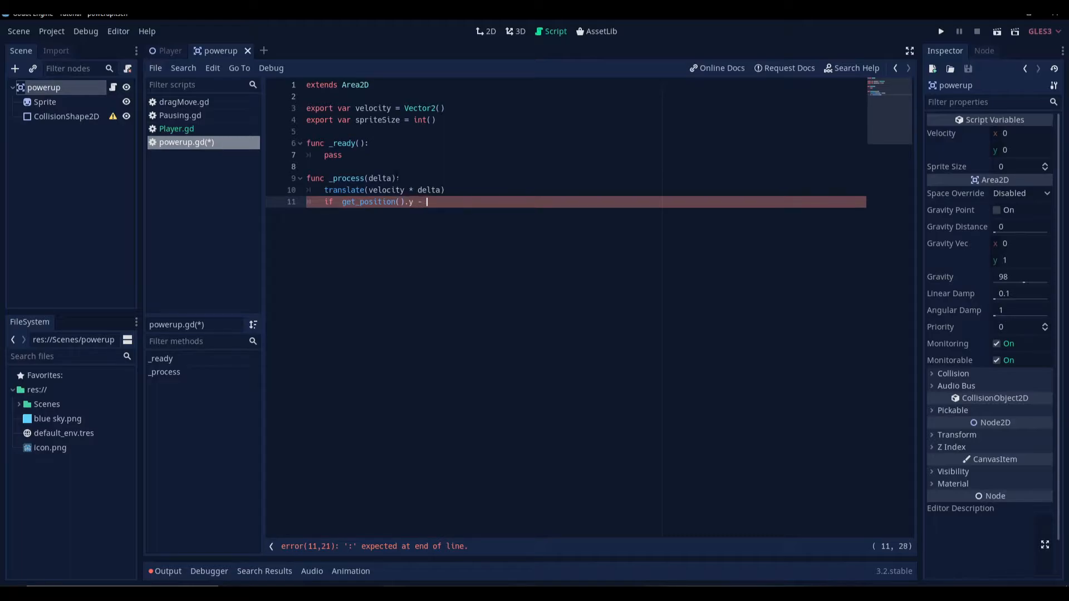
type("spriteSize")
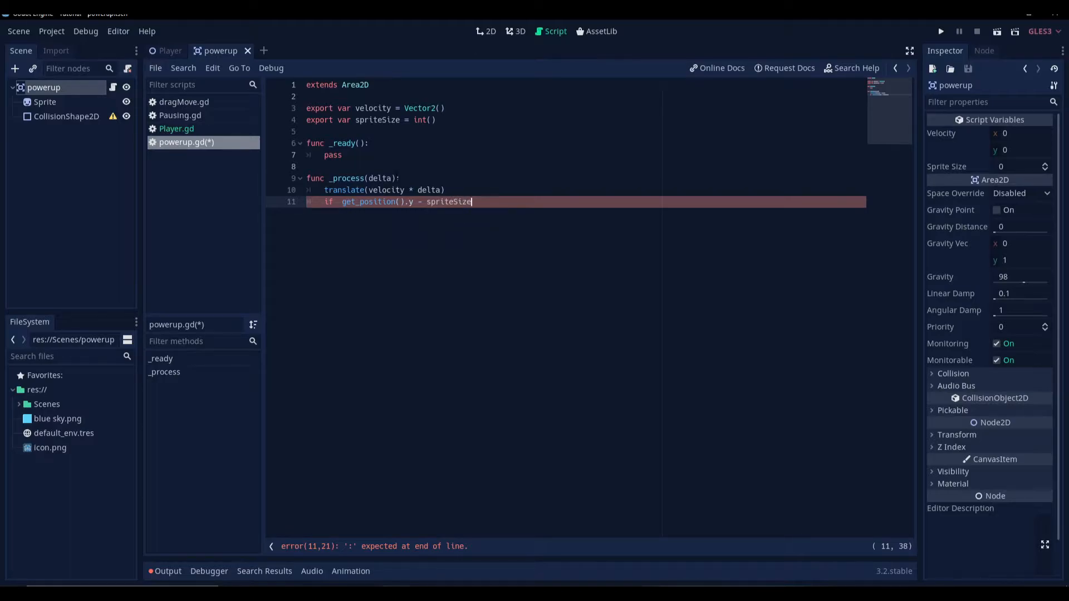
type(">")
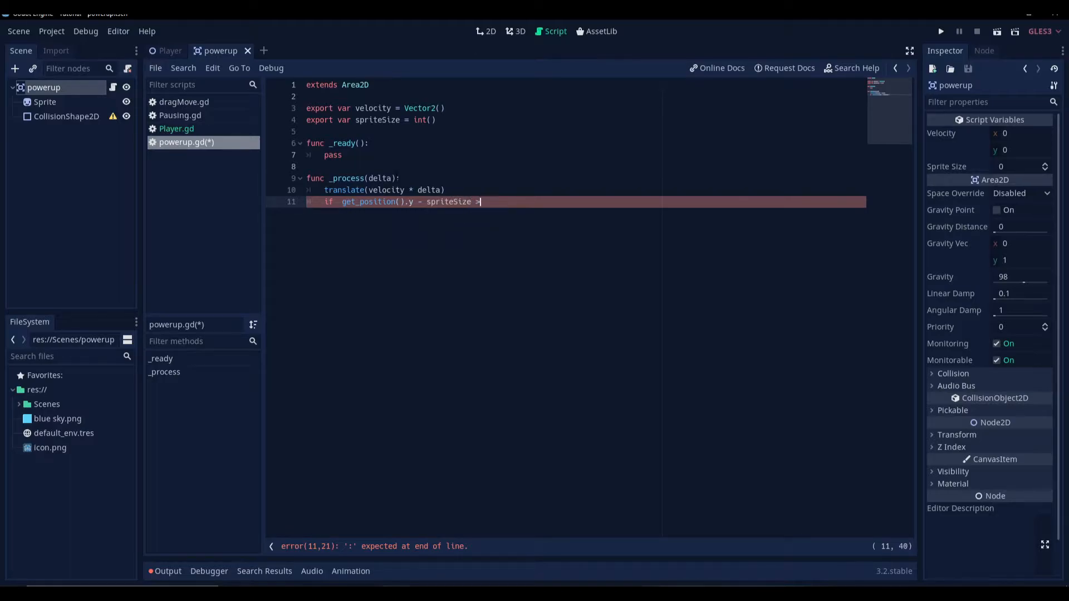
type("= 0")
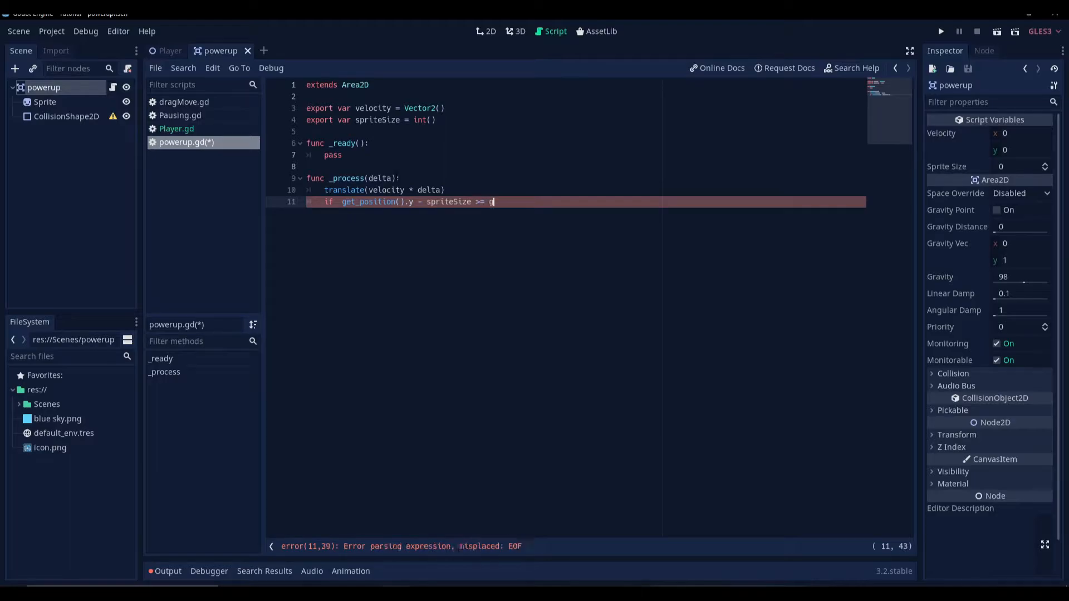
type("get_viewport_rect().size.y")
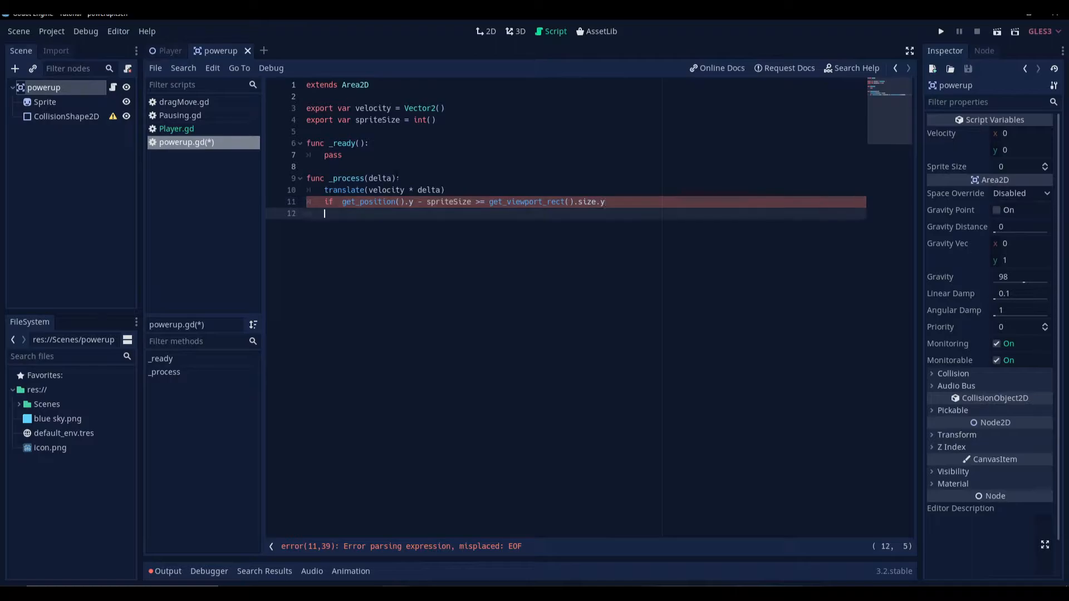
type(":")
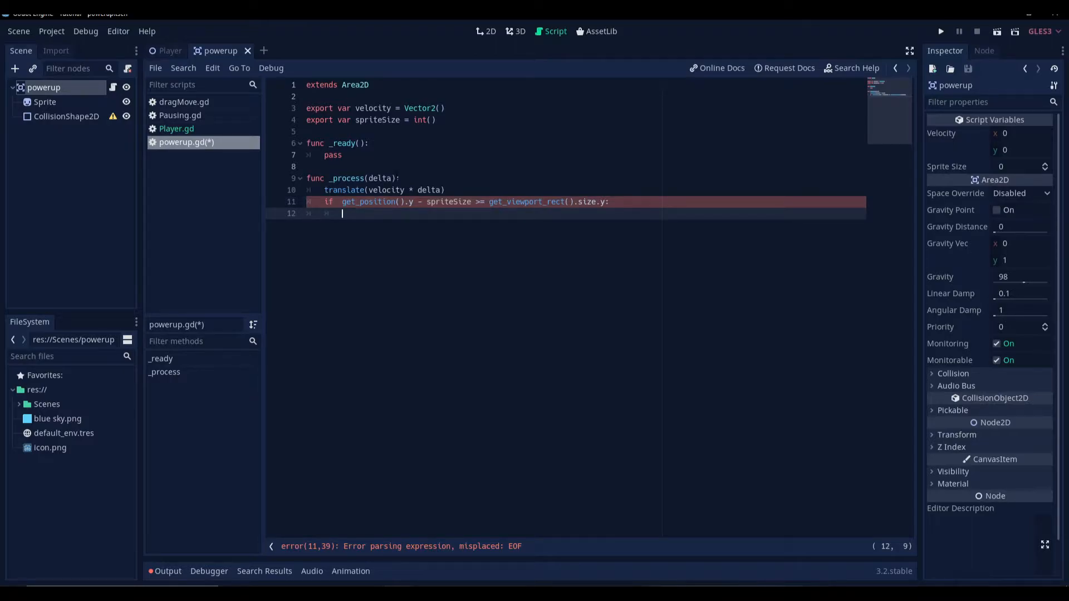
type("queue_free(")
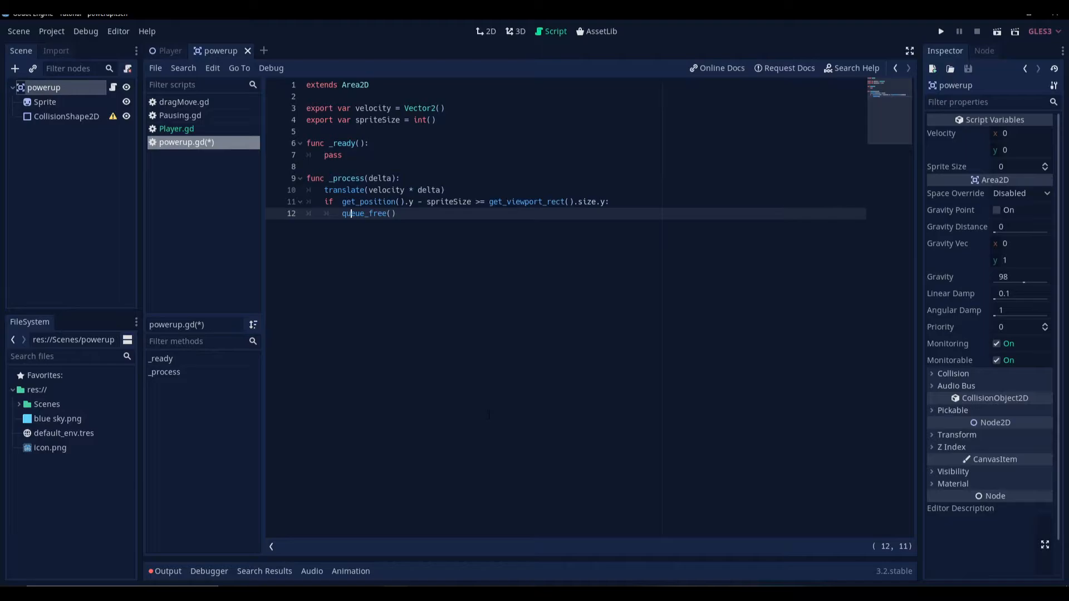
left_click(397, 214)
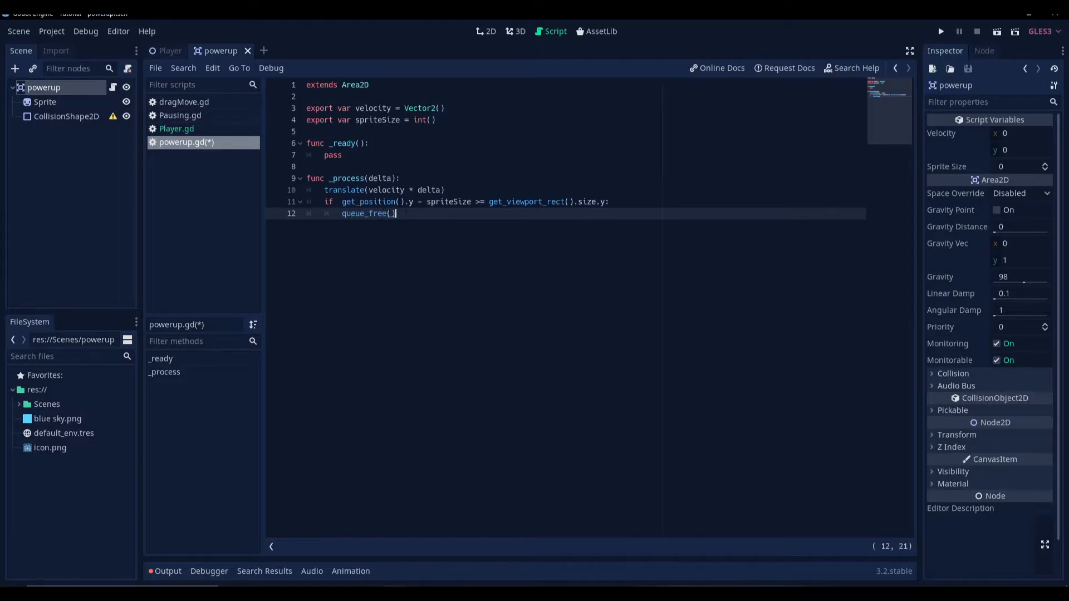
key("Return")
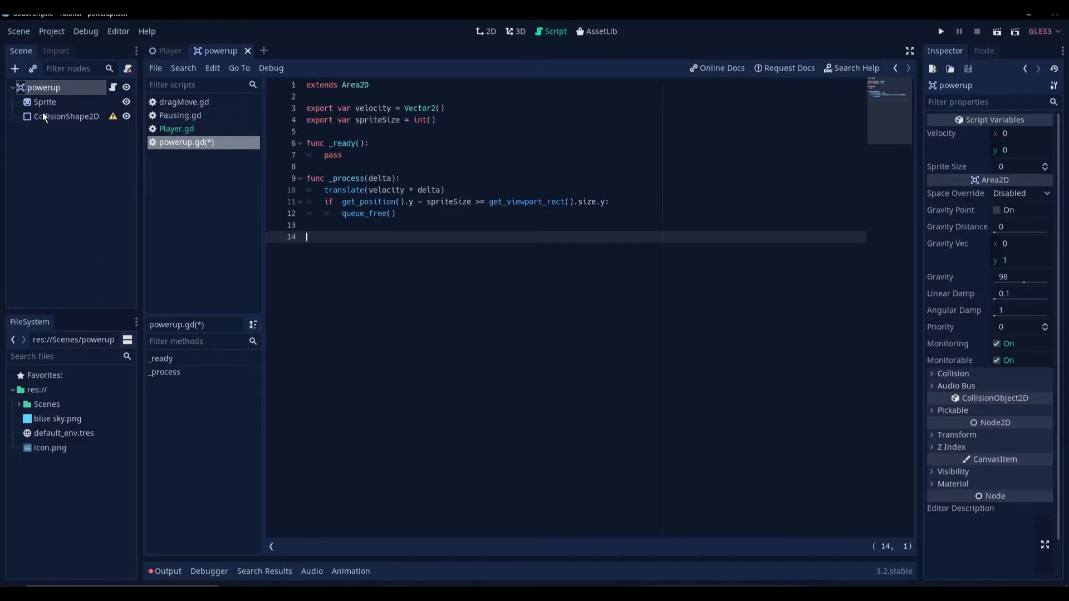
Step: Connect the powerup's body_entered signal to its own script from the Node tab
left_click(486, 30)
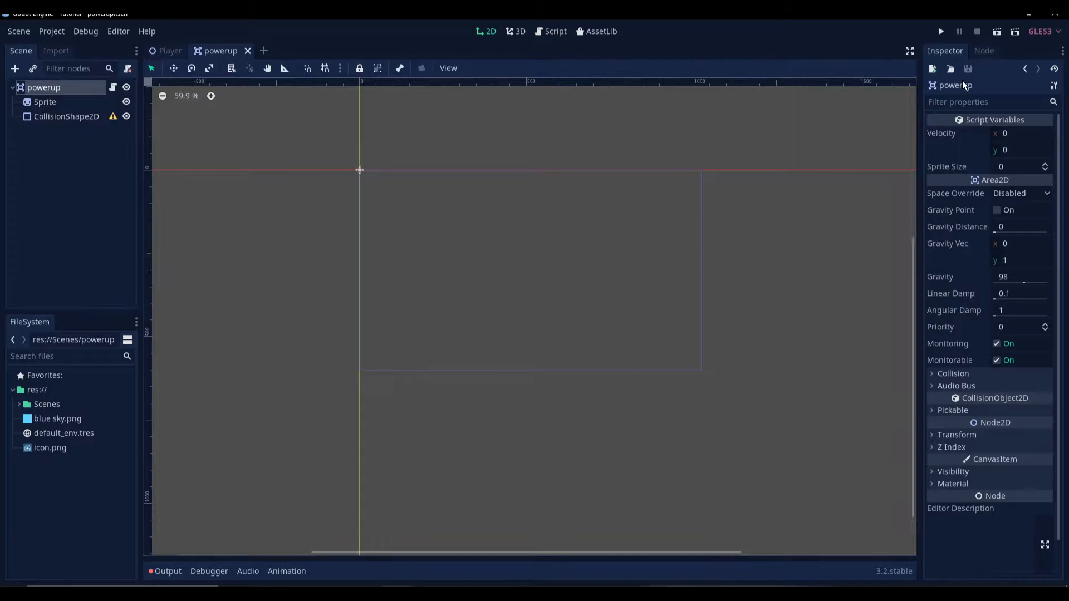
mouse_move(1023, 68)
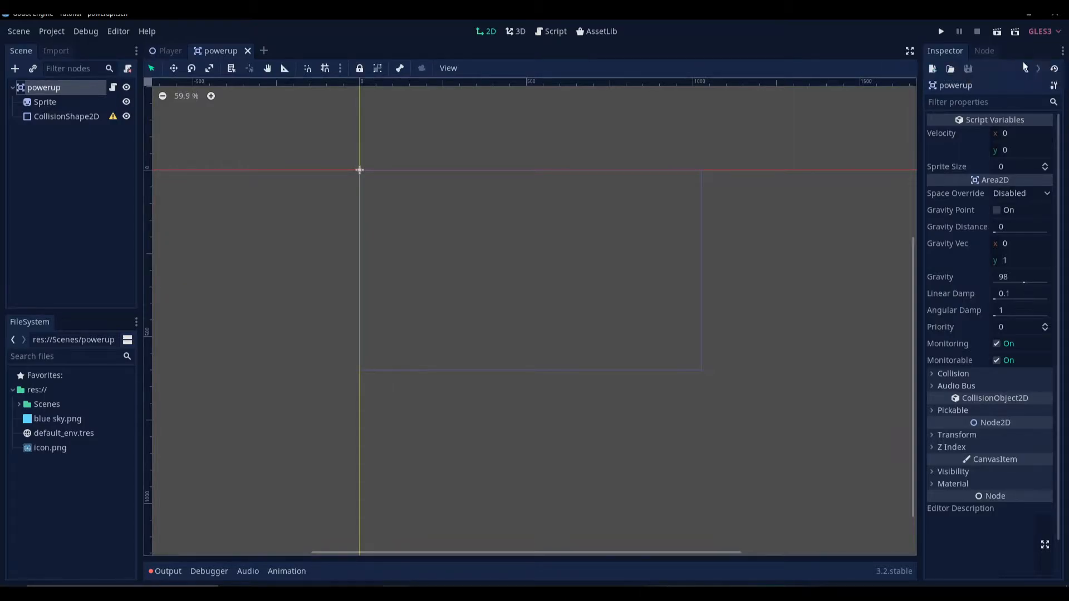
left_click(984, 51)
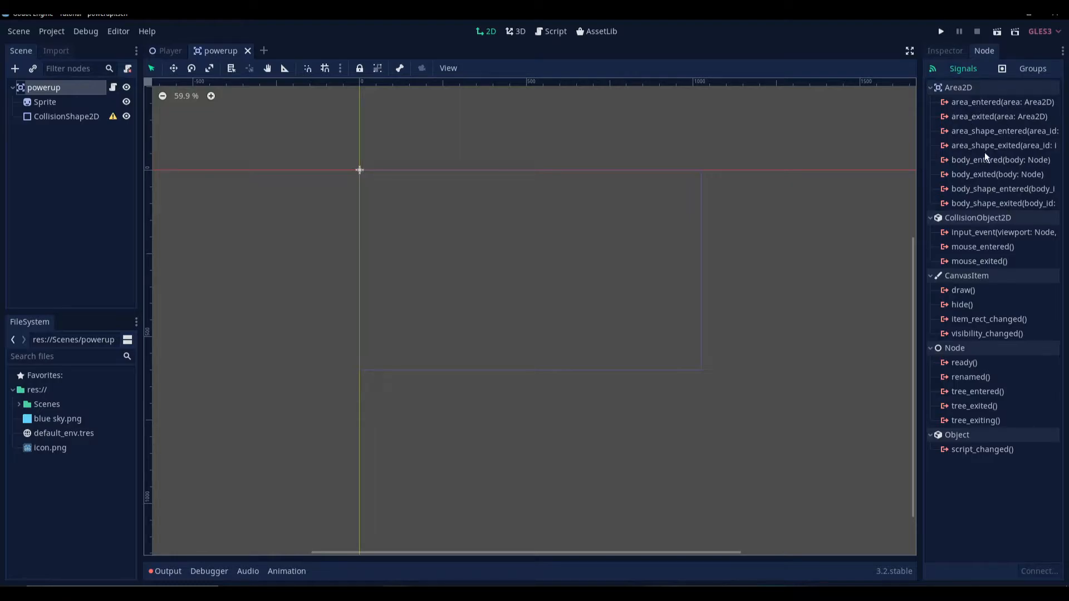
mouse_move(966, 165)
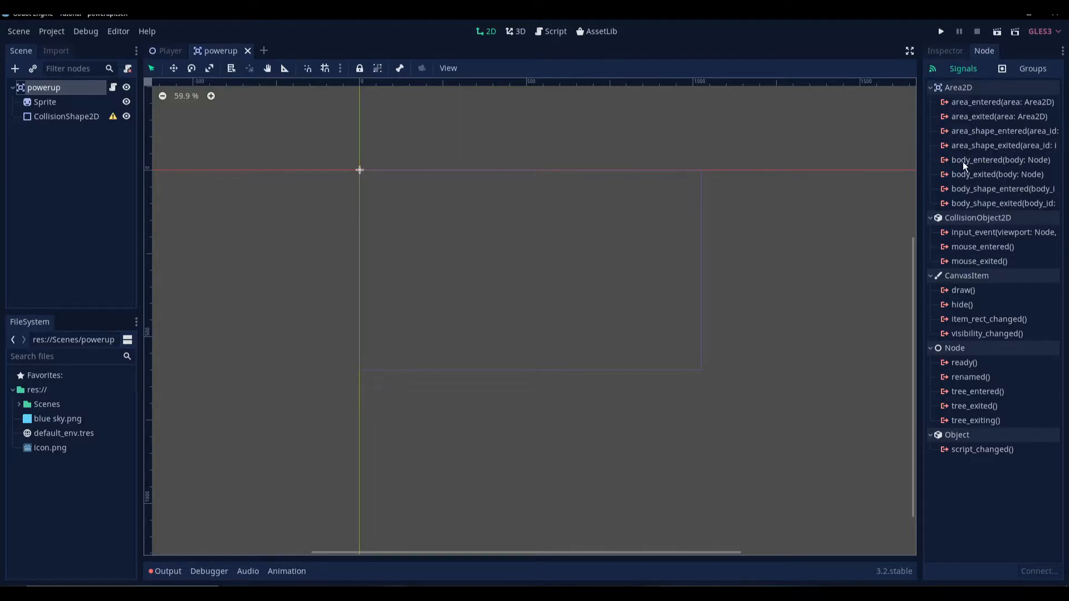
double_click(999, 160)
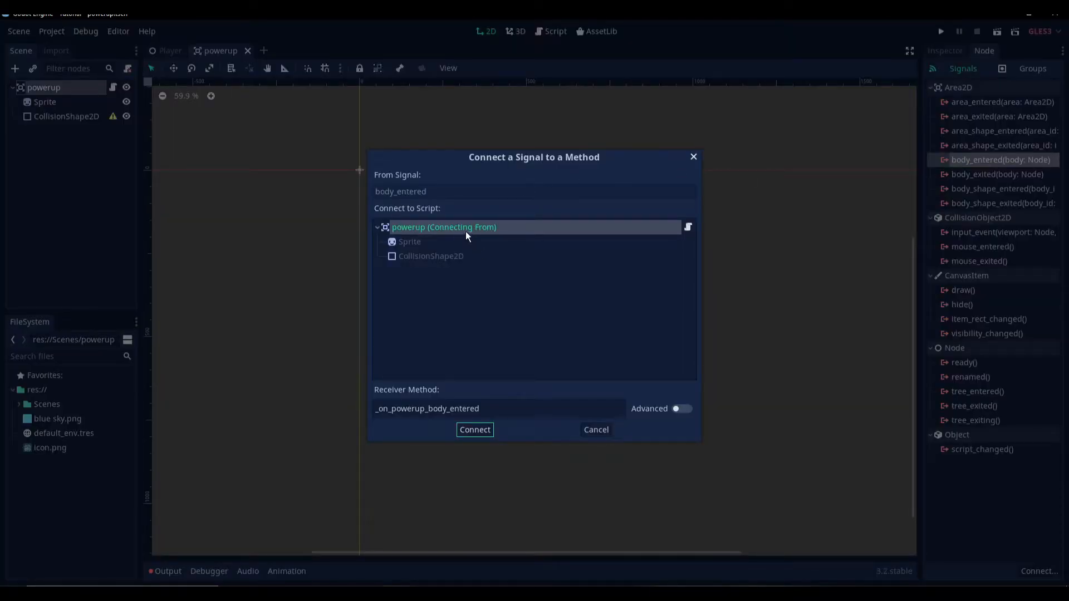
left_click(475, 429)
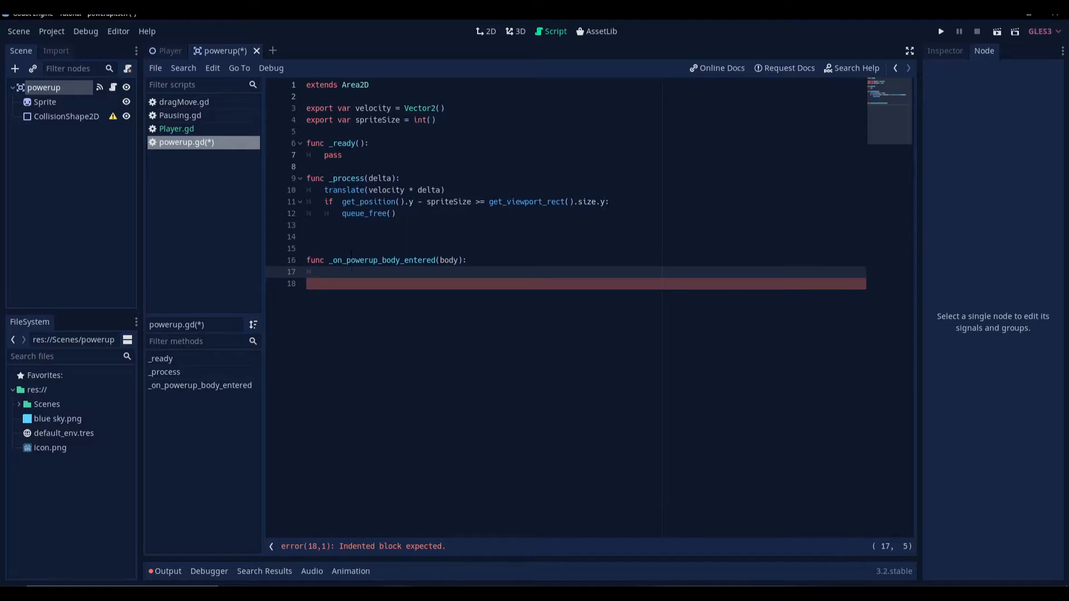
mouse_move(352, 273)
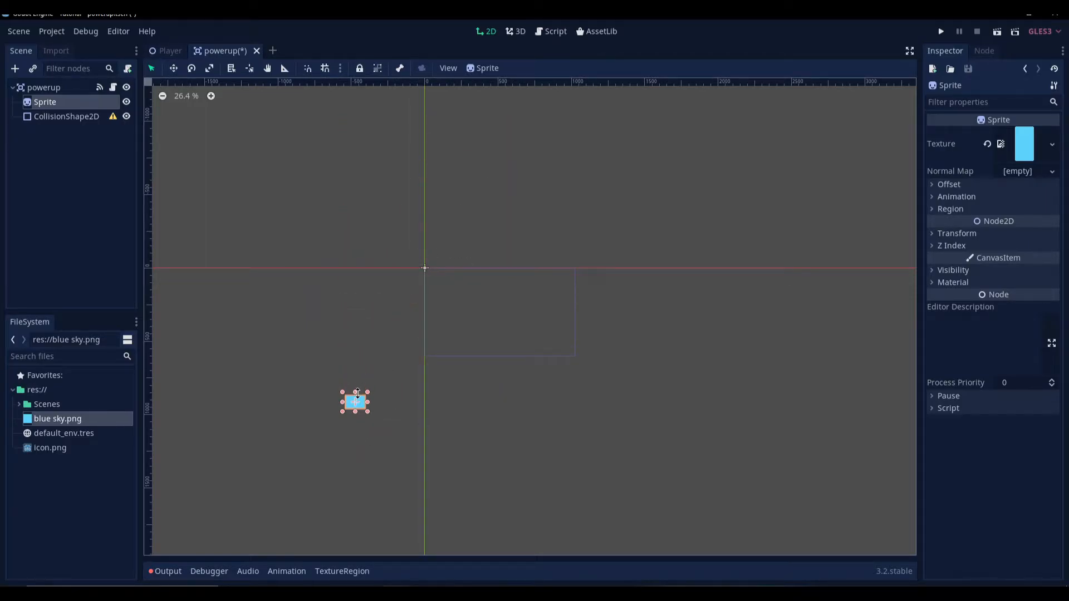
Step: Move the Sprite to the origin, give CollisionShape2D a RectangleShape2D, and reopen powerup.gd
left_click(173, 68)
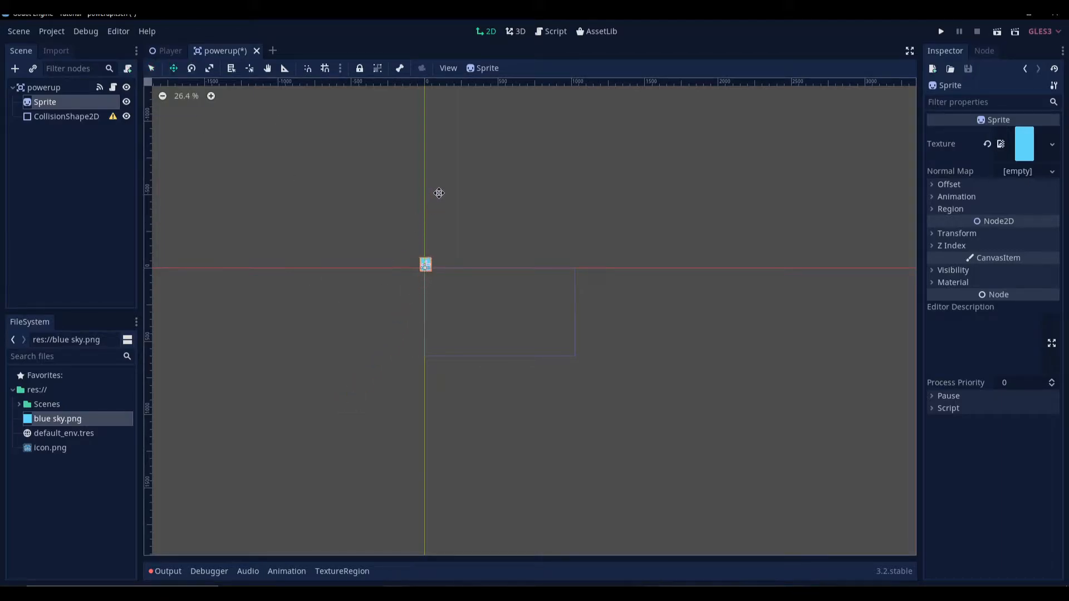
left_click(66, 116)
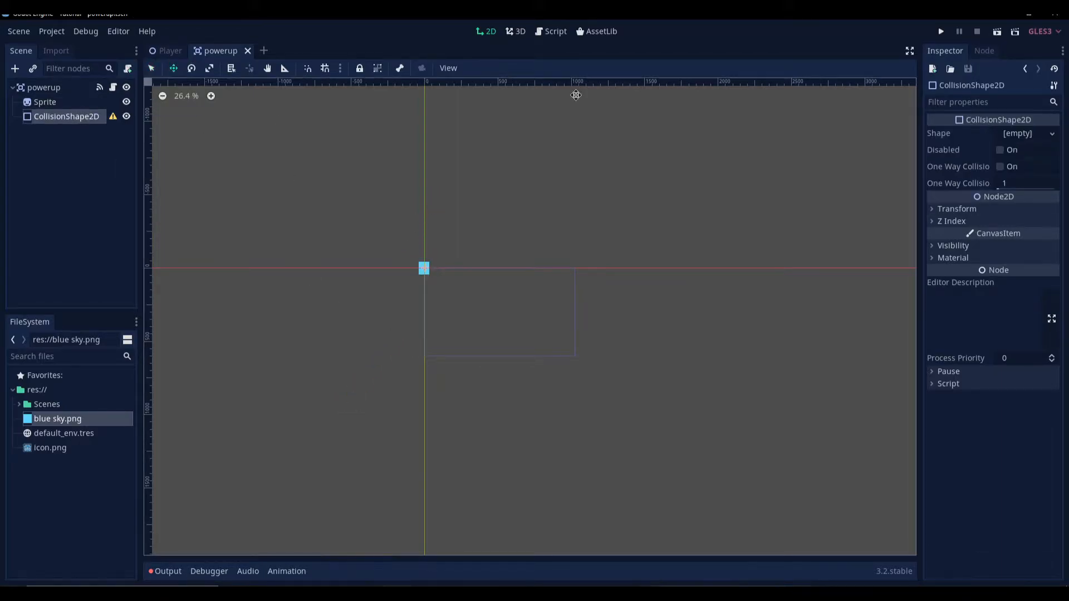
left_click(1026, 133)
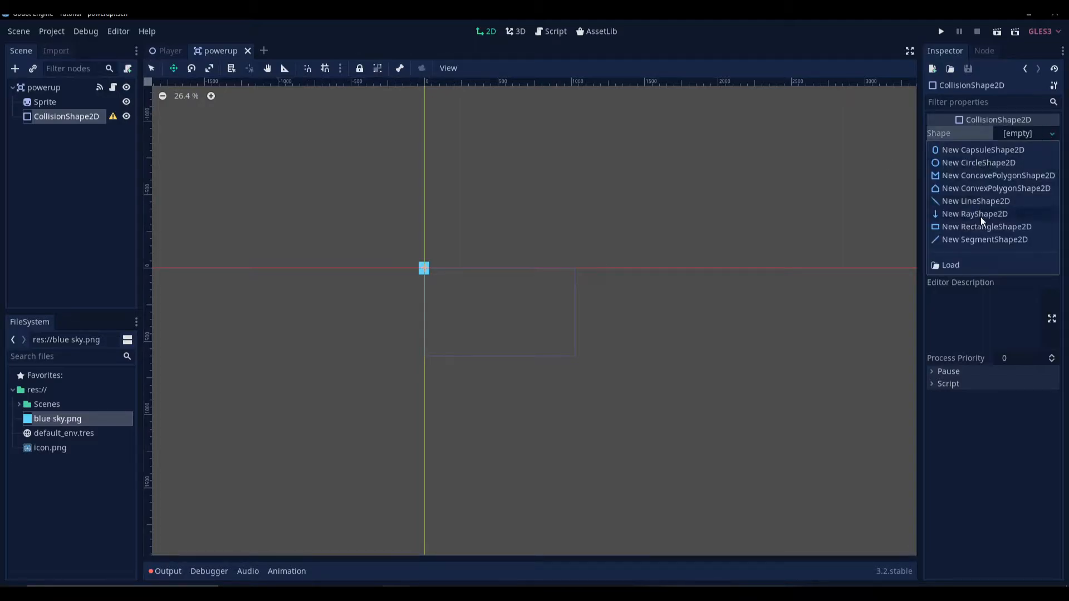
left_click(987, 226)
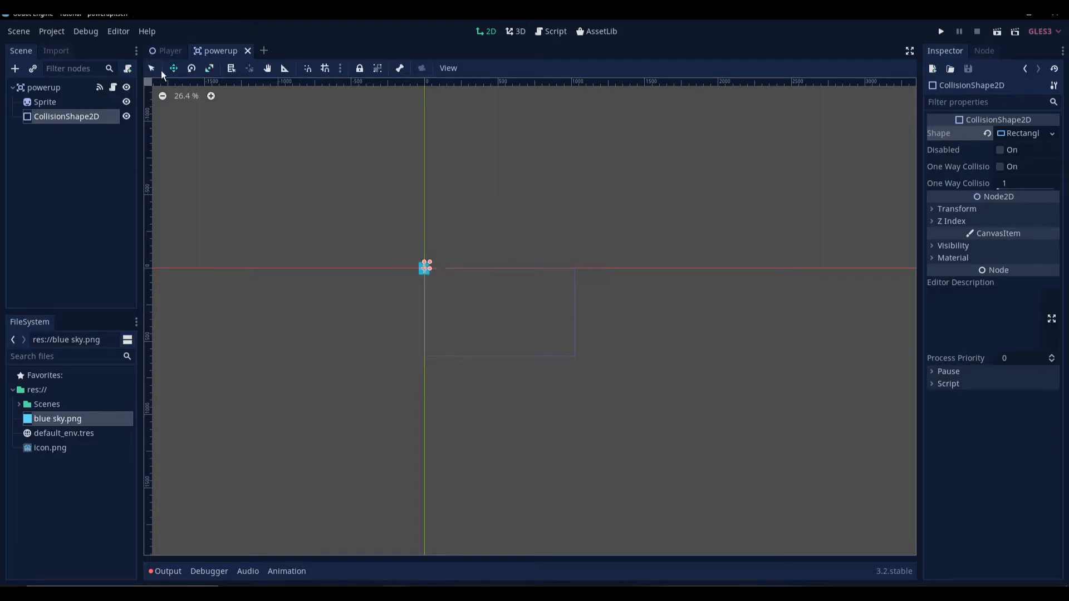
left_click(43, 88)
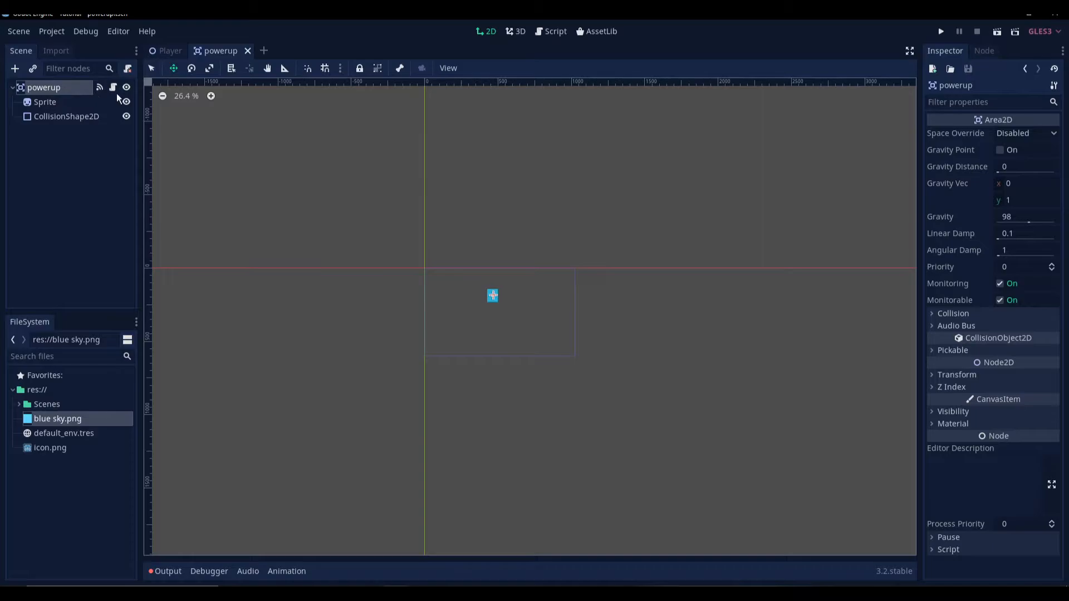
left_click(555, 31)
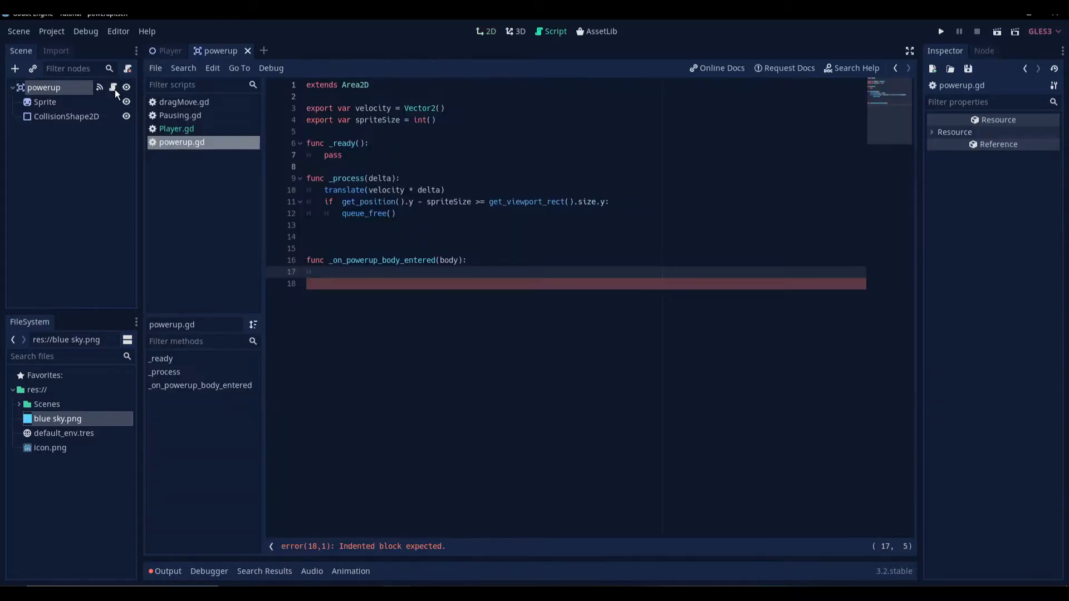
Step: Type the handler's body parameter as KinematicBody2D and make it call queue_free()
left_click(461, 260)
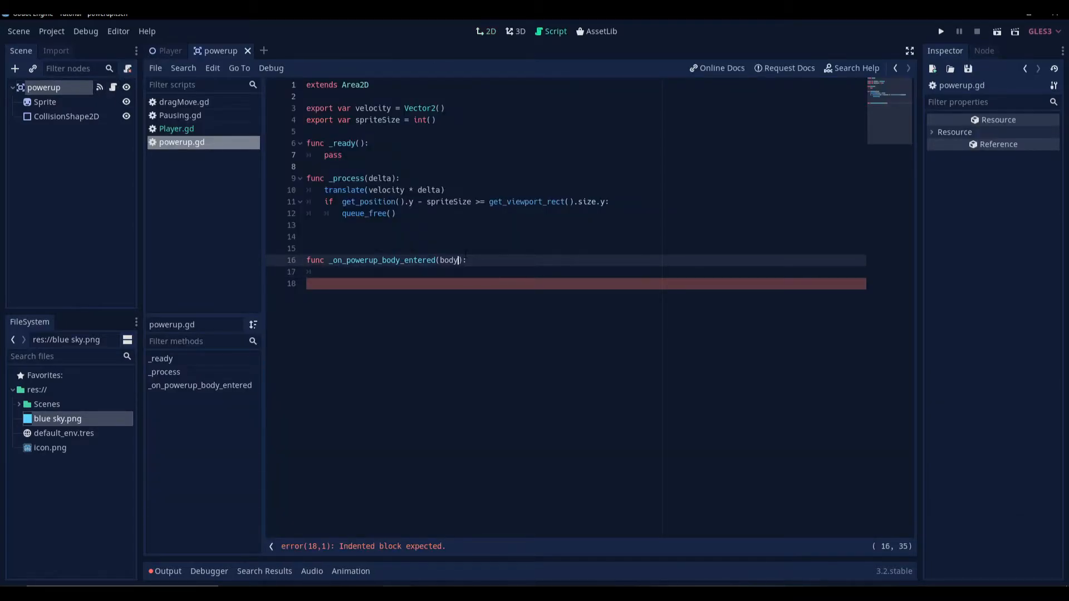
type(":")
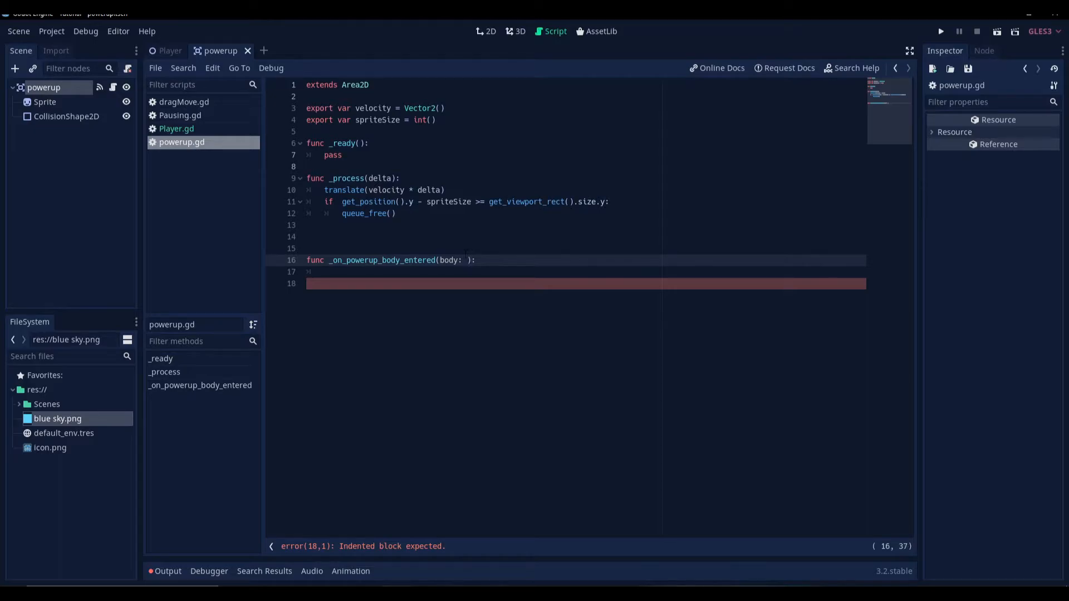
type("KinematicBody2D")
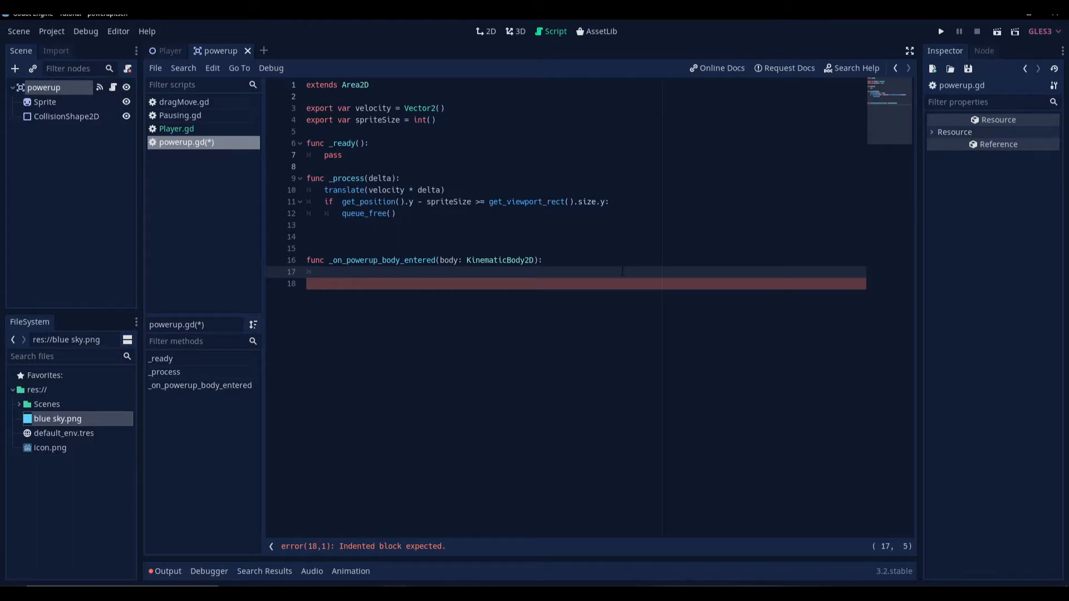
type("quers")
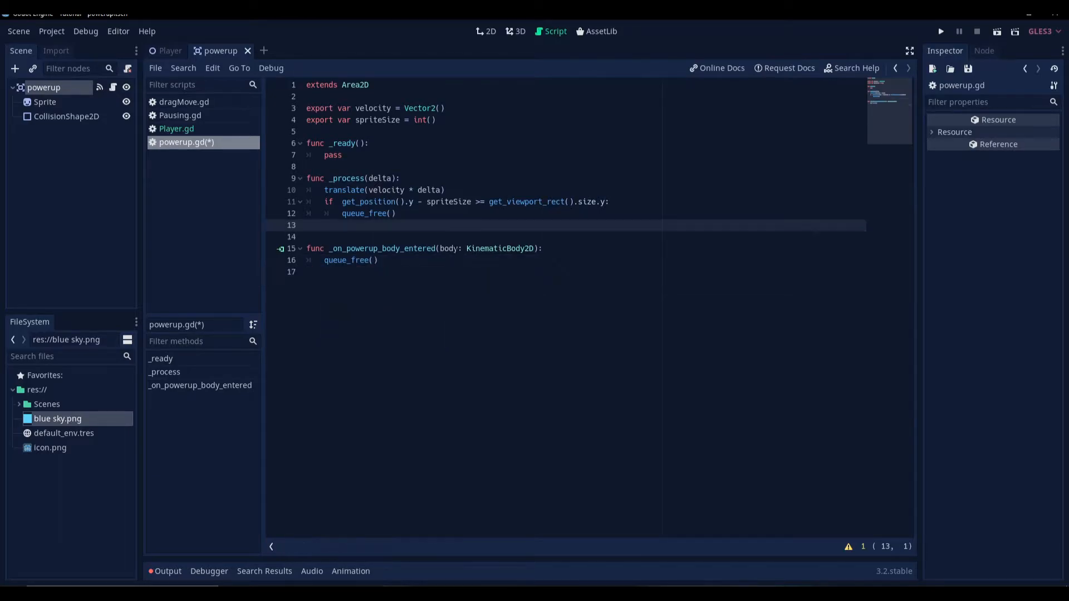
left_click(443, 248)
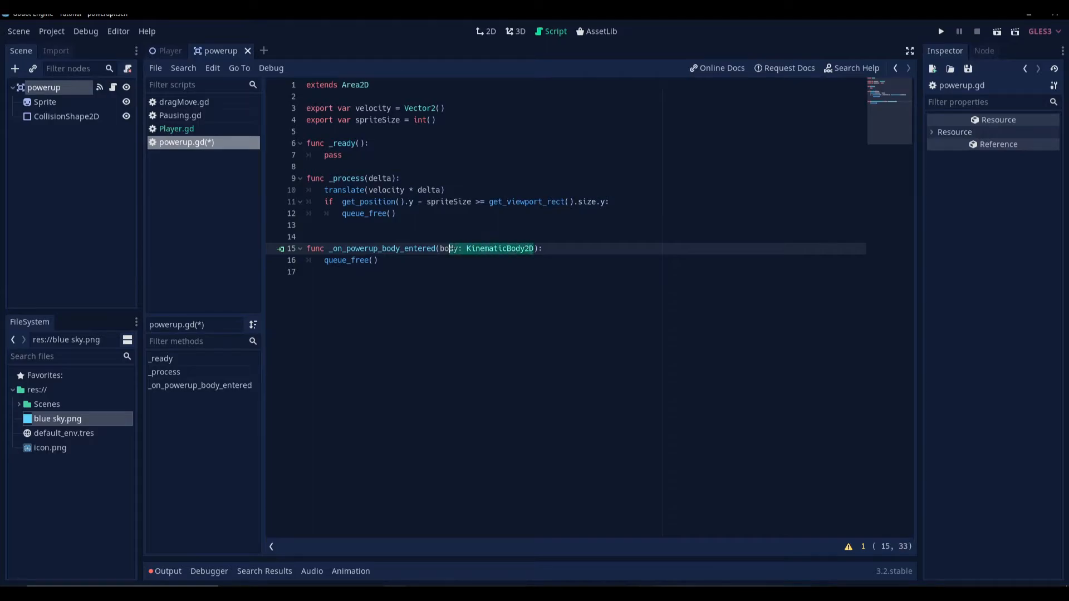
left_click(170, 51)
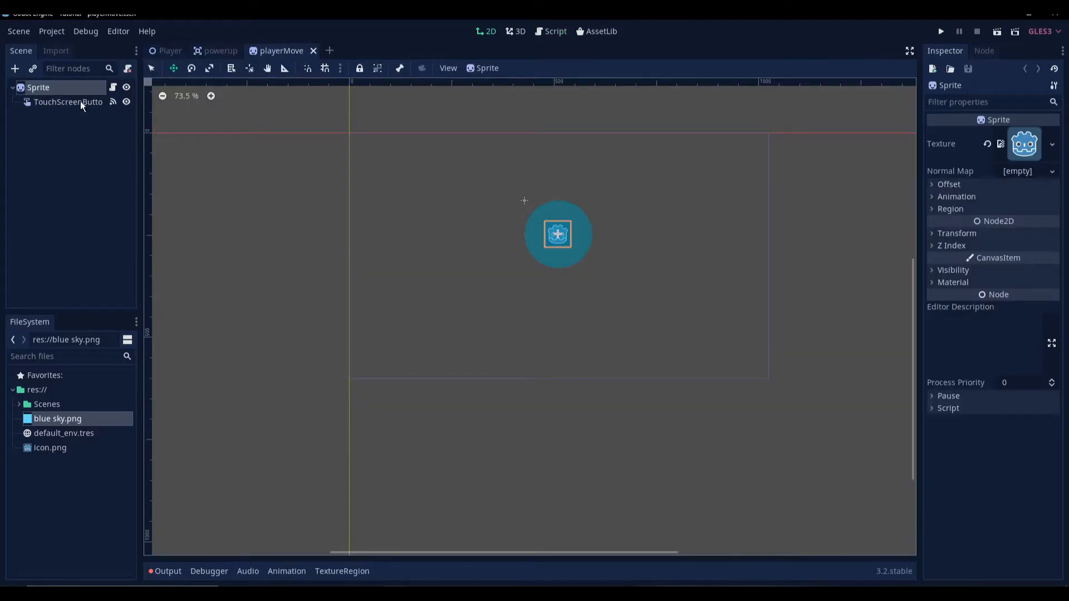
Step: Give playerMove a KinematicBody2D with a resized RectangleShape2D CollisionShape2D
right_click(38, 87)
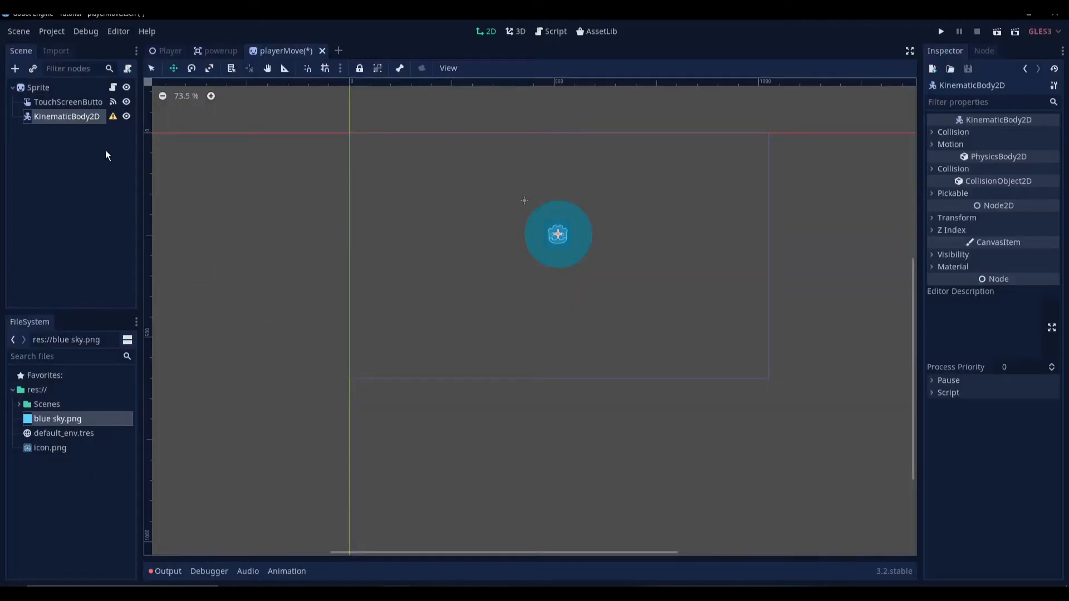
left_click(14, 68)
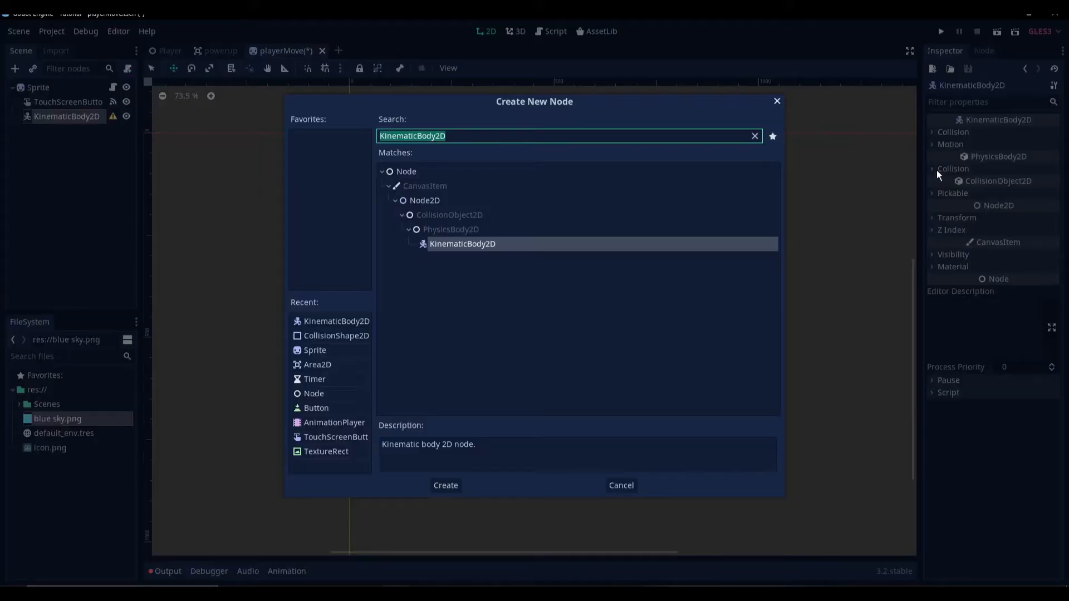
left_click(444, 485)
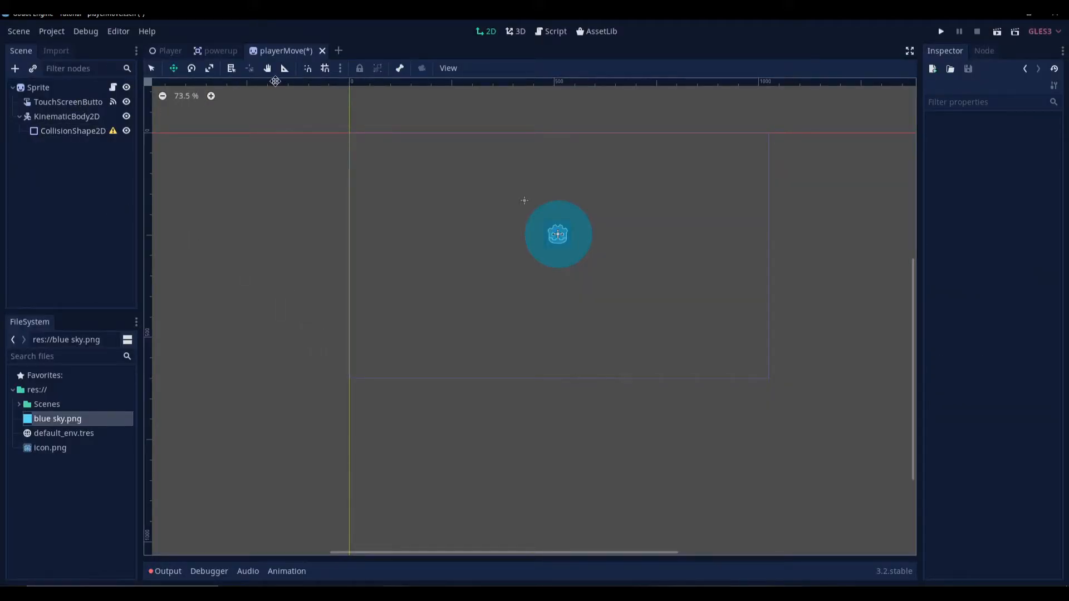
mouse_move(754, 385)
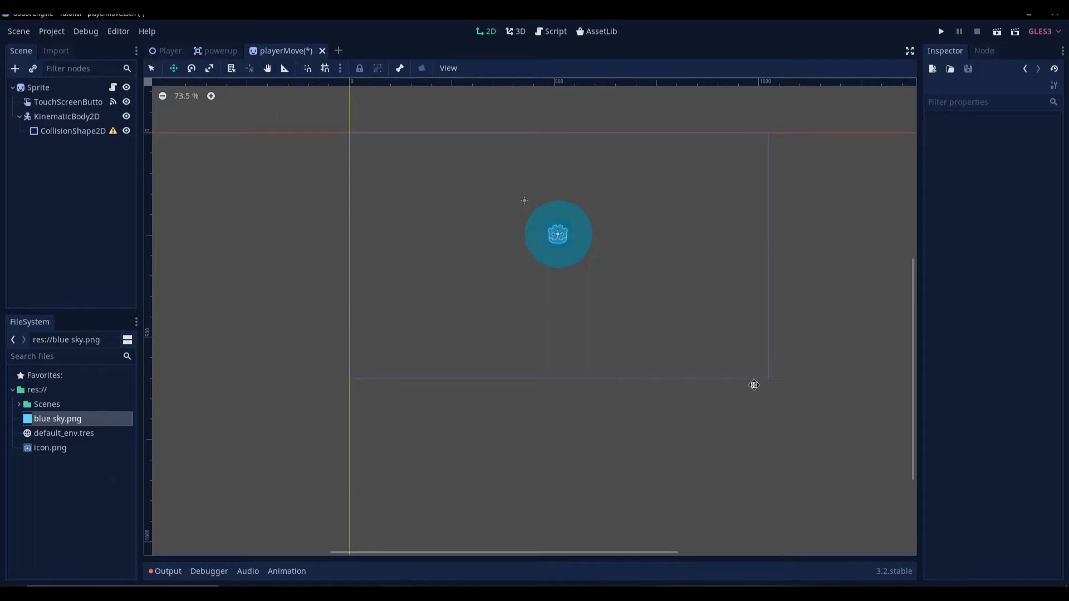
mouse_move(599, 264)
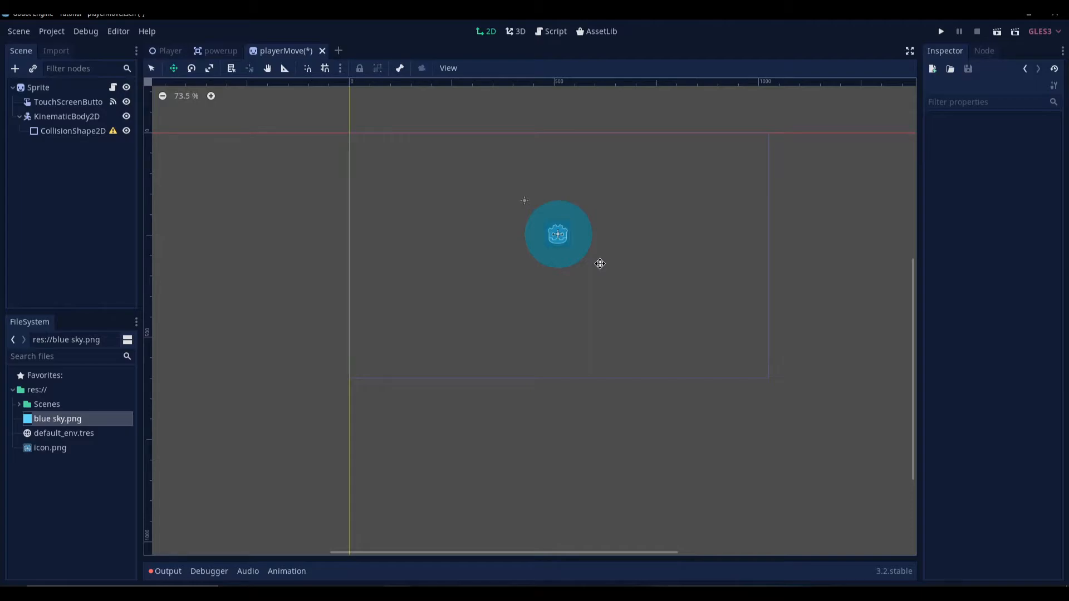
left_click(73, 130)
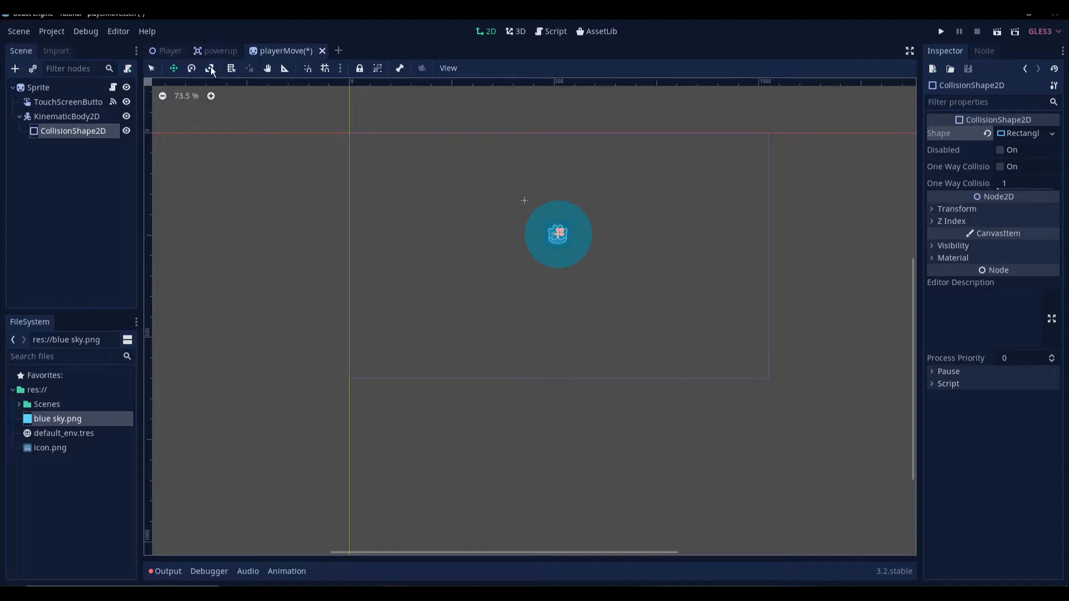
left_click(210, 67)
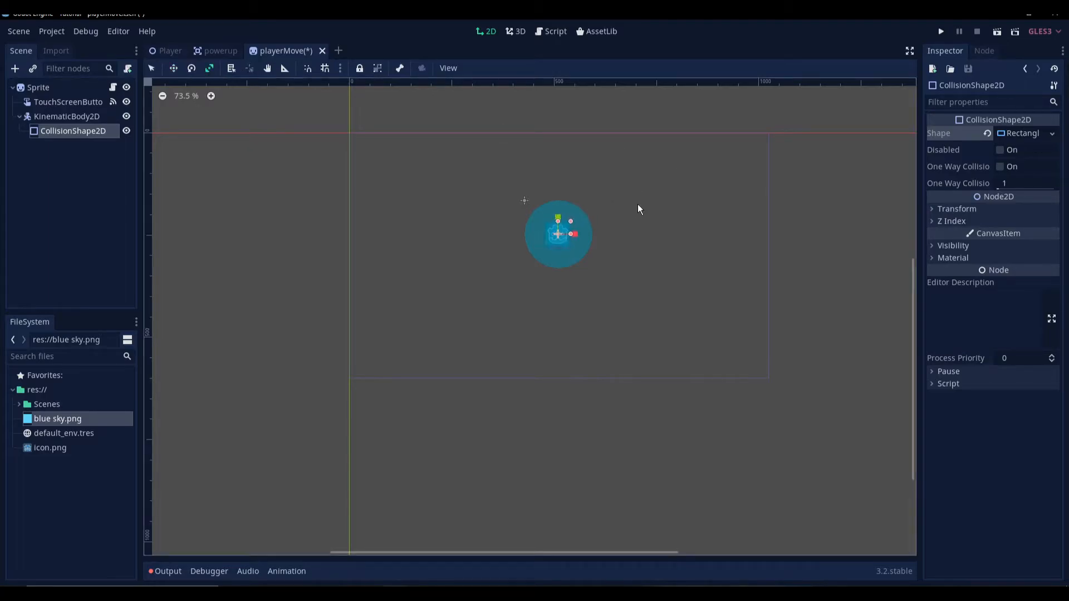
mouse_move(134, 186)
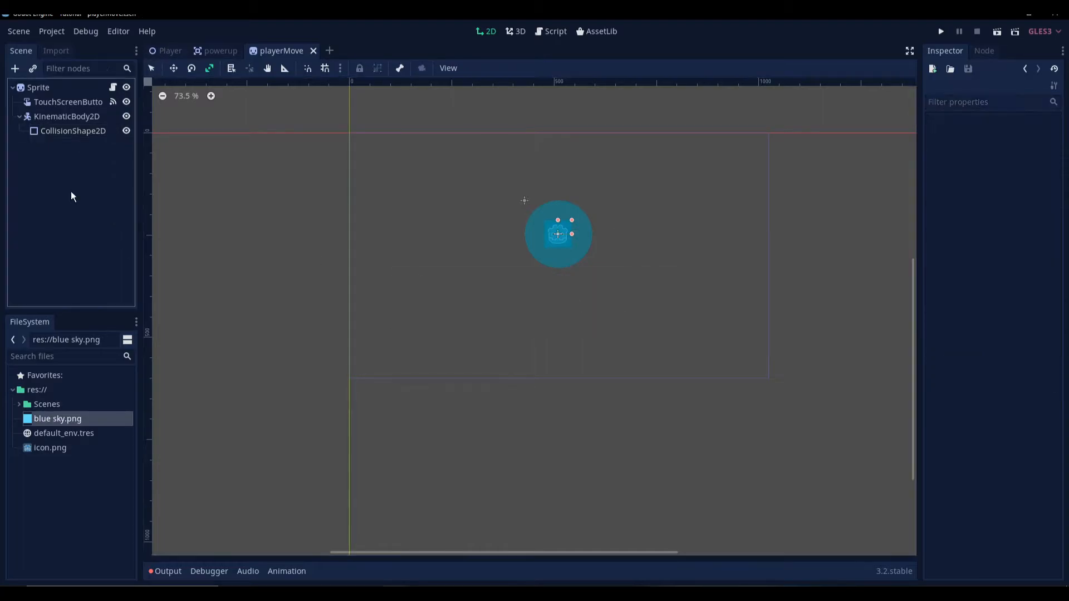
left_click(220, 51)
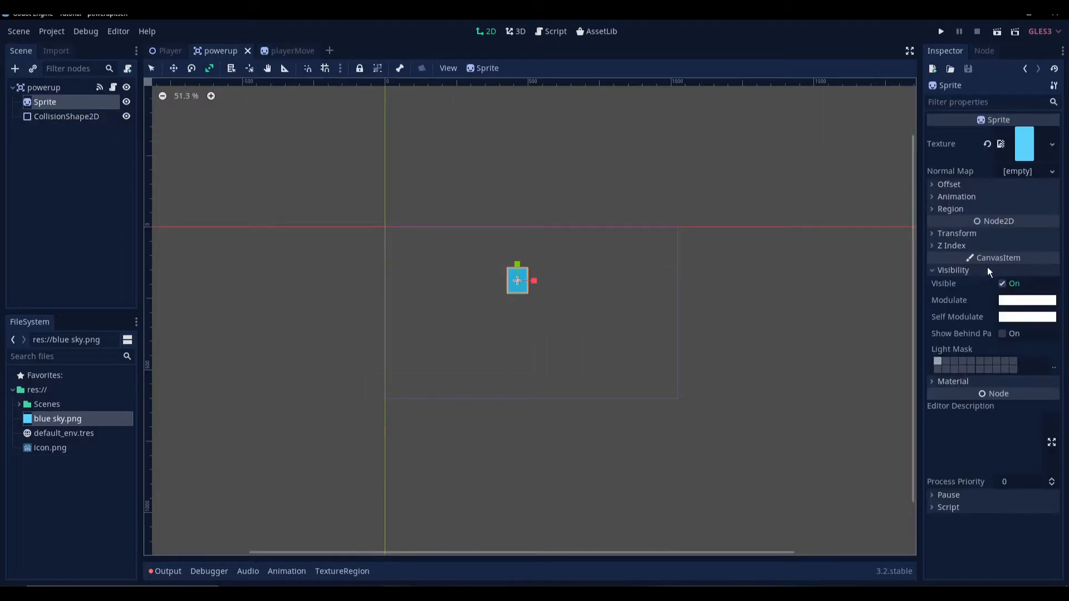
Step: Set the powerup Sprite's Modulate colour to bright green
left_click(1026, 300)
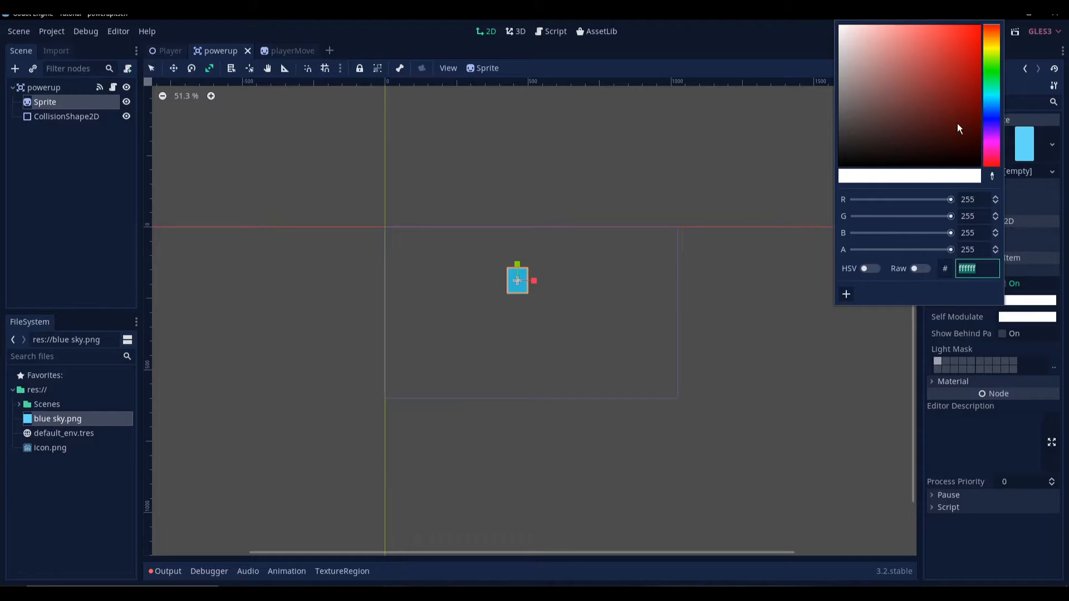
left_click(994, 75)
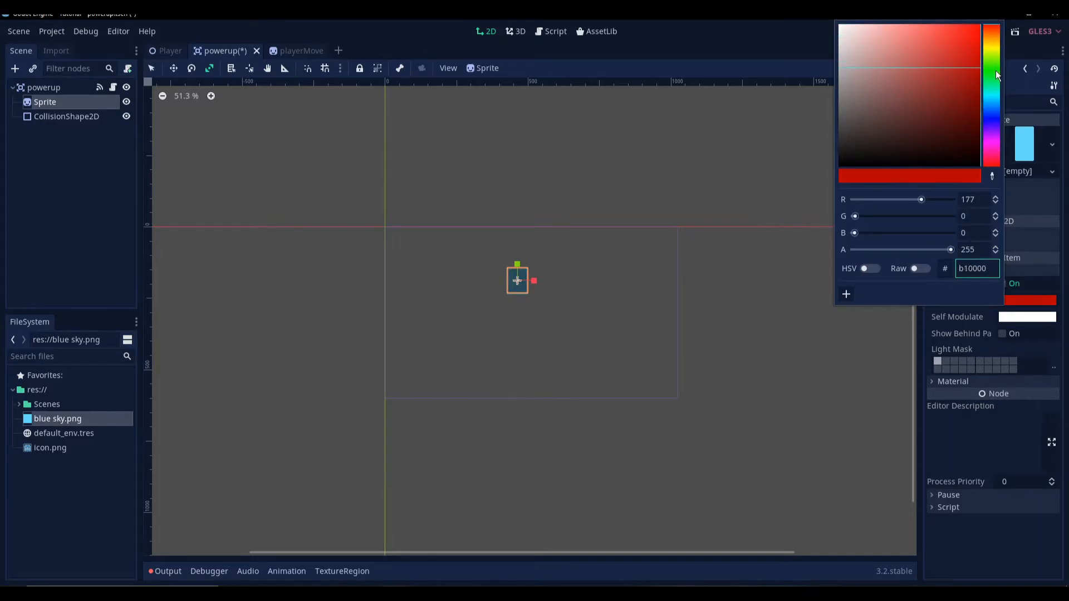
left_click(993, 75)
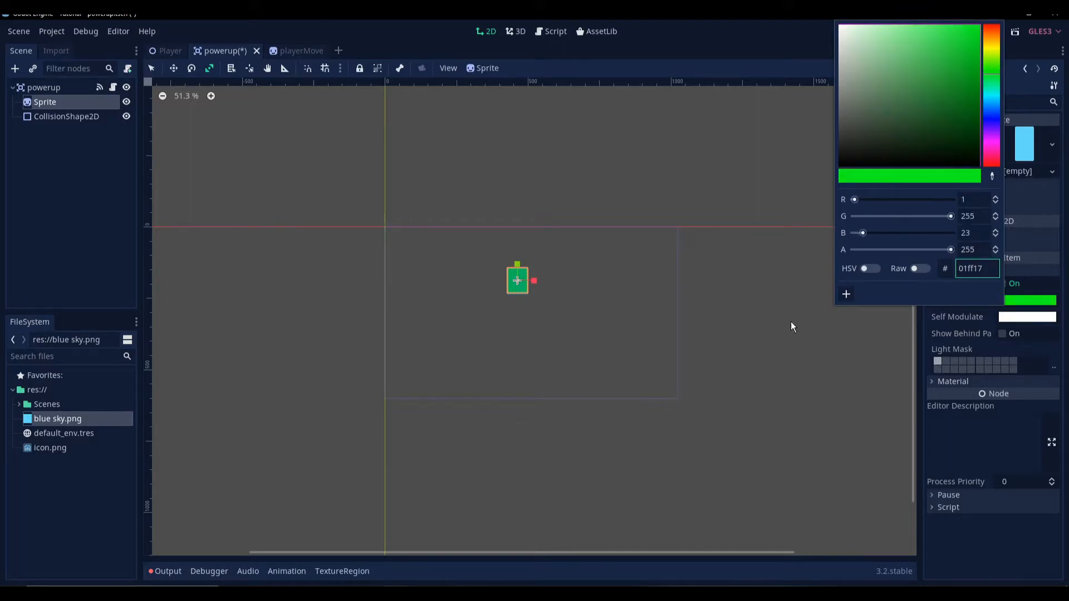
left_click(229, 224)
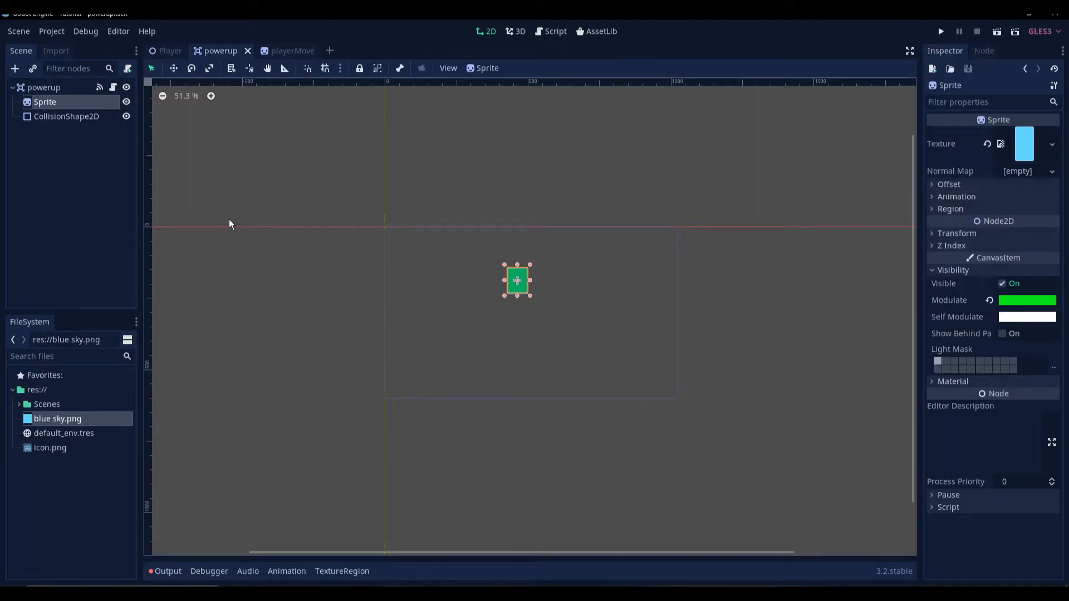
Step: Create a new scene with a Node2D root renamed powSpawner
left_click(329, 50)
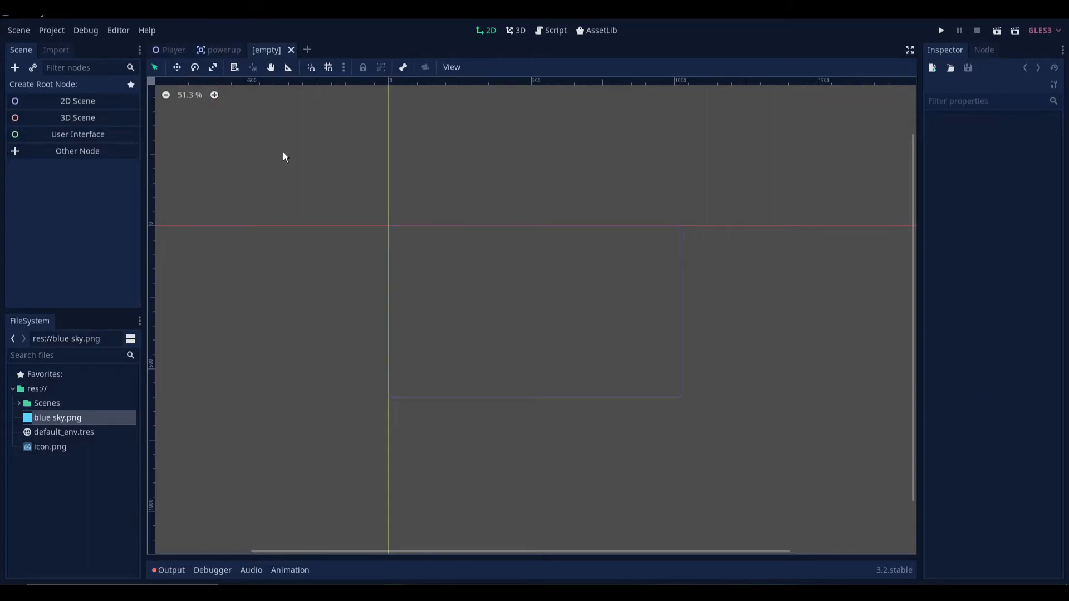
mouse_move(277, 114)
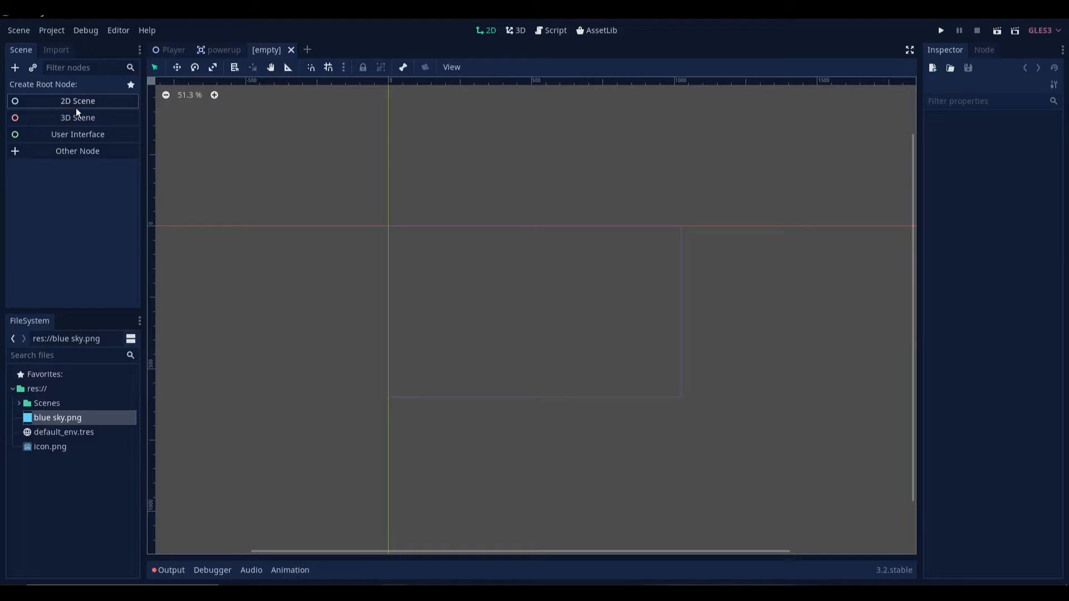
left_click(77, 100)
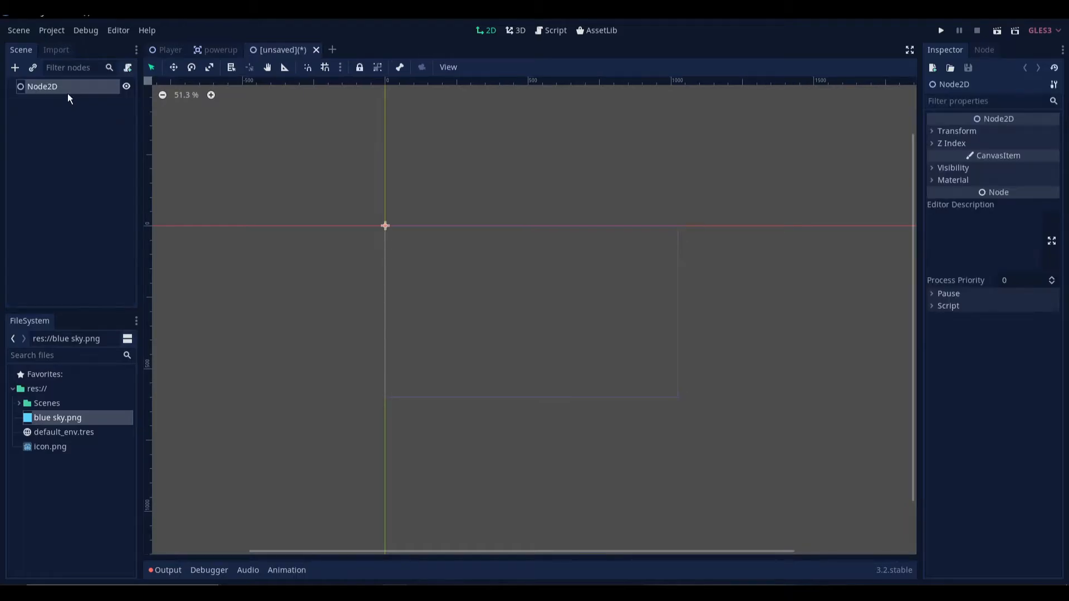
type("po")
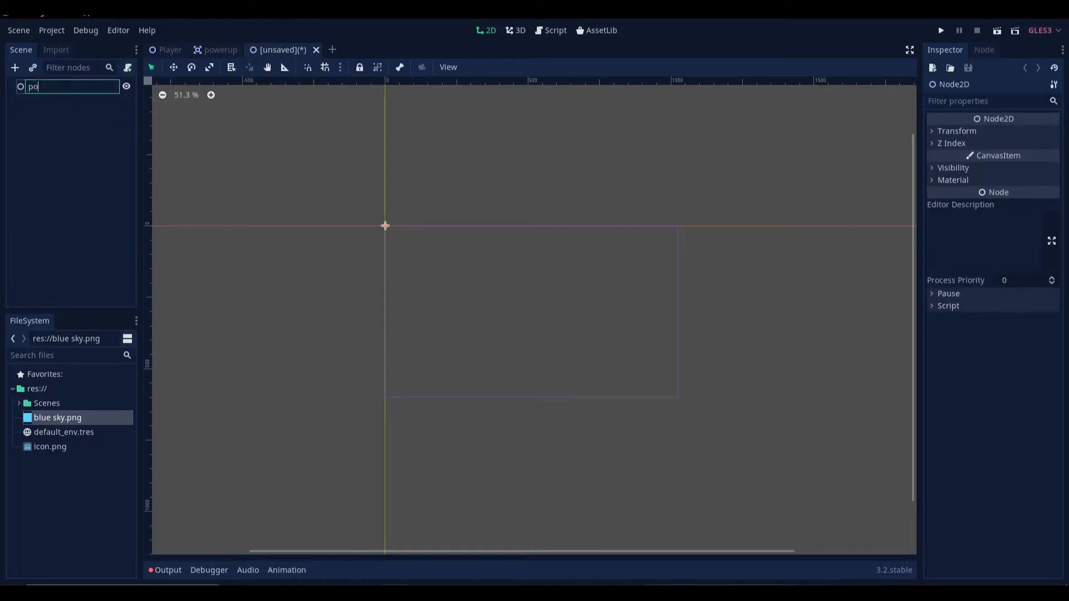
Step: Add a plain Node child to powSpawner named Container
right_click(48, 87)
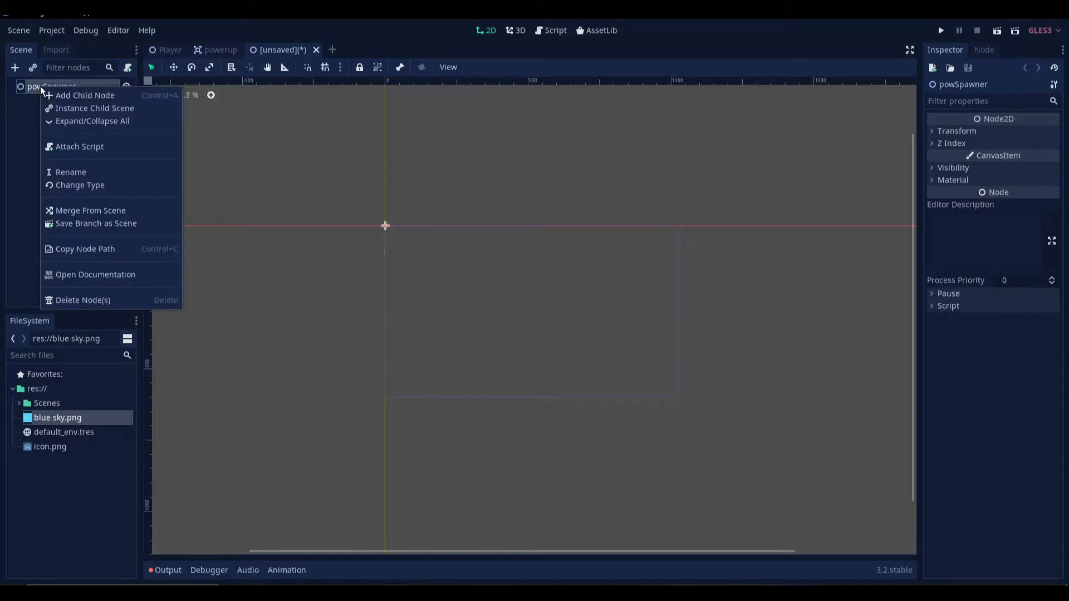
left_click(84, 95)
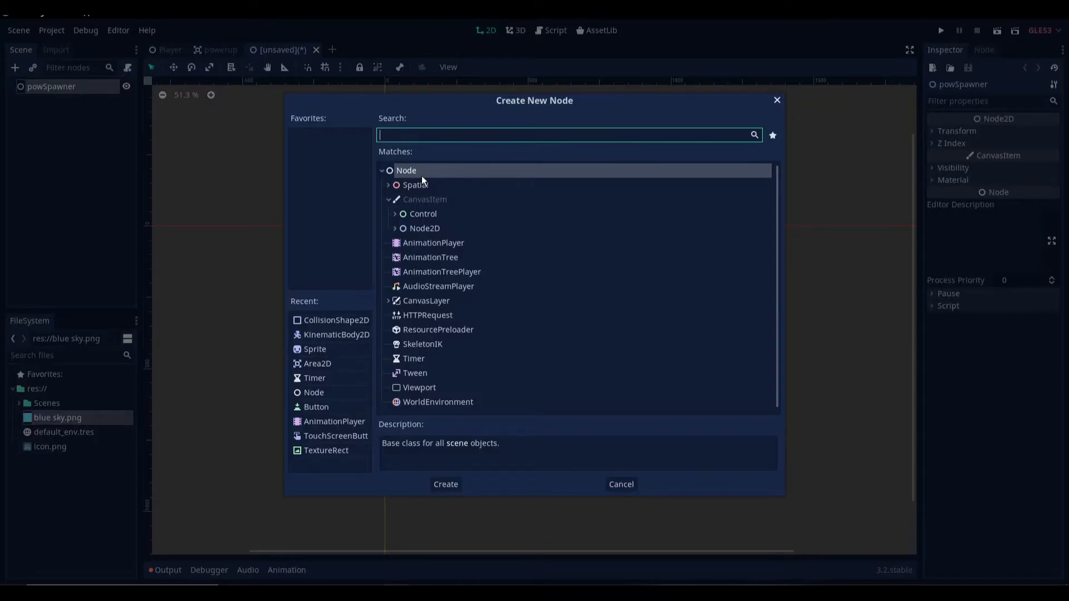
mouse_move(412, 174)
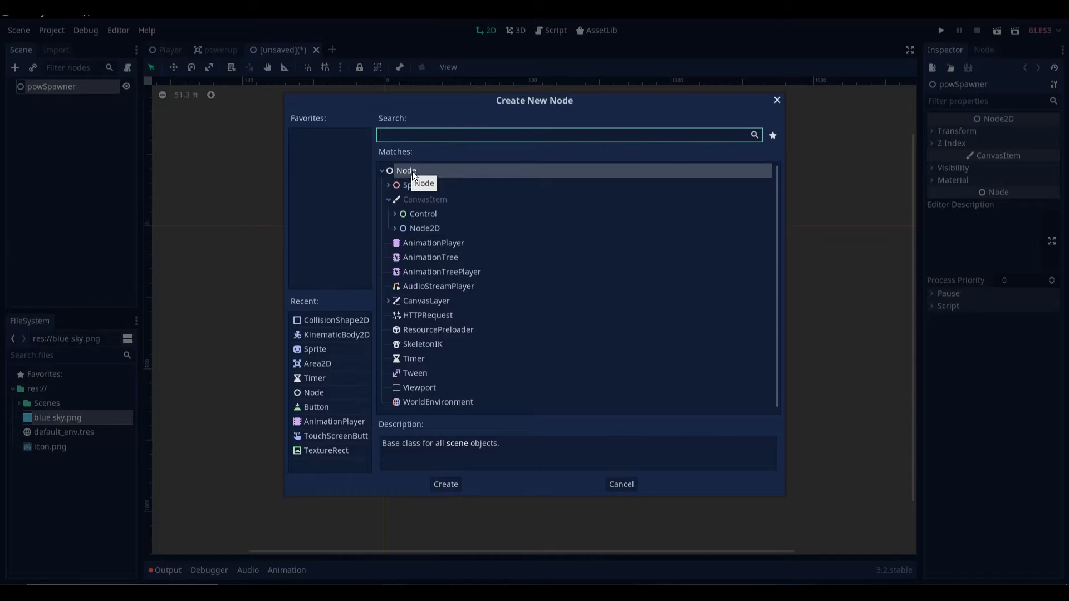
left_click(444, 484)
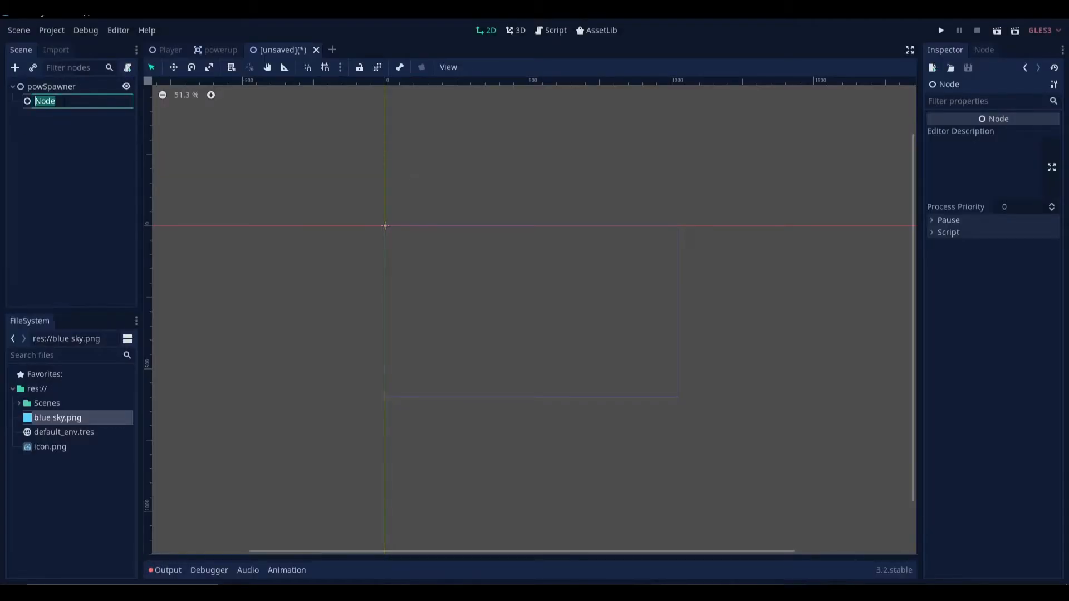
type("Con")
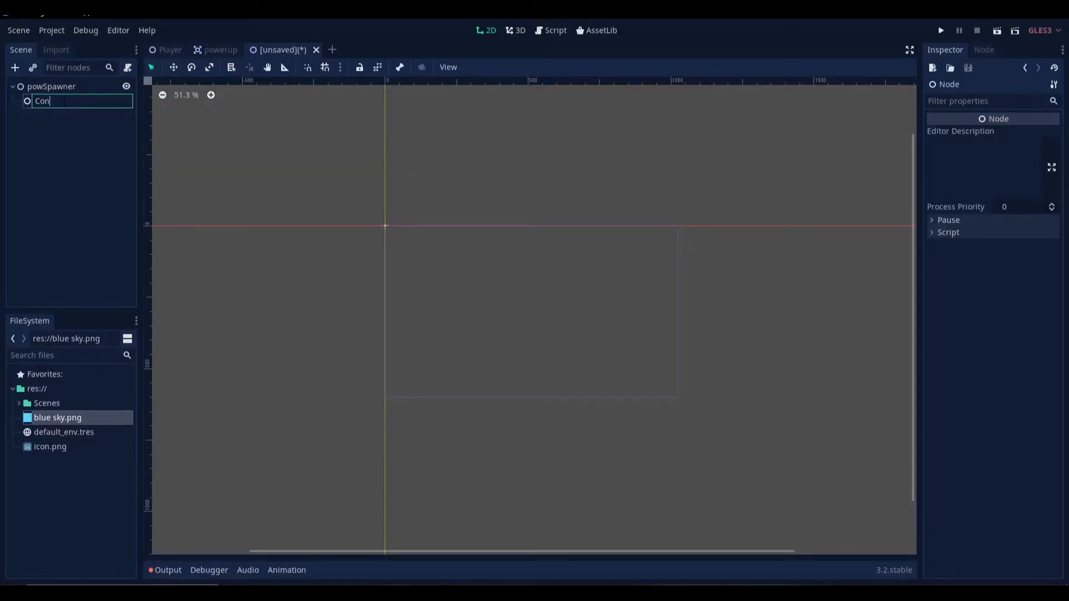
type("tainer")
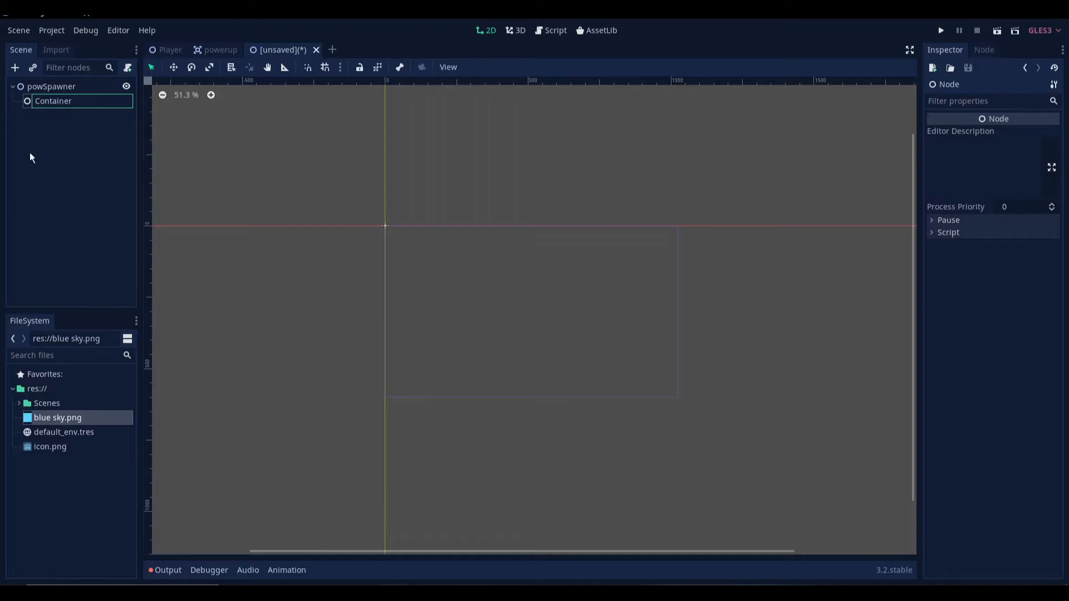
left_click(46, 154)
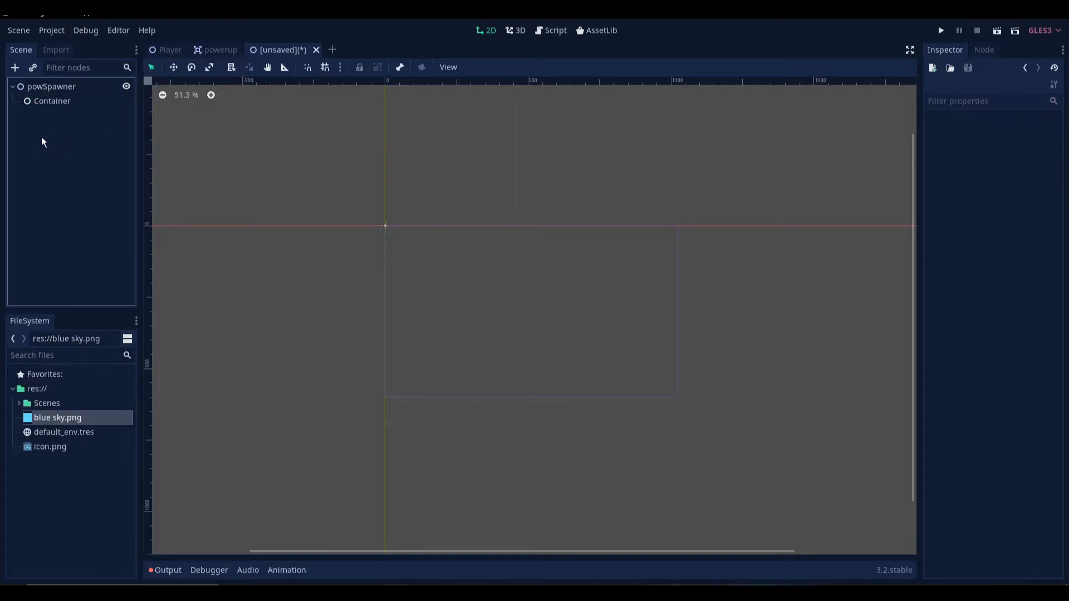
Step: Add a Timer child to powSpawner and start naming it powTimer
left_click(15, 67)
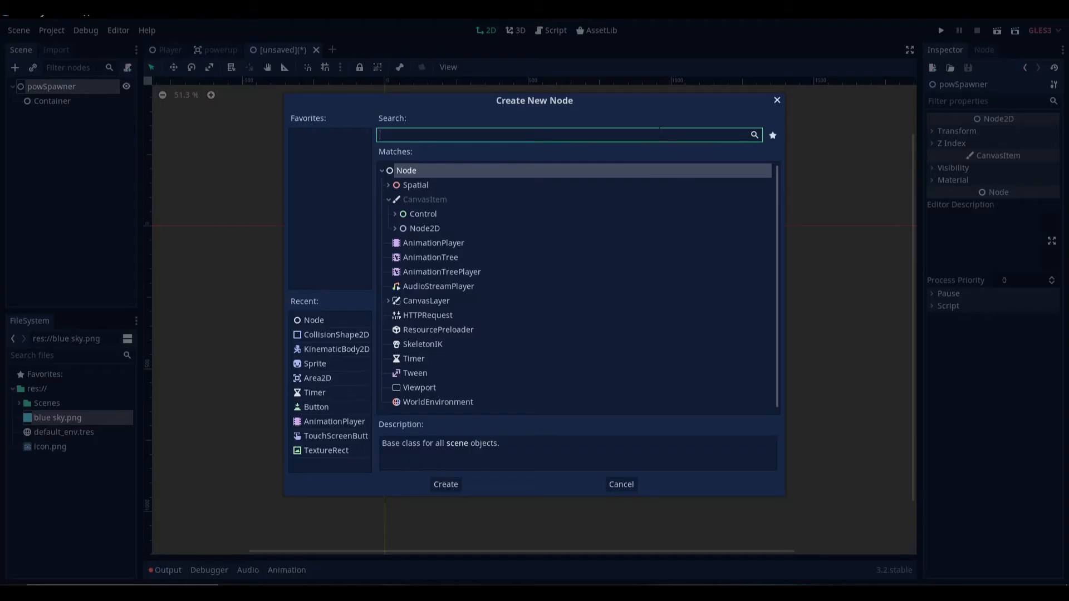
type("timer")
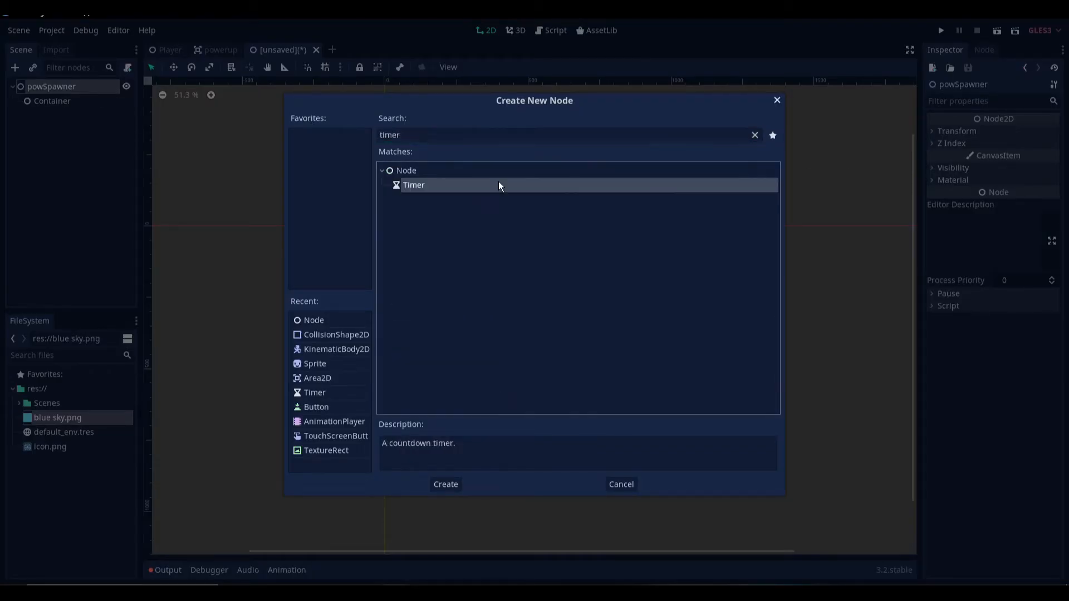
left_click(446, 484)
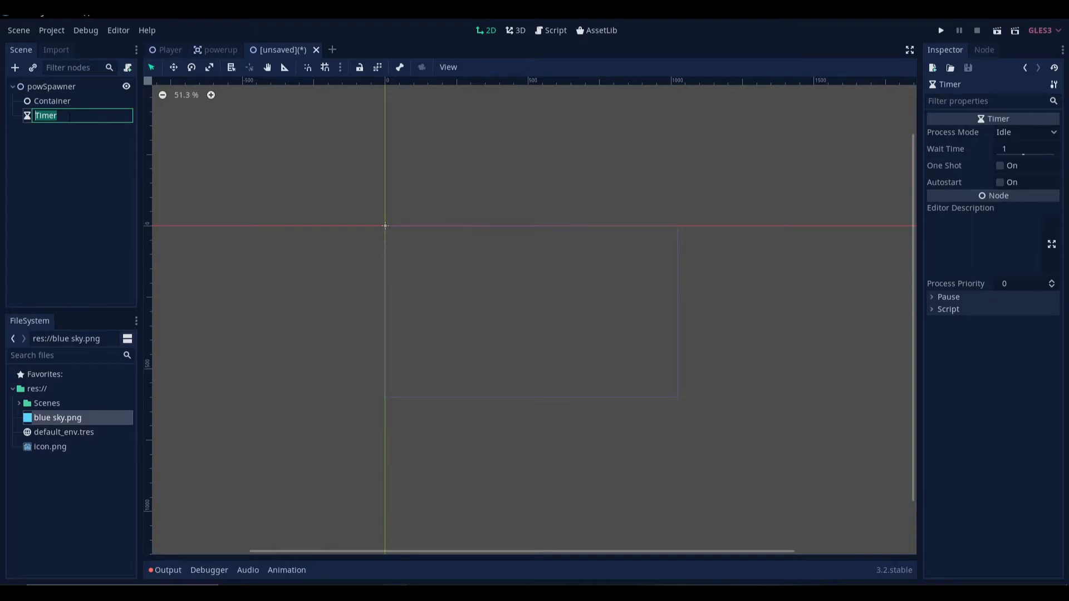
type("pow")
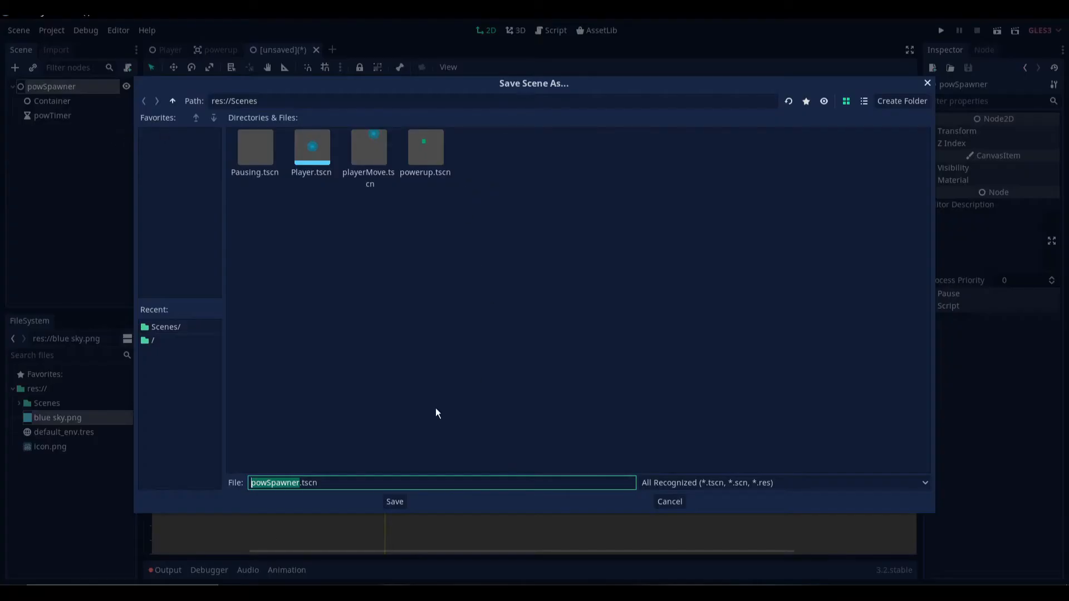
Step: Save the scene as powSpawner.tscn and attach a new powSpawner.gd script to the root
left_click(394, 502)
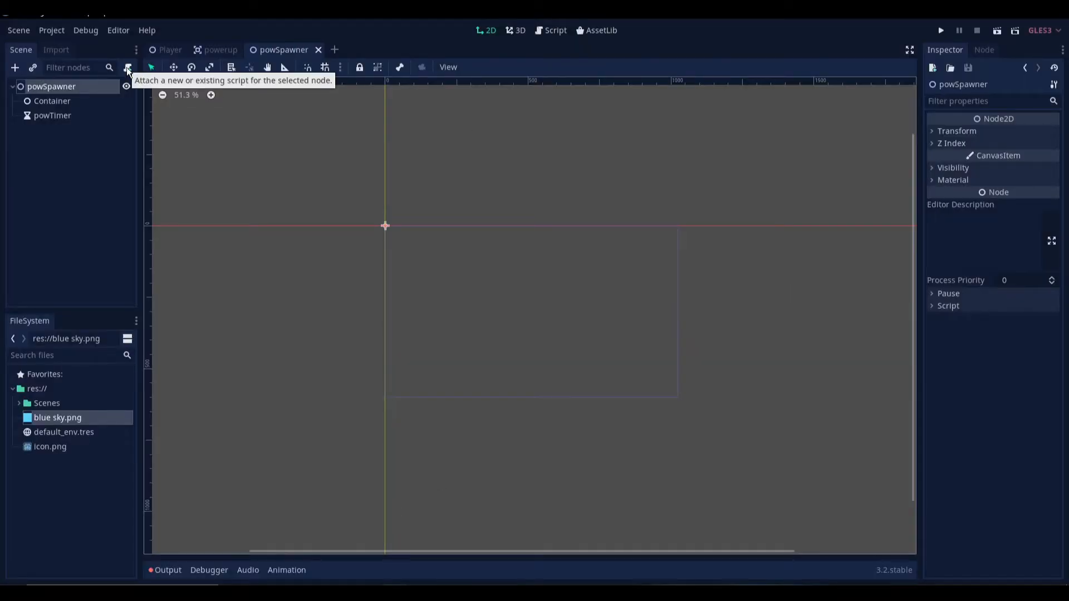
left_click(127, 67)
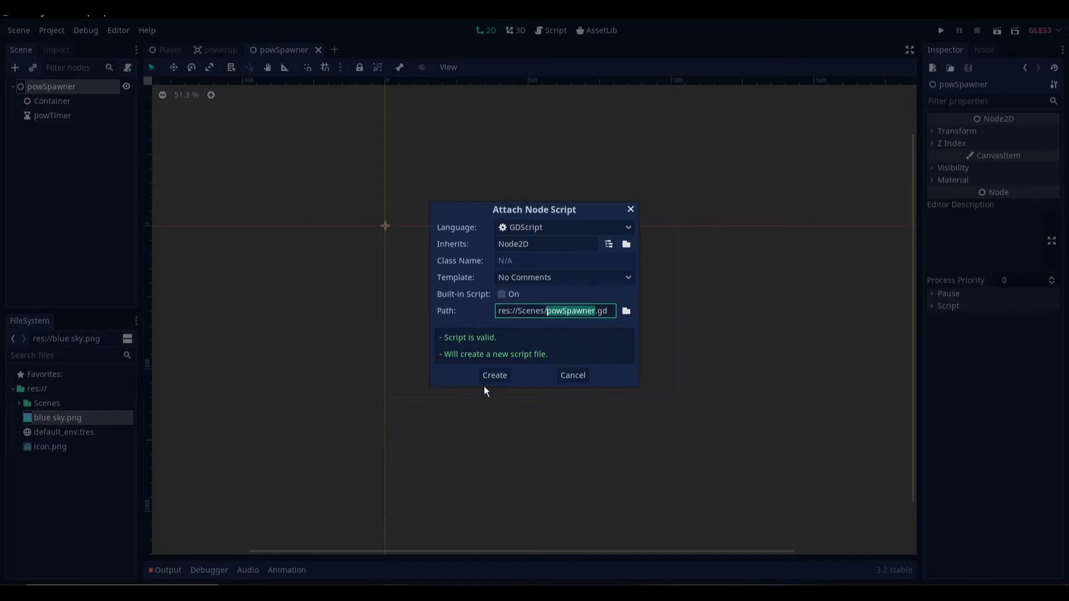
left_click(494, 374)
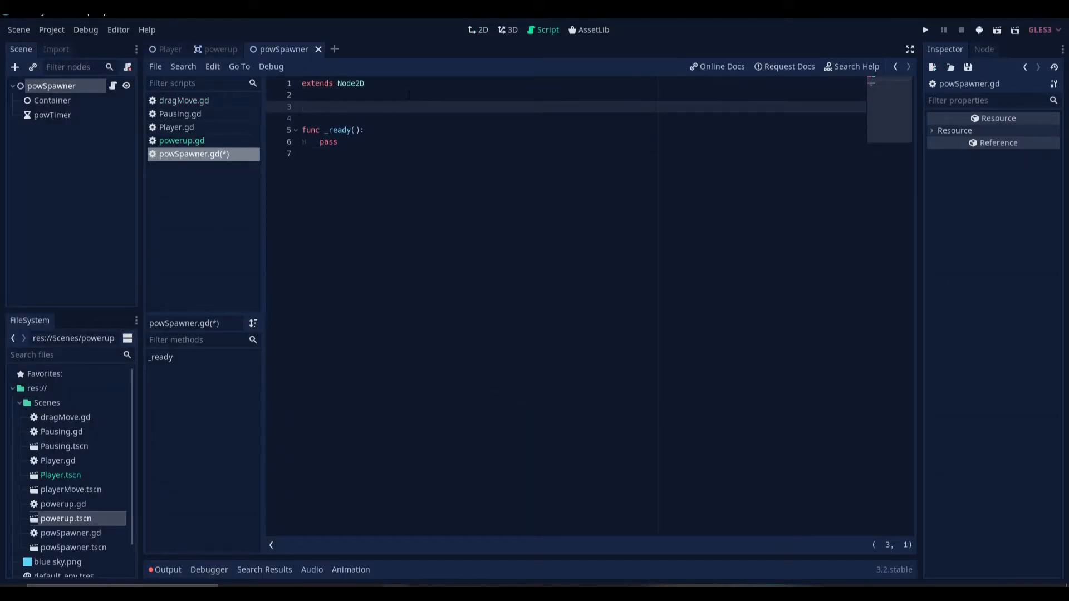
Step: Write const powerup = preload("res://Scenes/powerup.tscn") and onready var timer_started = false
type("const")
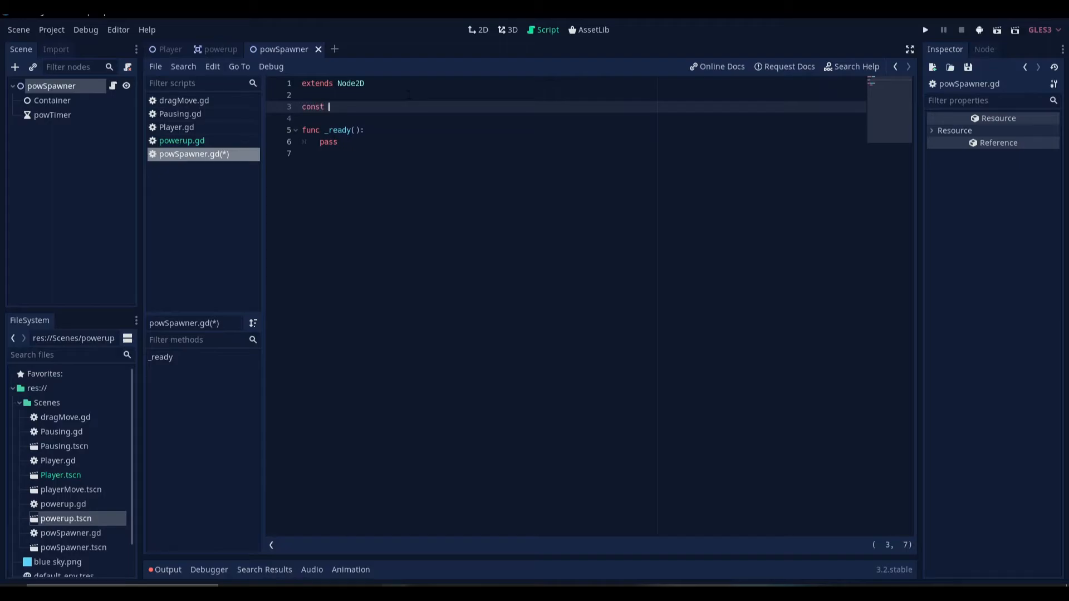
type("powerup")
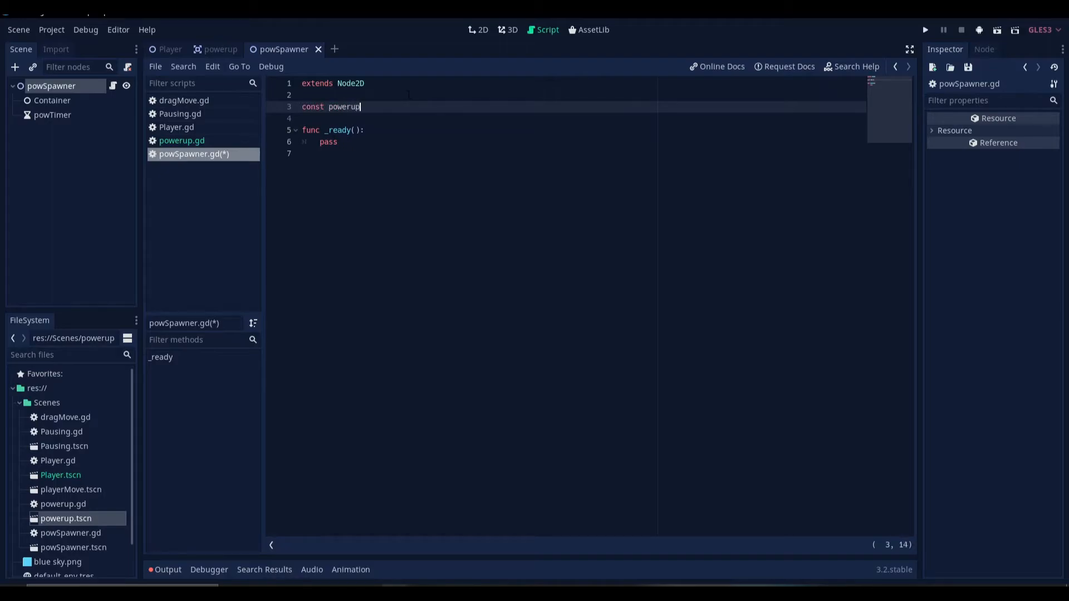
type("=")
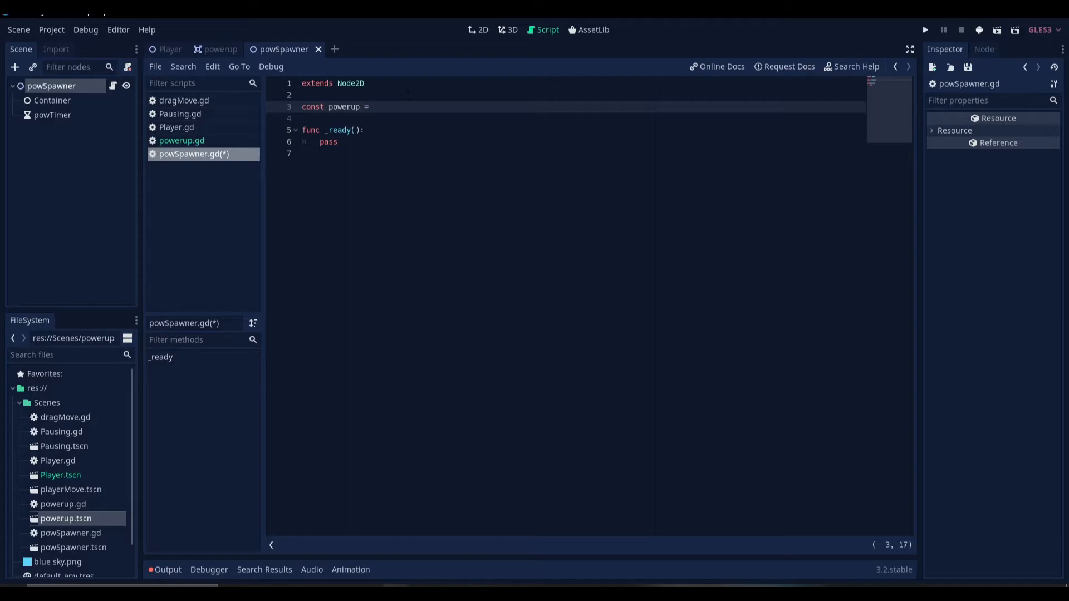
type("preload(")
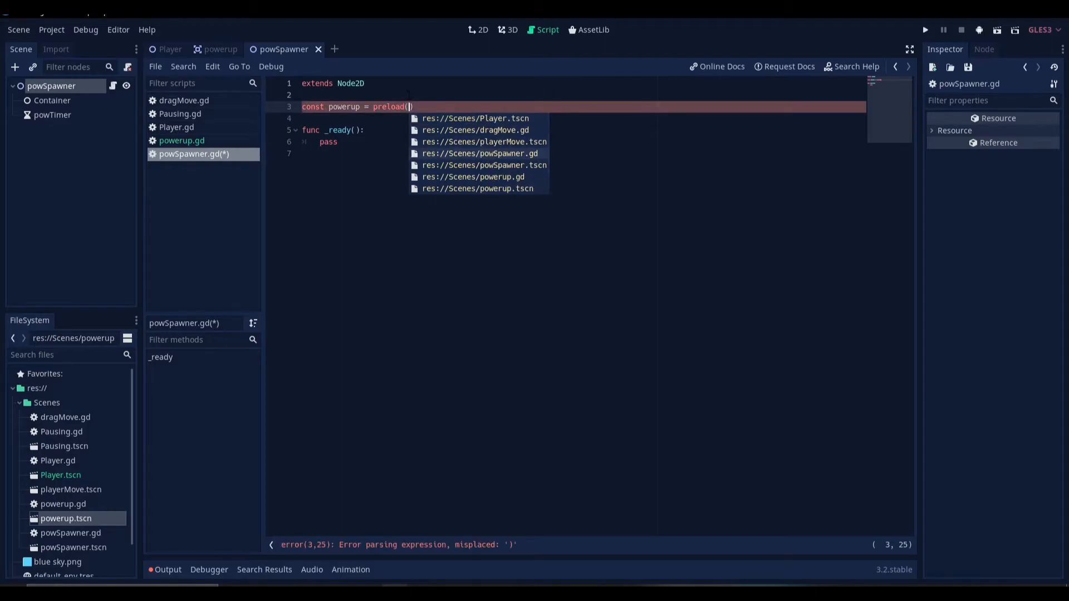
scroll("down", 3)
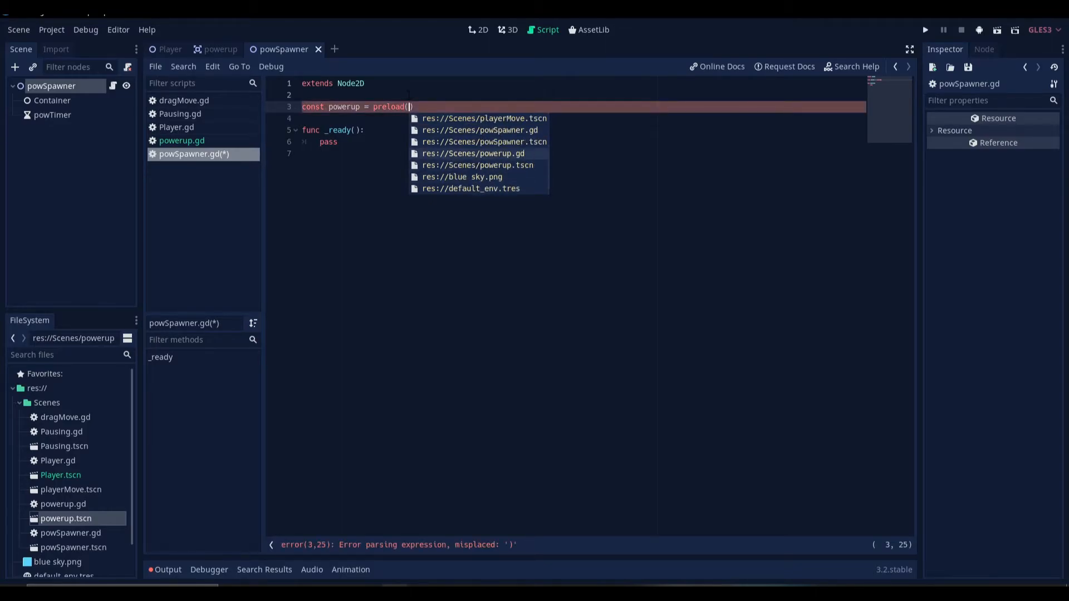
left_click(477, 165)
type("va")
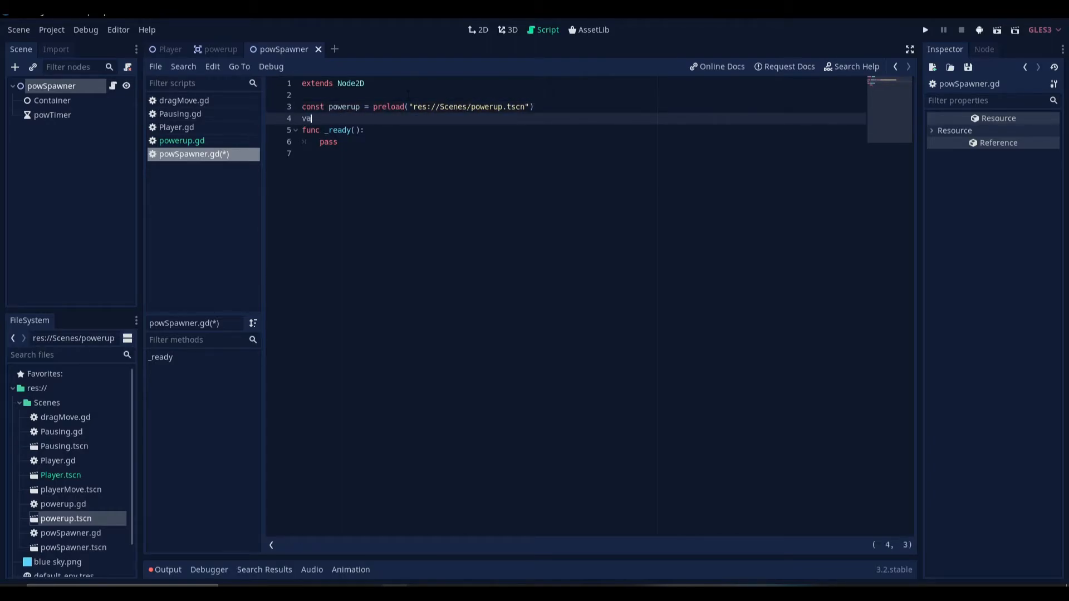
type("r timer_starte")
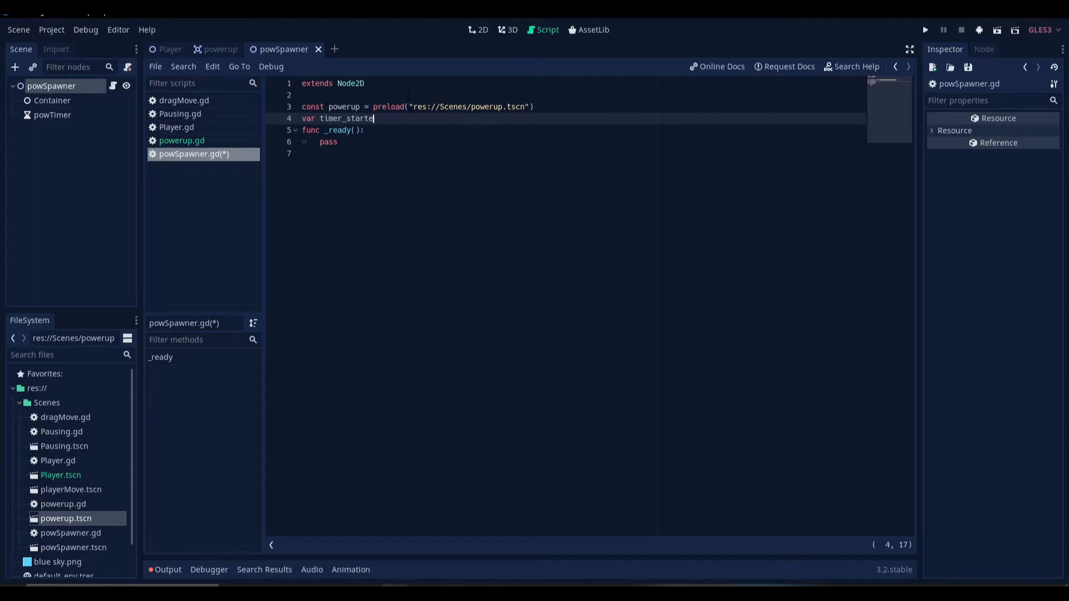
type("d")
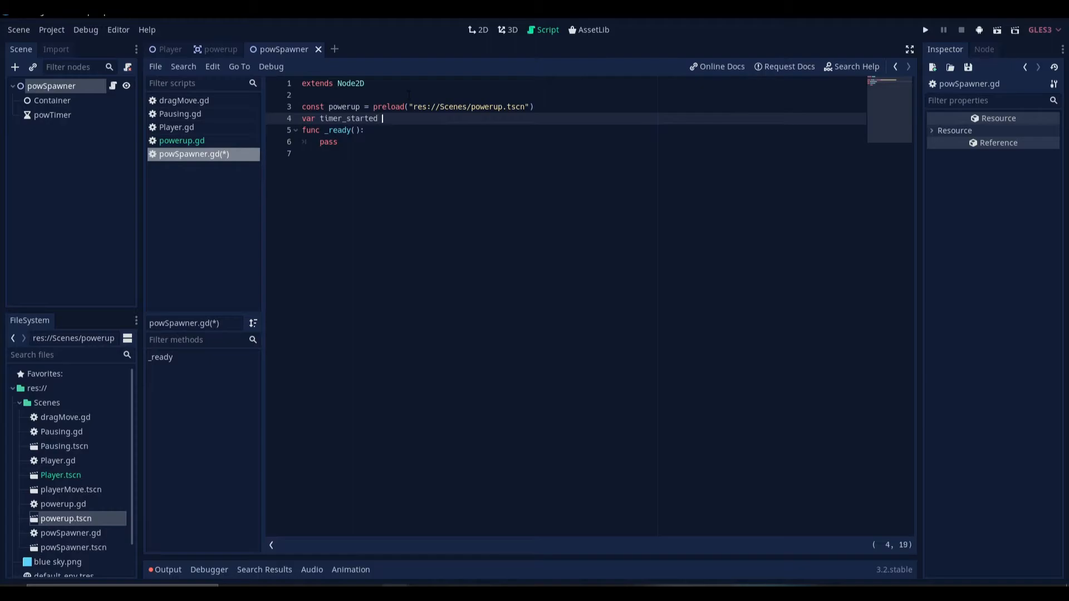
type("= fas")
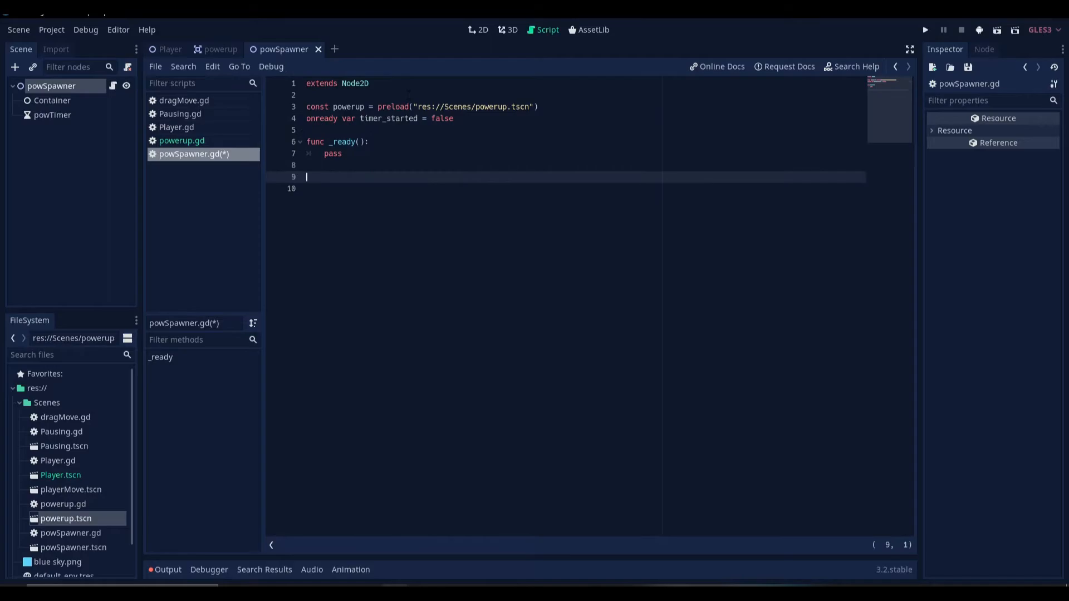
Step: Add _process with a #set timer comment and an if timer_started == false check
type("func _p")
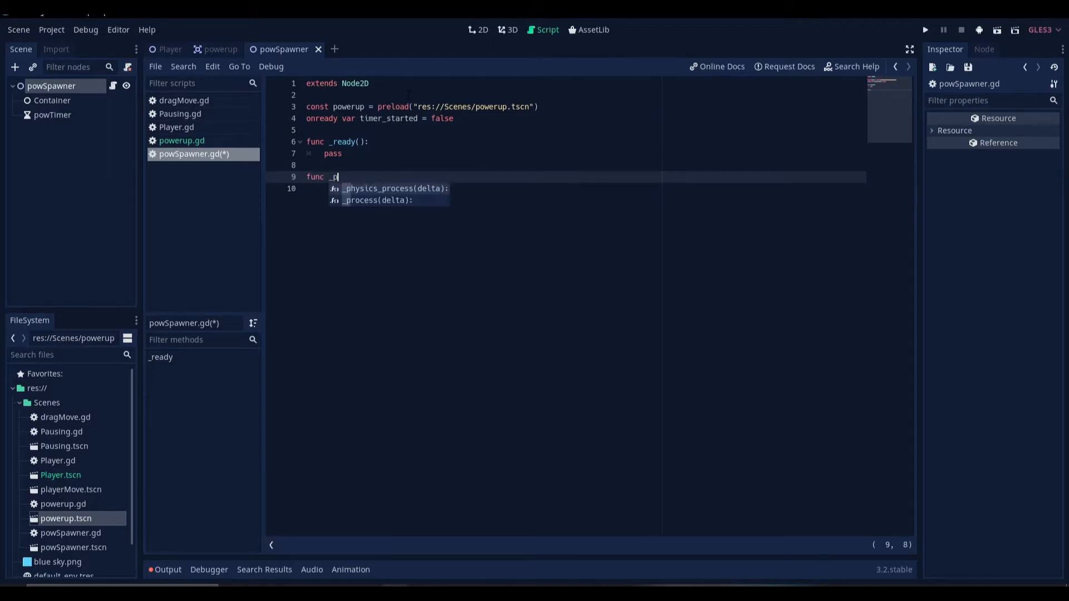
left_click(378, 200)
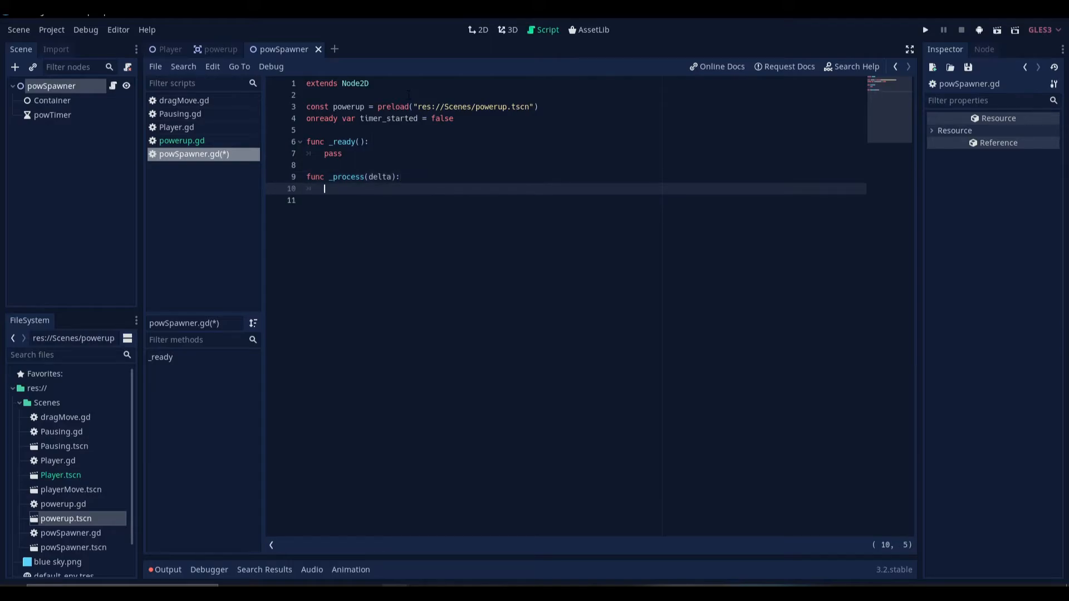
type("#")
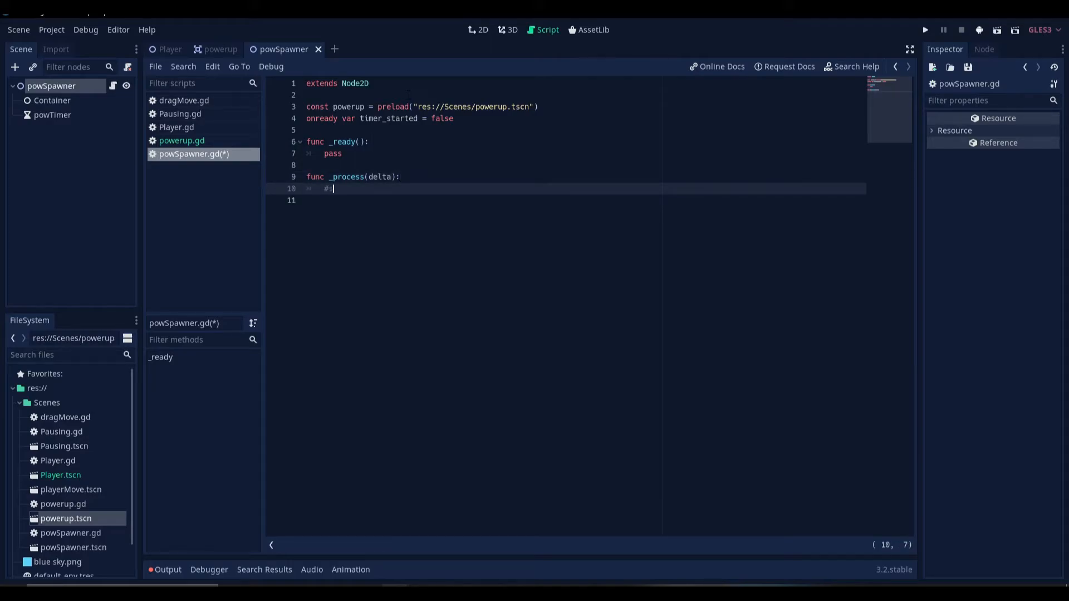
type("set timer")
left_click(583, 201)
type("if")
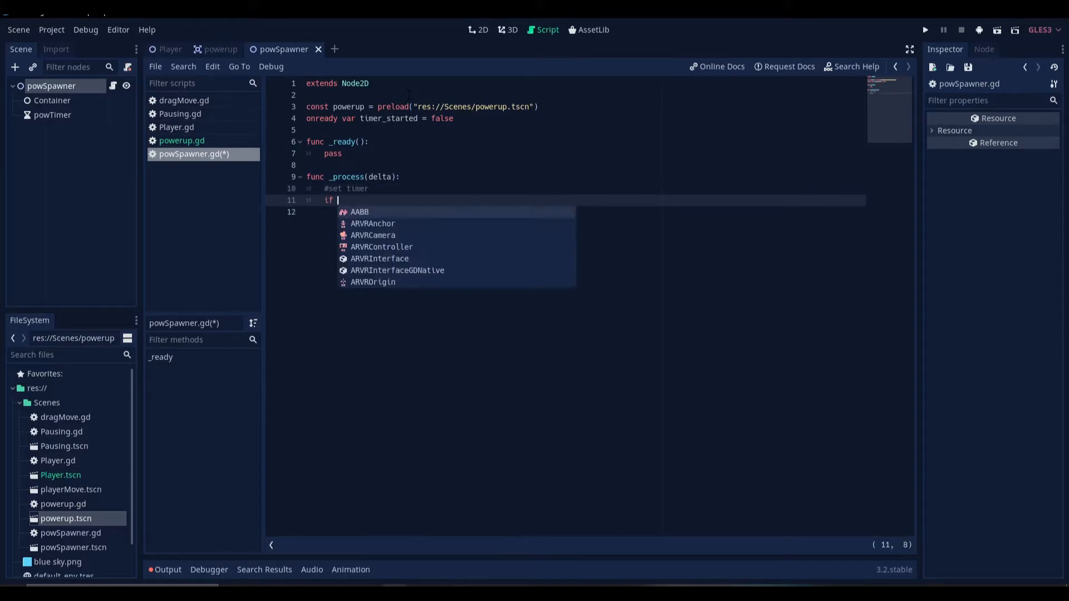
type("timer_started =")
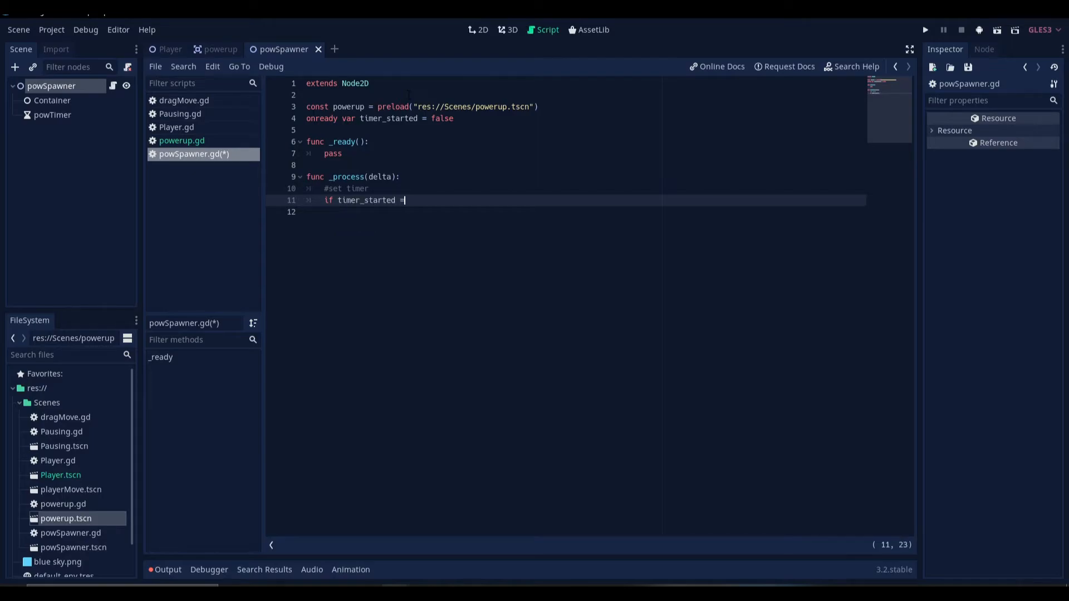
type("= false:")
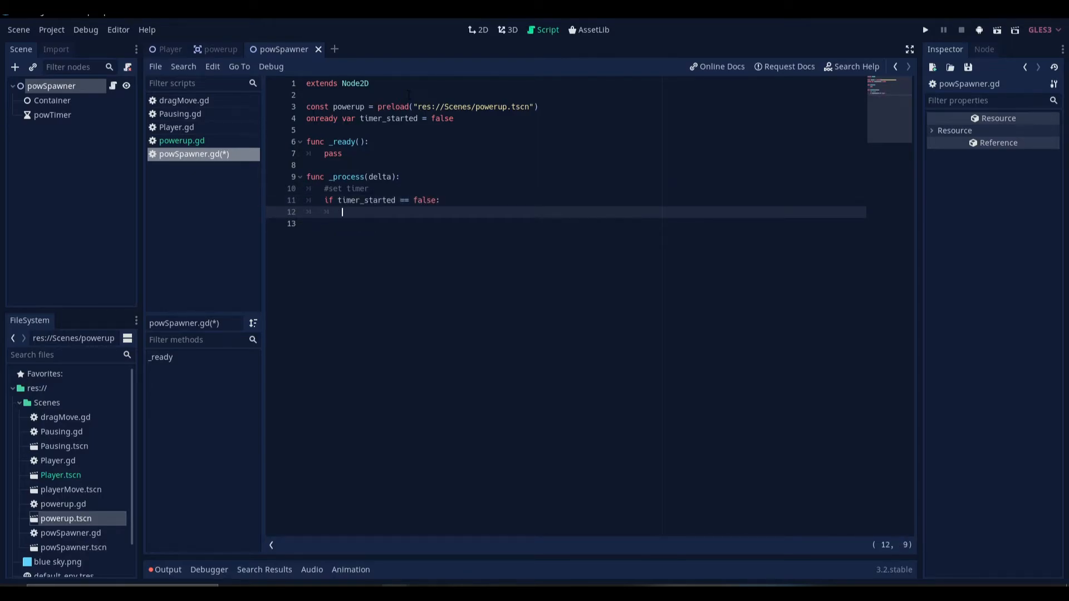
Step: Inside the check, set $powTimer.wait_time to rand_range(1.0, 2.0)
type("$pow")
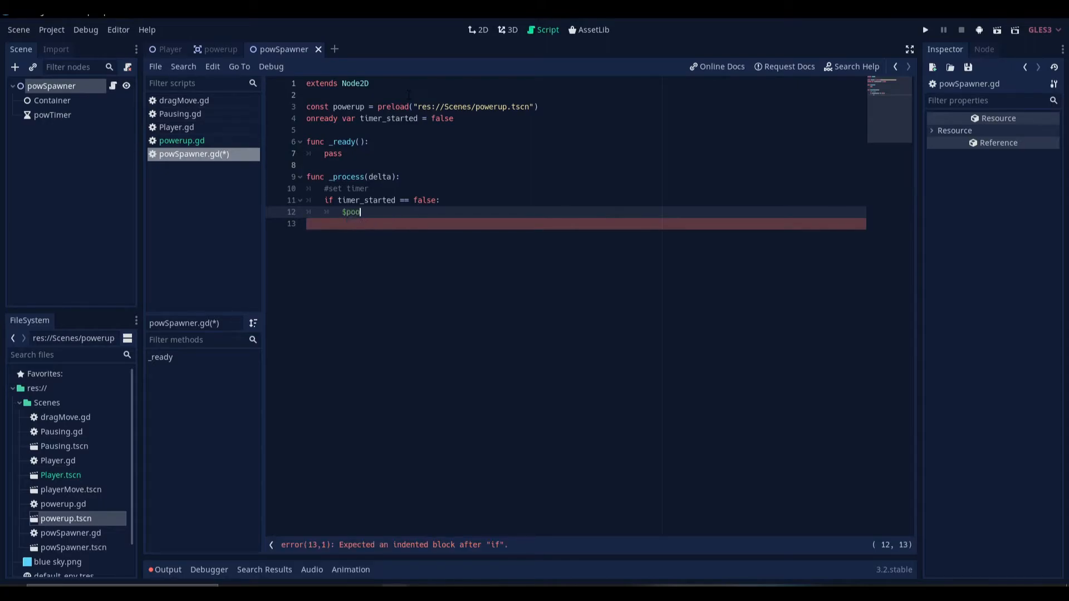
type("w")
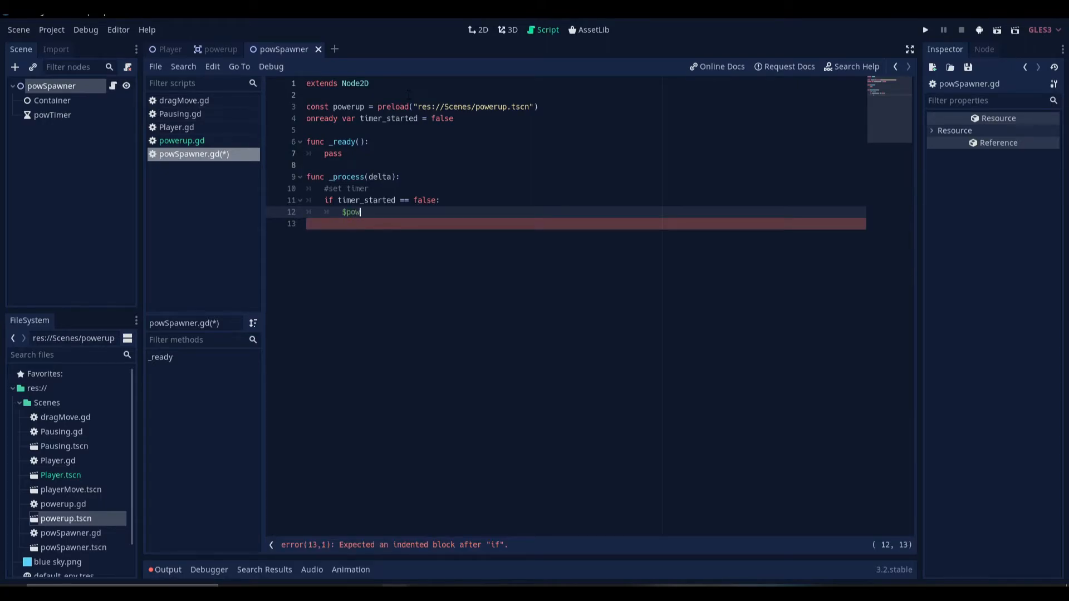
type("Timer.wait_time")
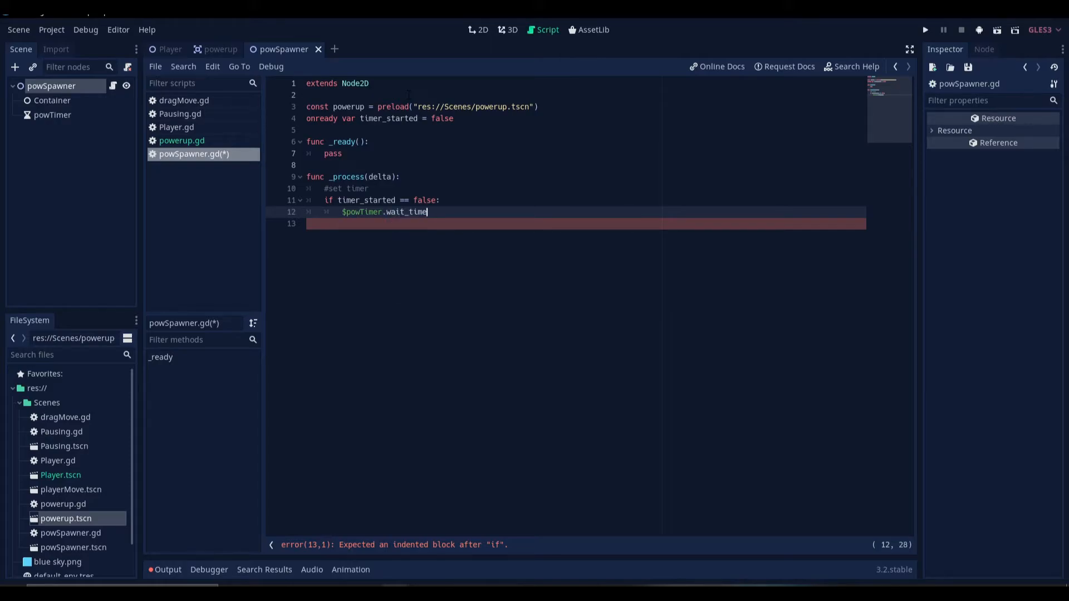
type("= rand_range(1")
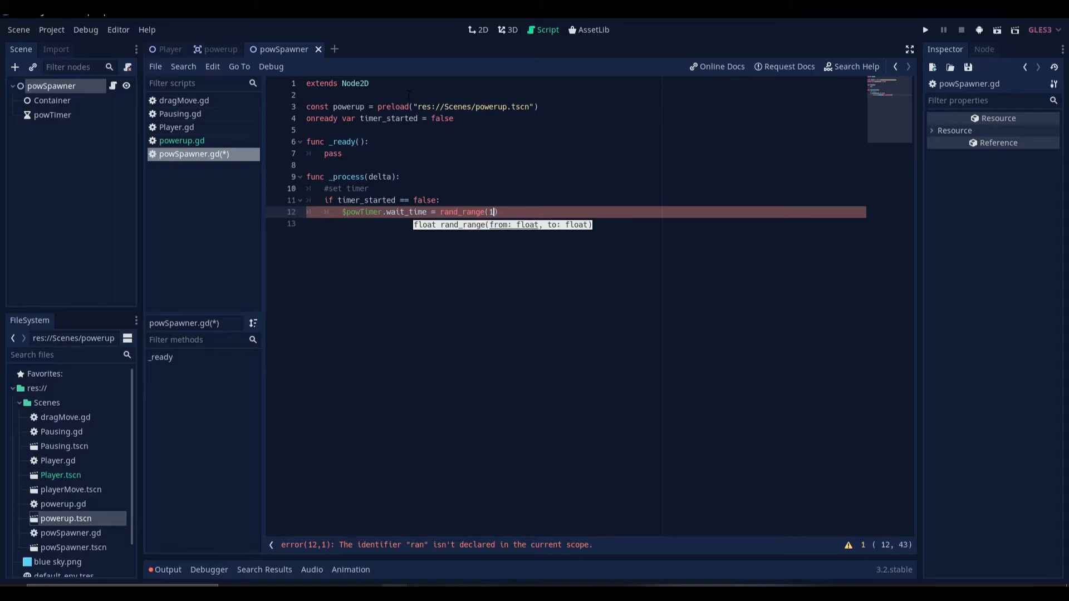
type(".0,")
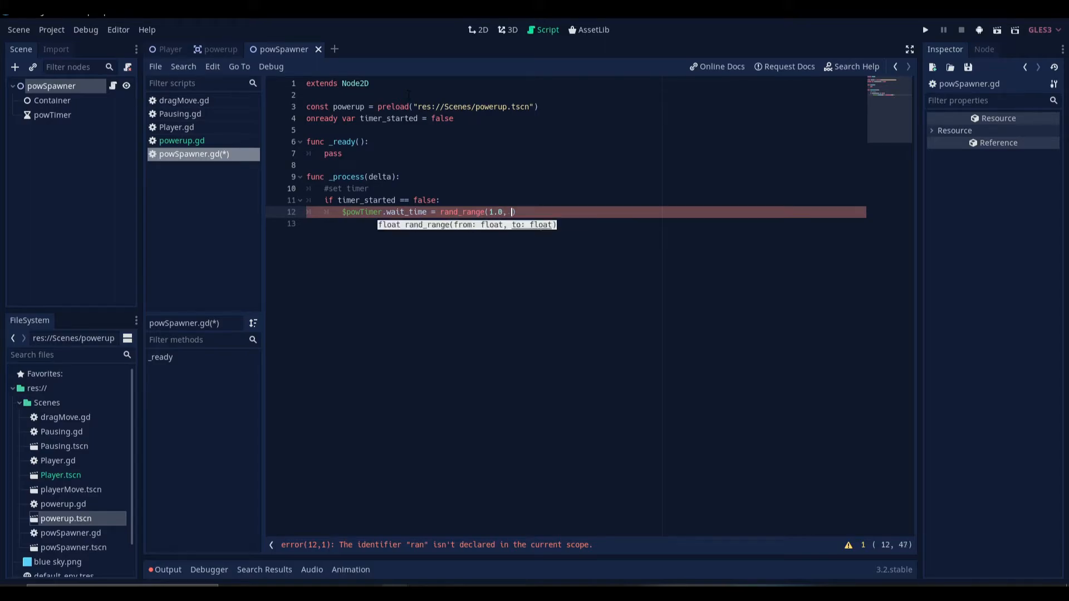
type("2.0)")
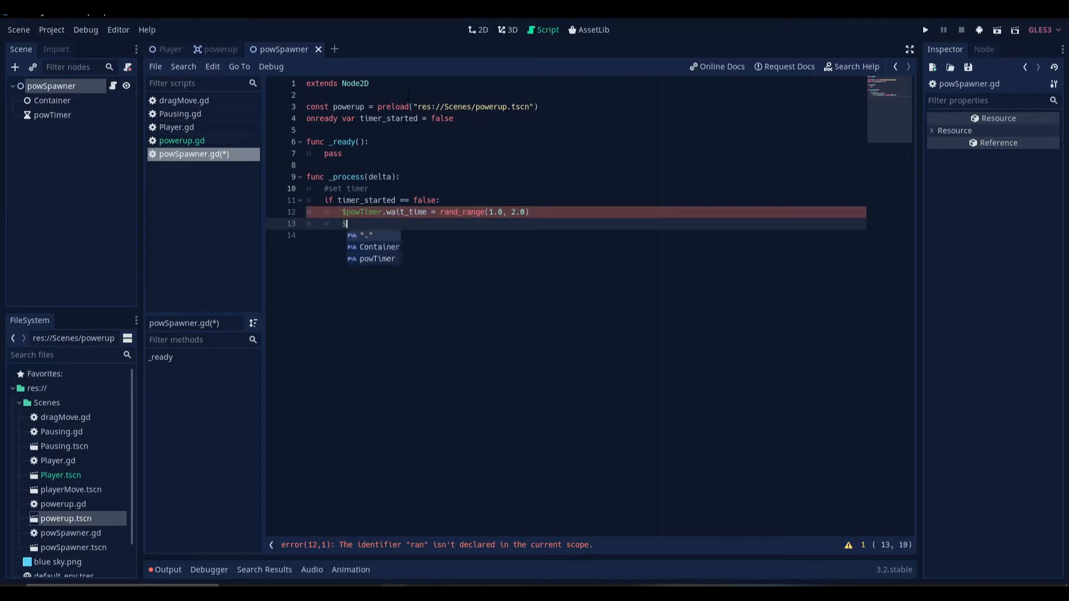
Step: Start powTimer and set timer_started to true
type("powTimer.start()")
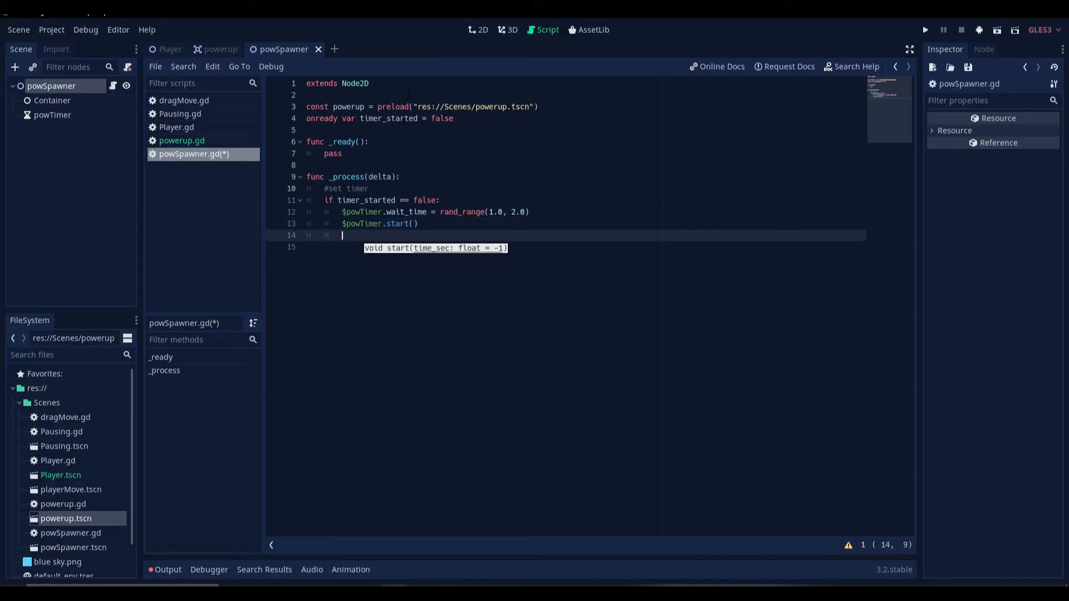
type("timer")
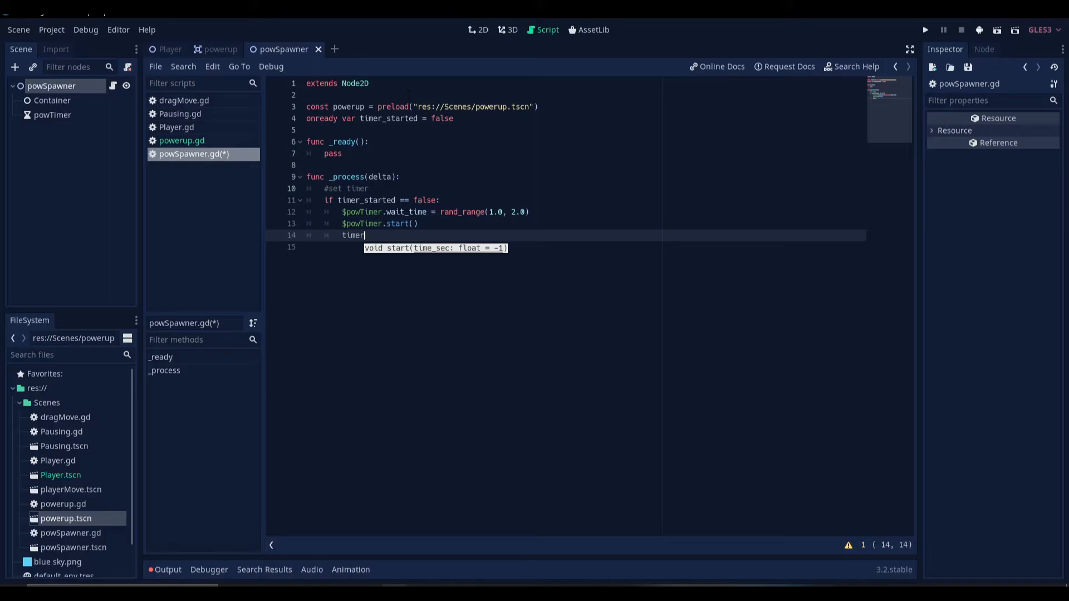
type("_started =")
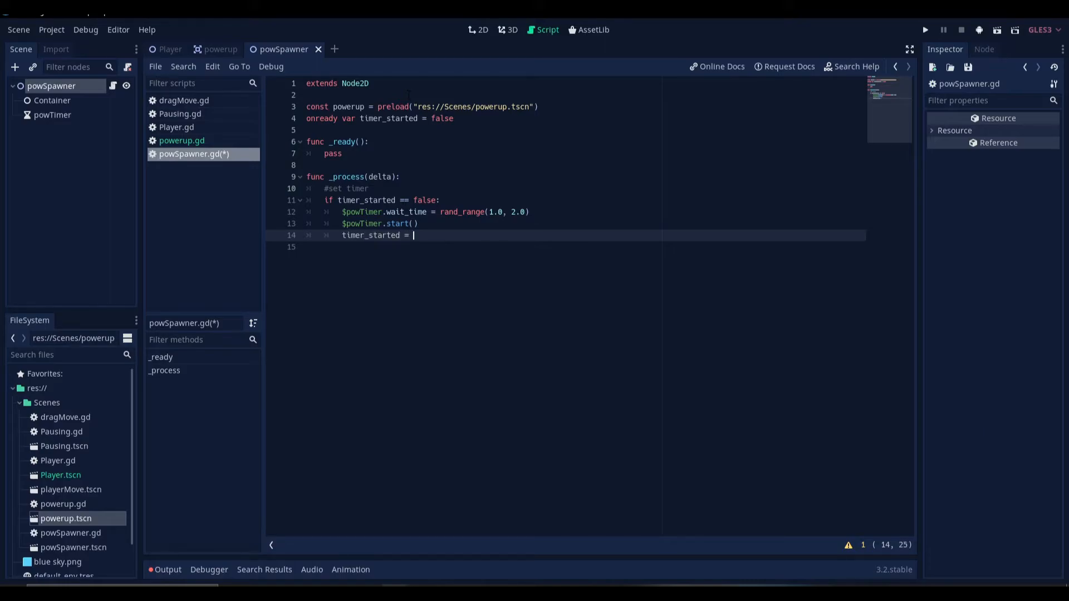
type("true")
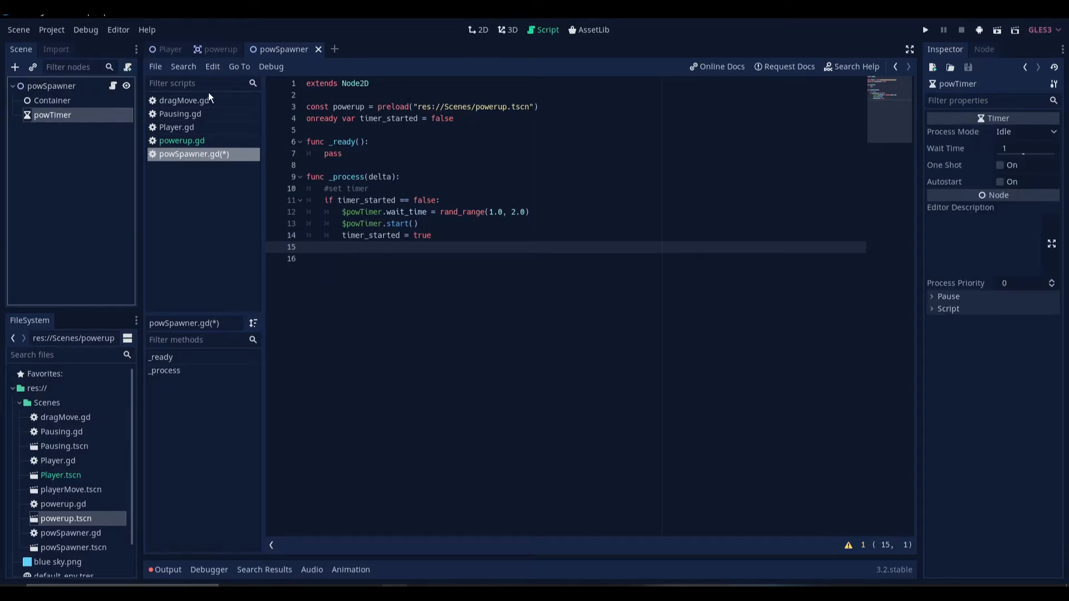
Step: Connect powTimer's timeout signal; in the handler call randomize() and write var aPow = powerup.instance()
left_click(984, 49)
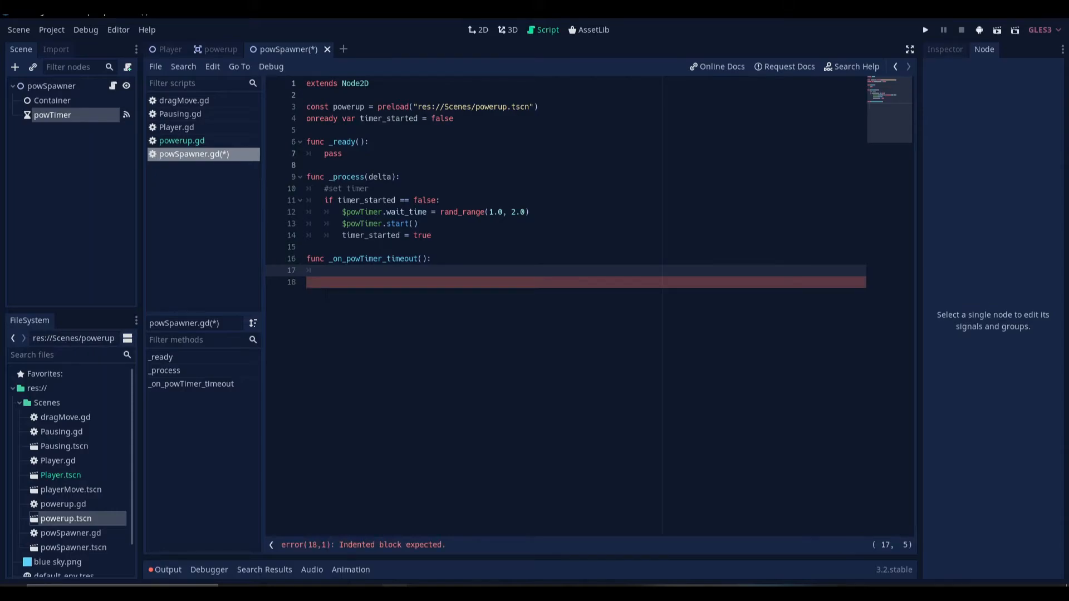
type("randomize(")
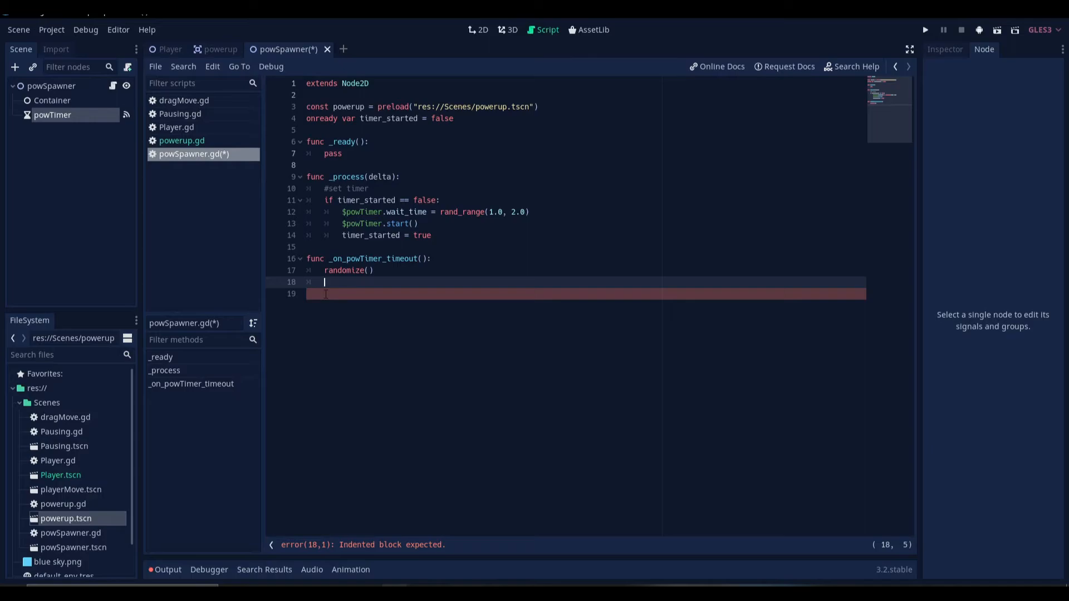
type("var")
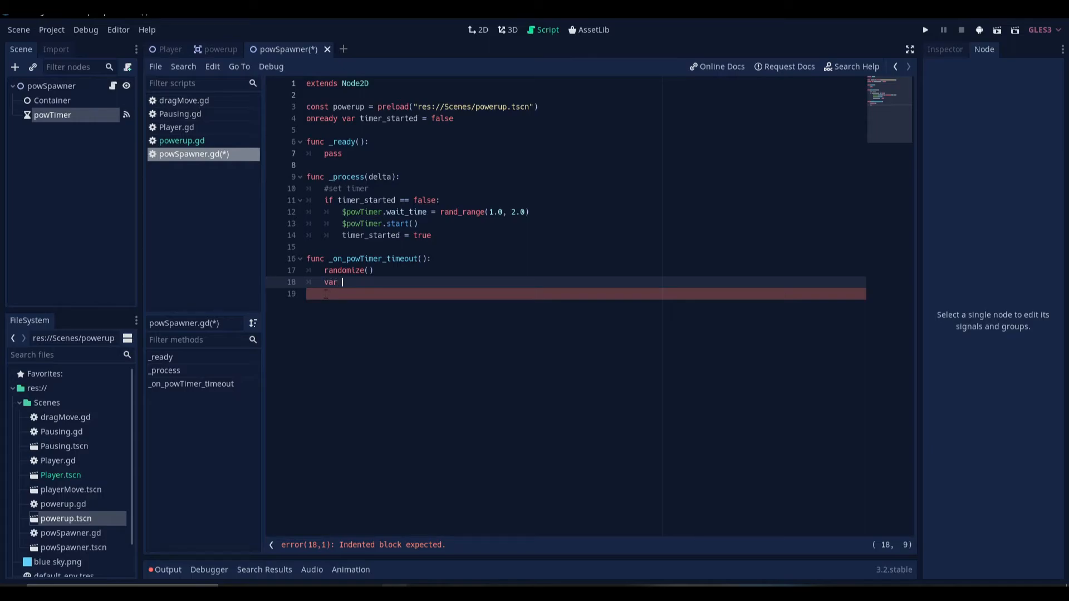
type("a")
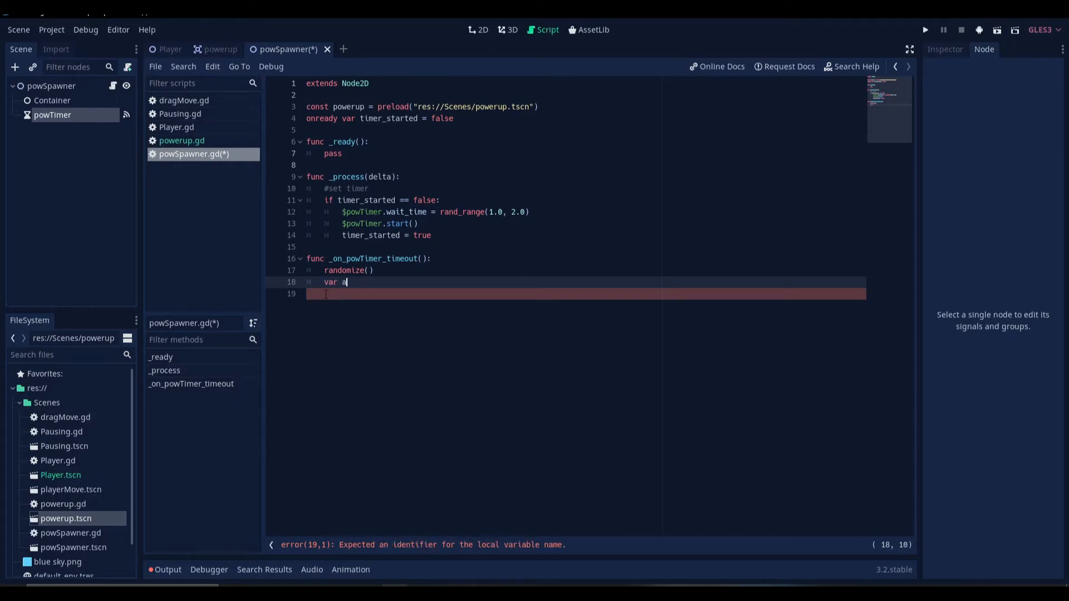
type("Pow")
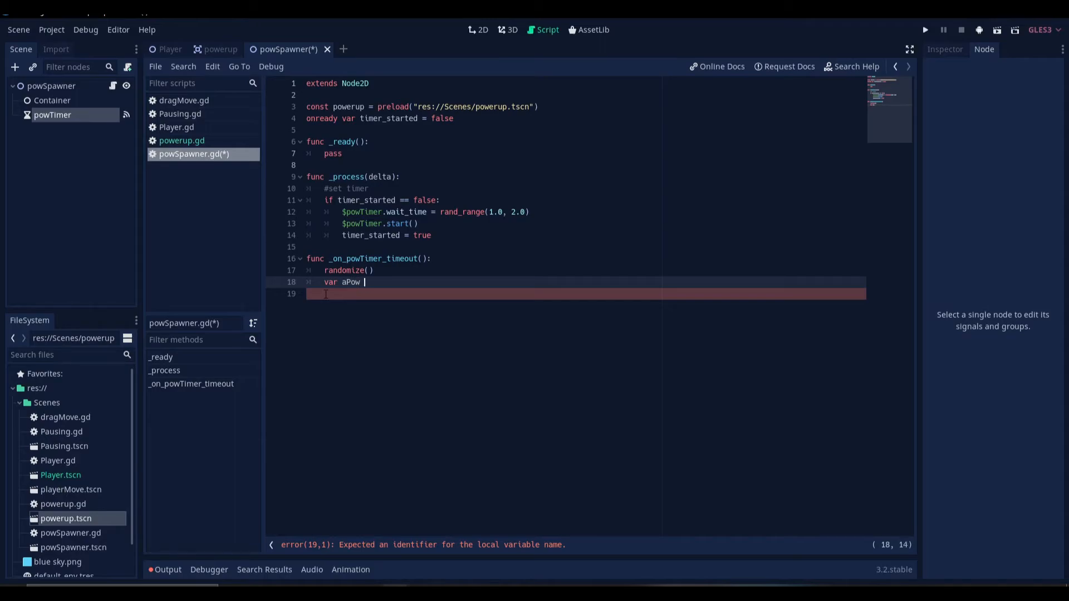
type("=")
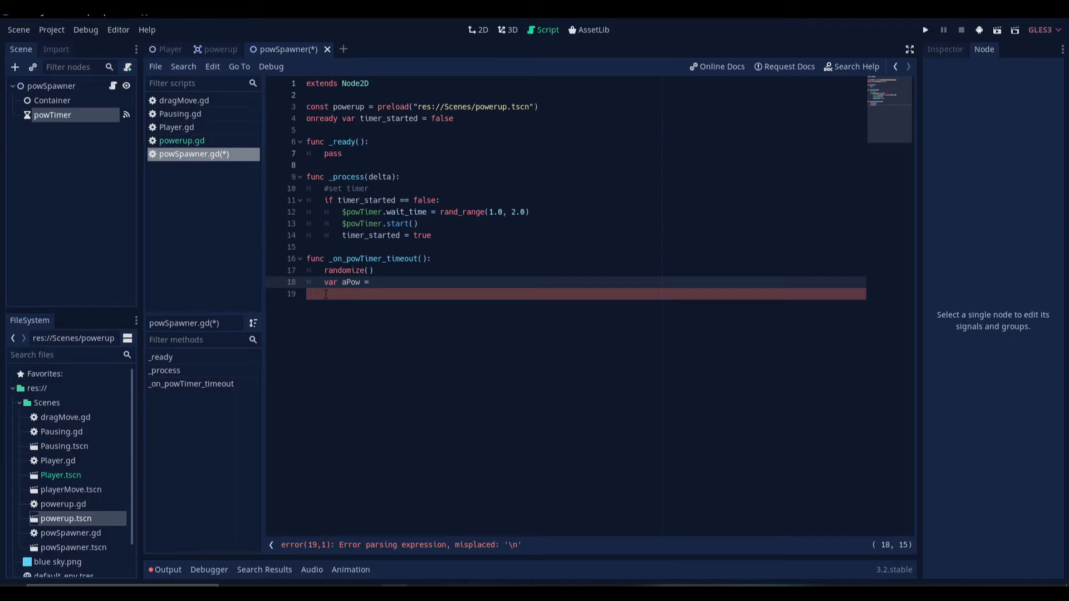
type("p")
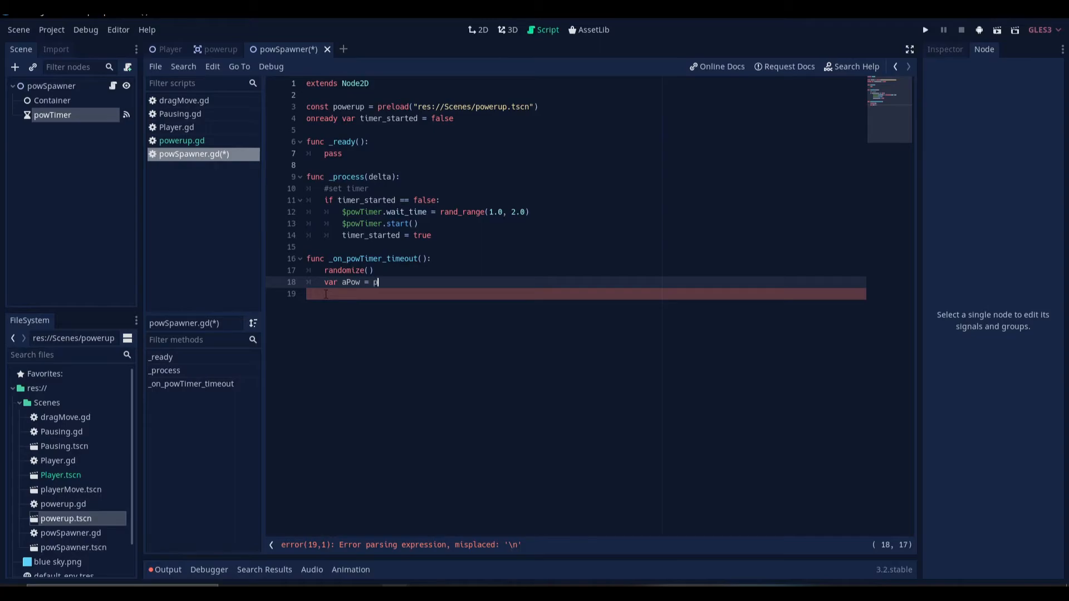
type("ower")
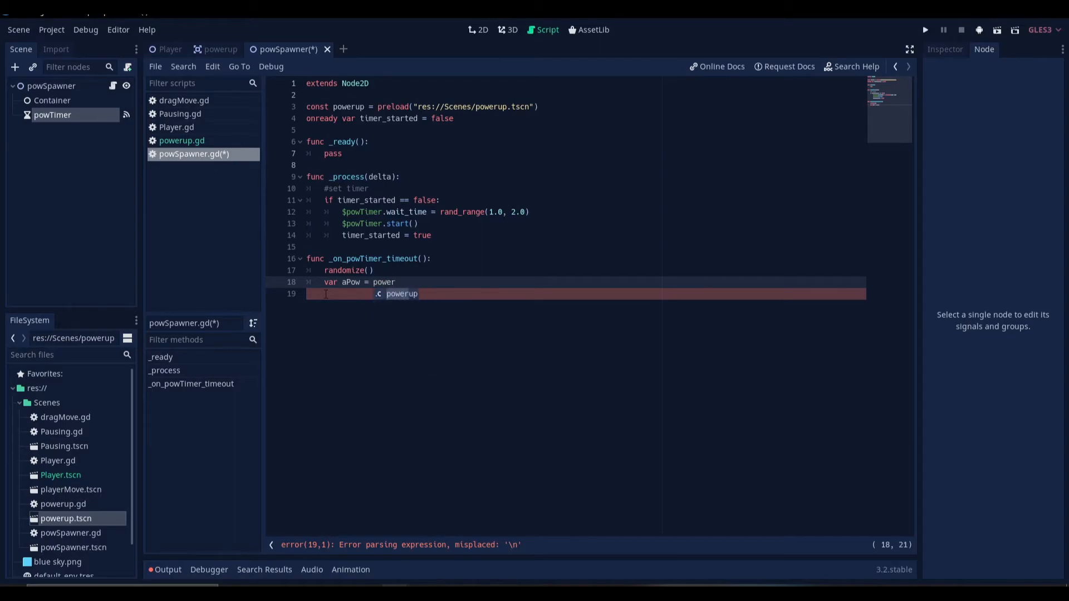
type(".")
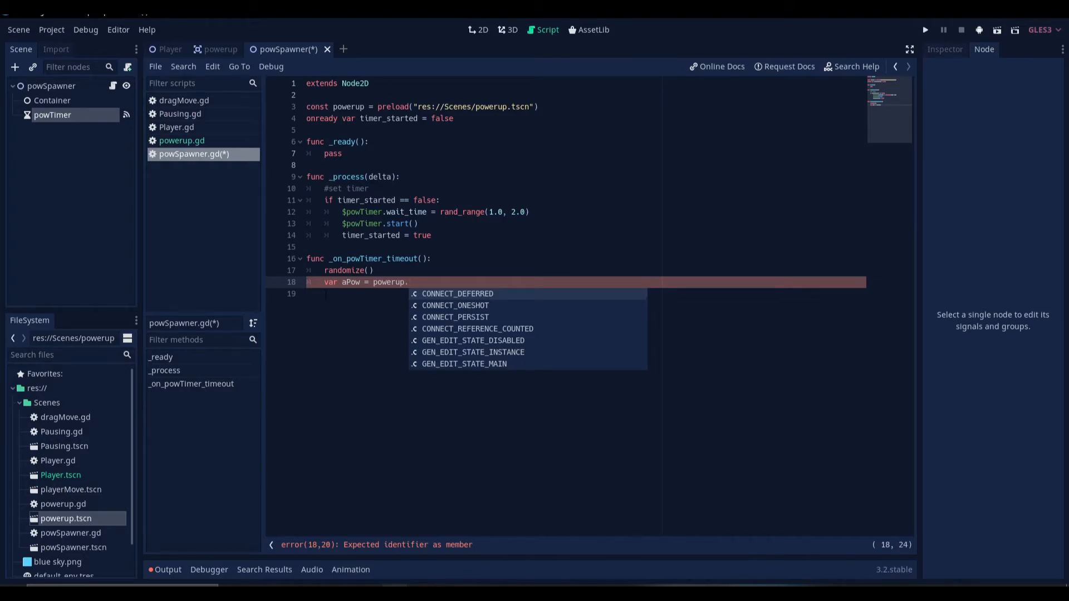
type("in")
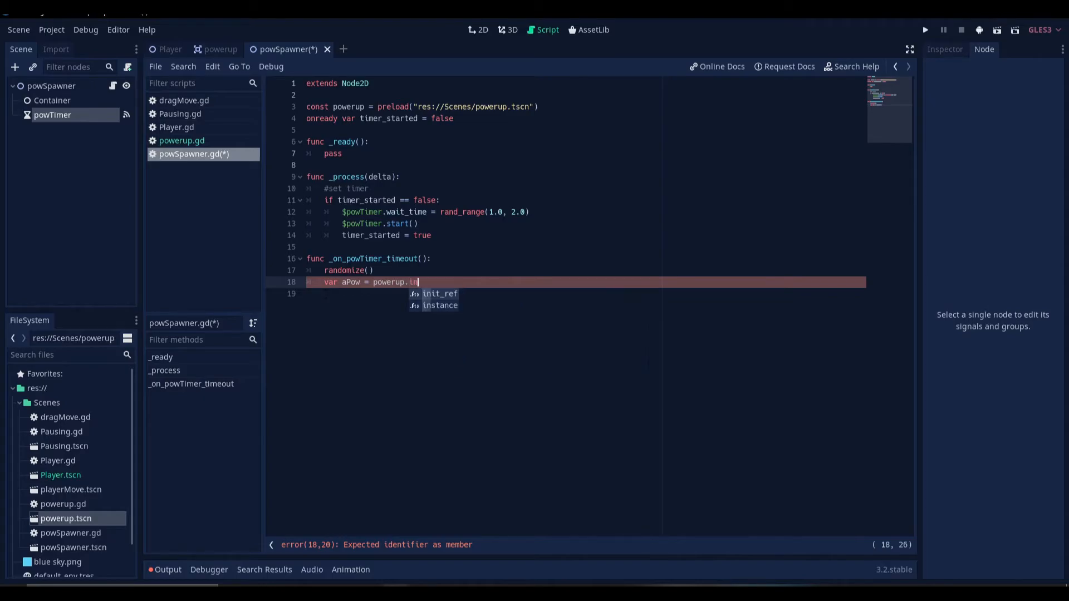
type("stance(")
left_click(584, 293)
type("var")
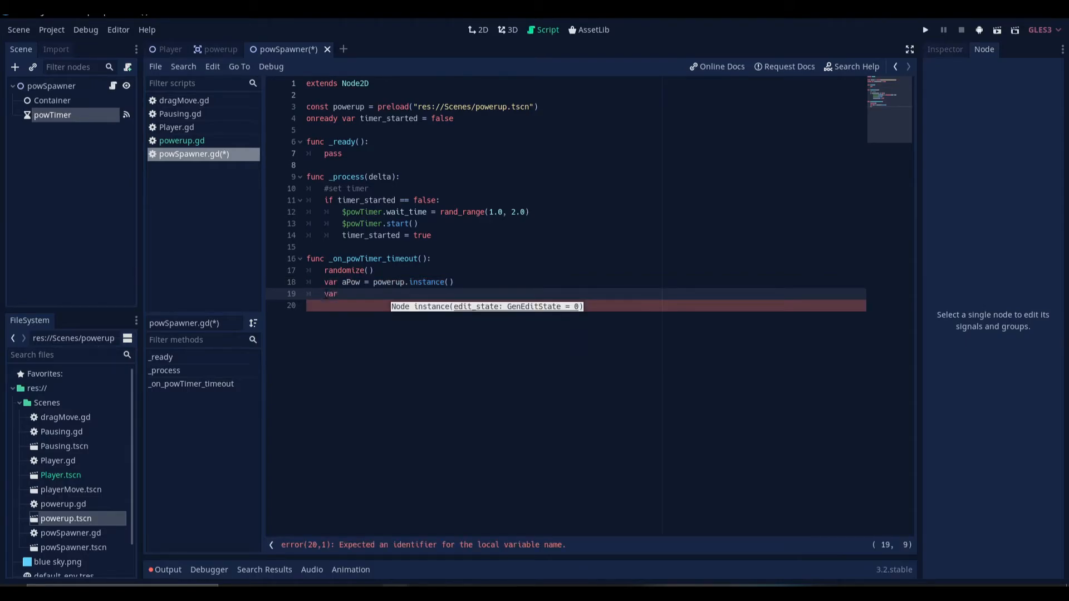
Step: Declare aPos as a Vector2 spawn position in the timeout handler
type("aPos")
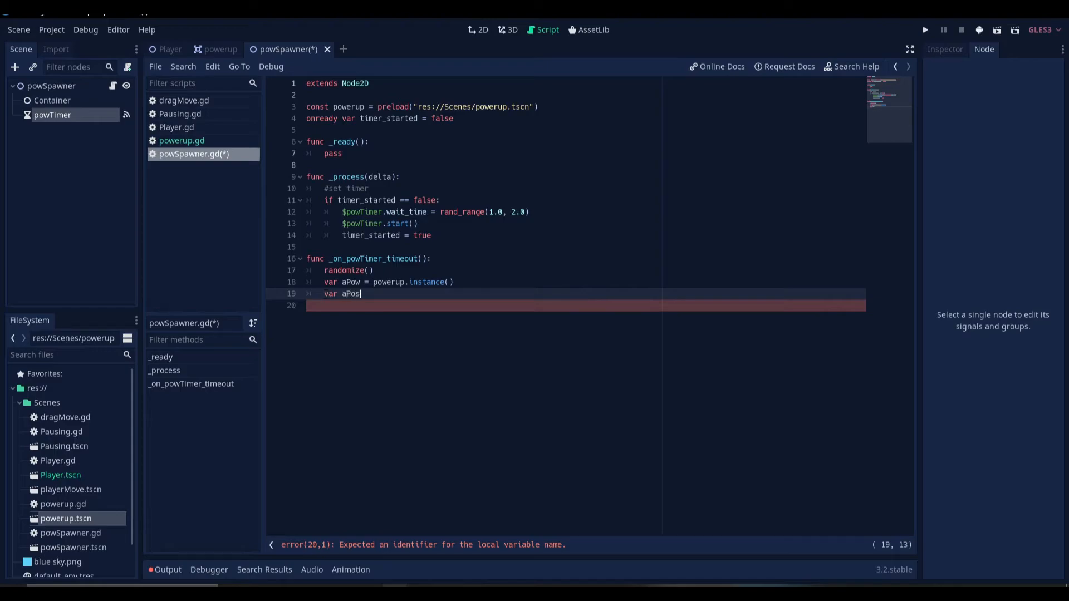
type("=")
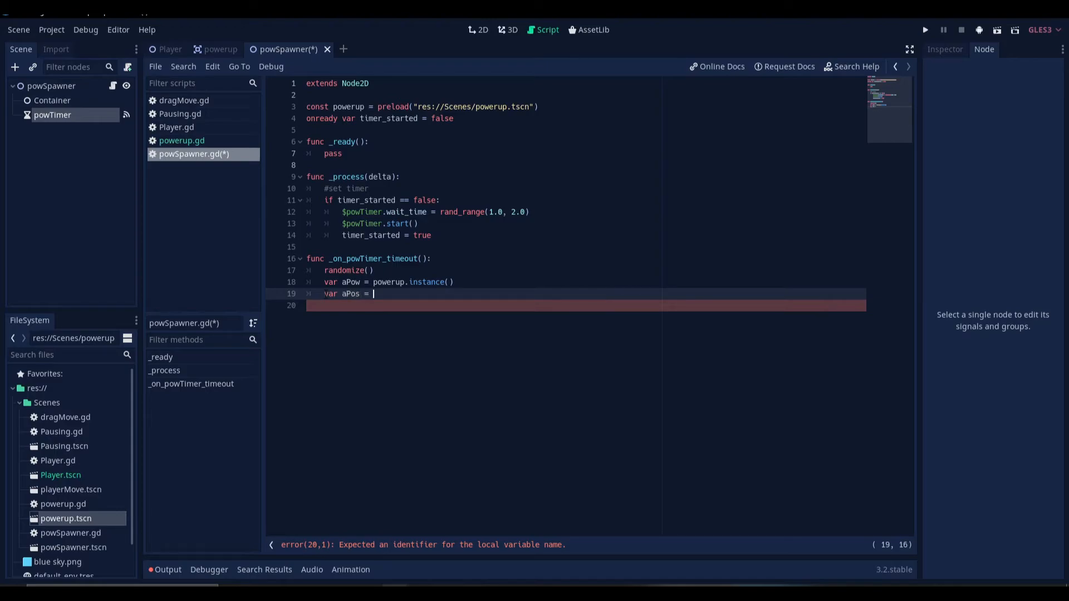
type("Vector")
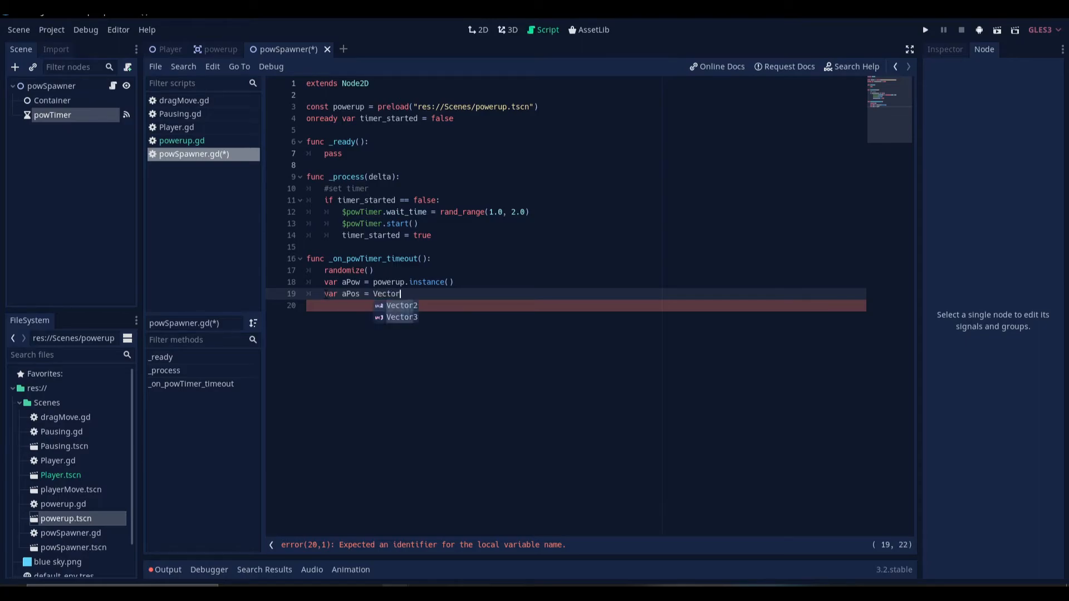
left_click(401, 306)
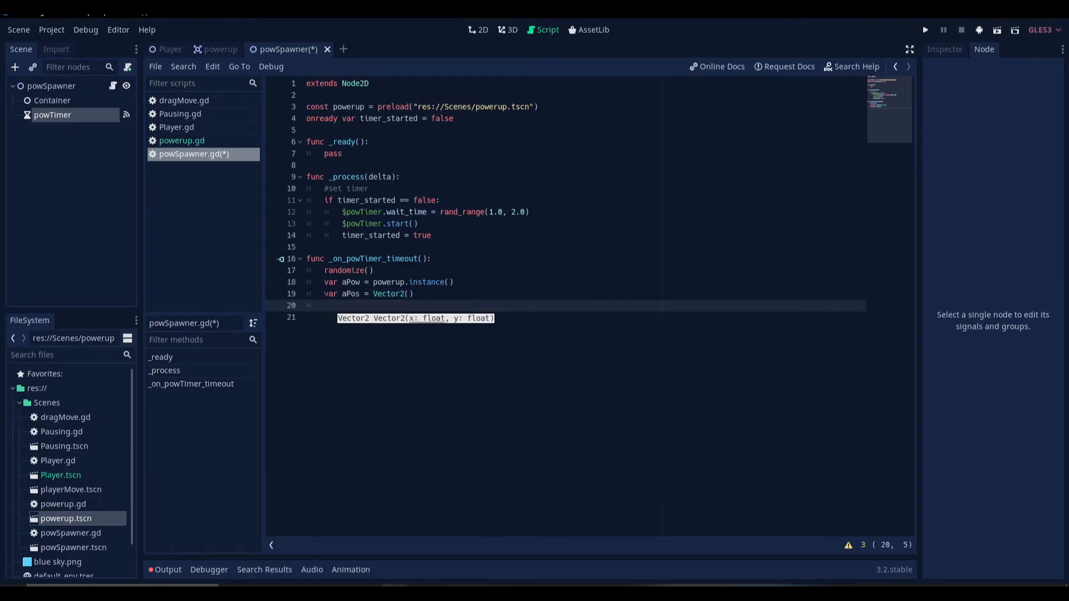
type("a")
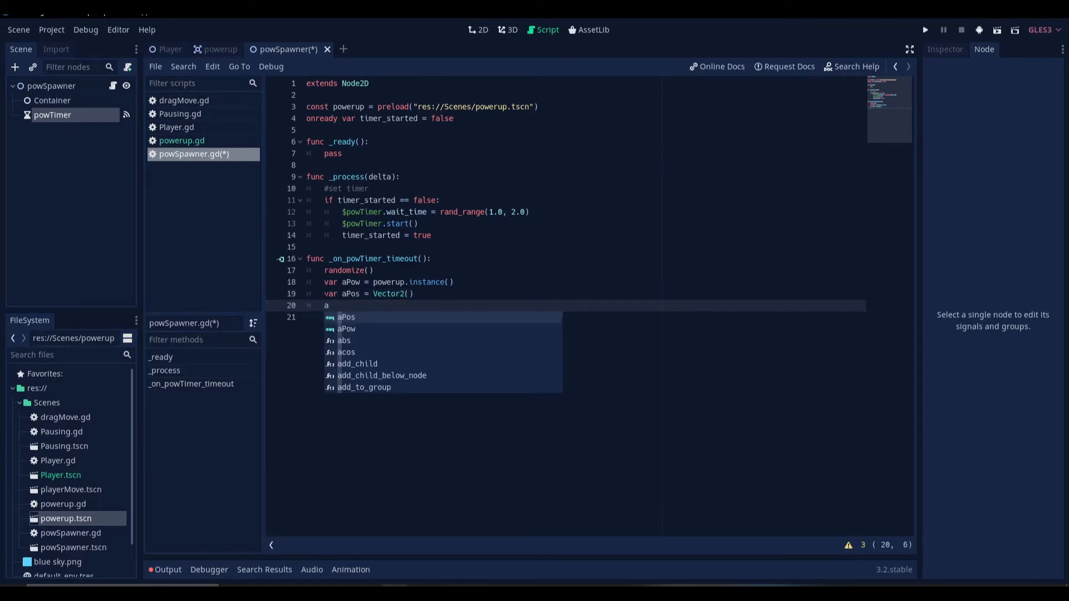
left_click(345, 316)
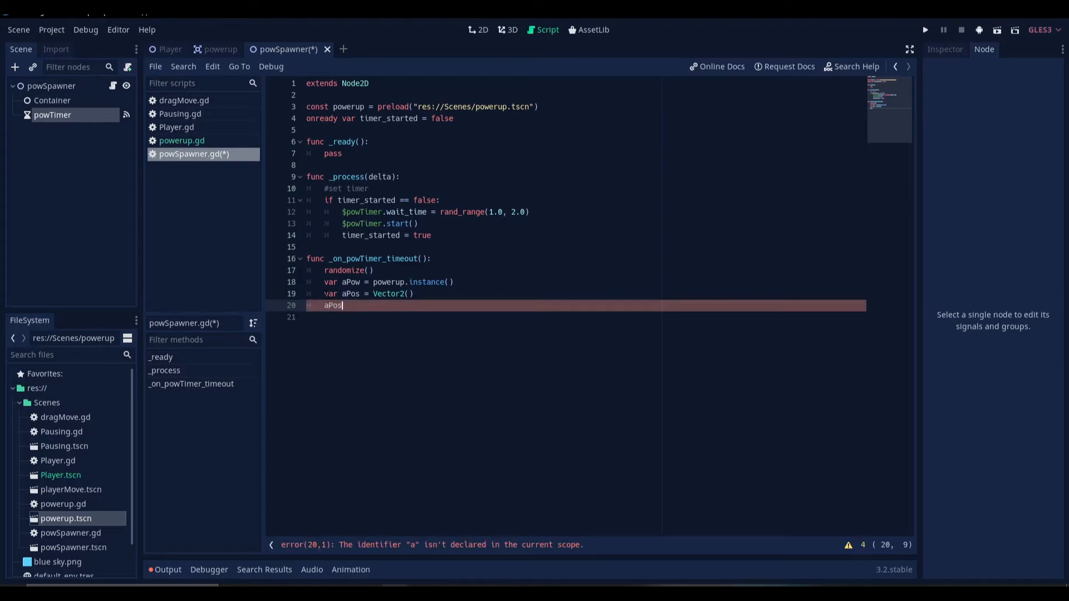
Step: Begin aPos.x = rand_range with a lower bound using aPow.spriteSize and 150
type(".,")
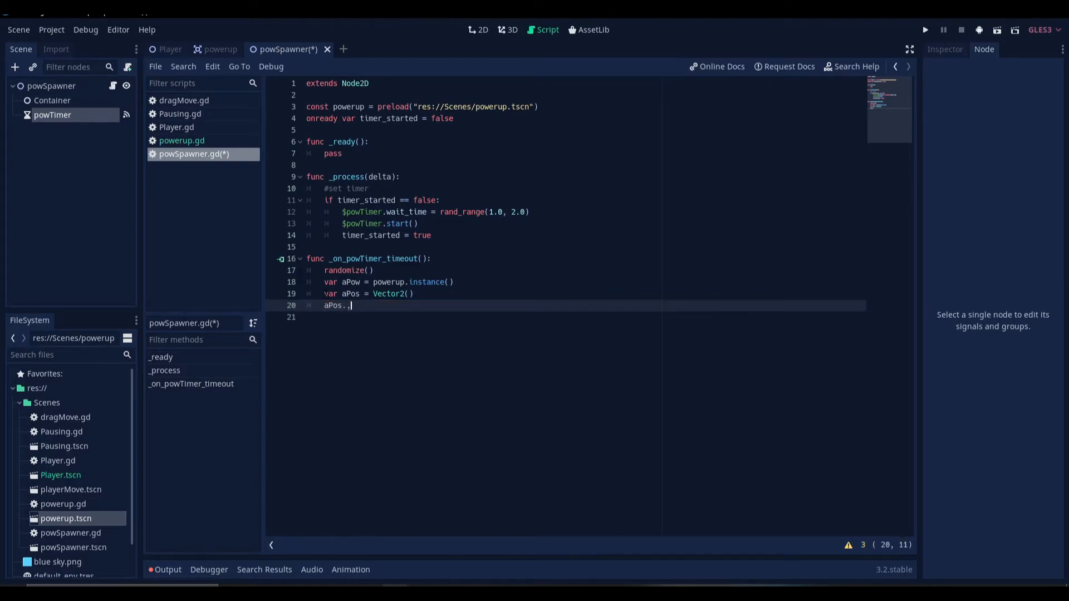
type("x =")
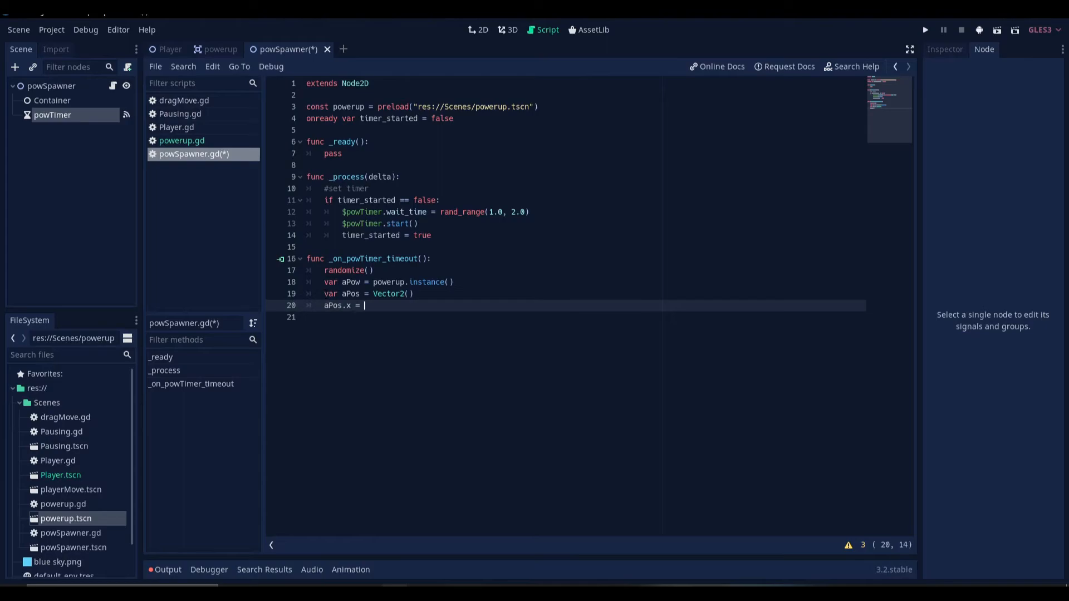
type("range(")
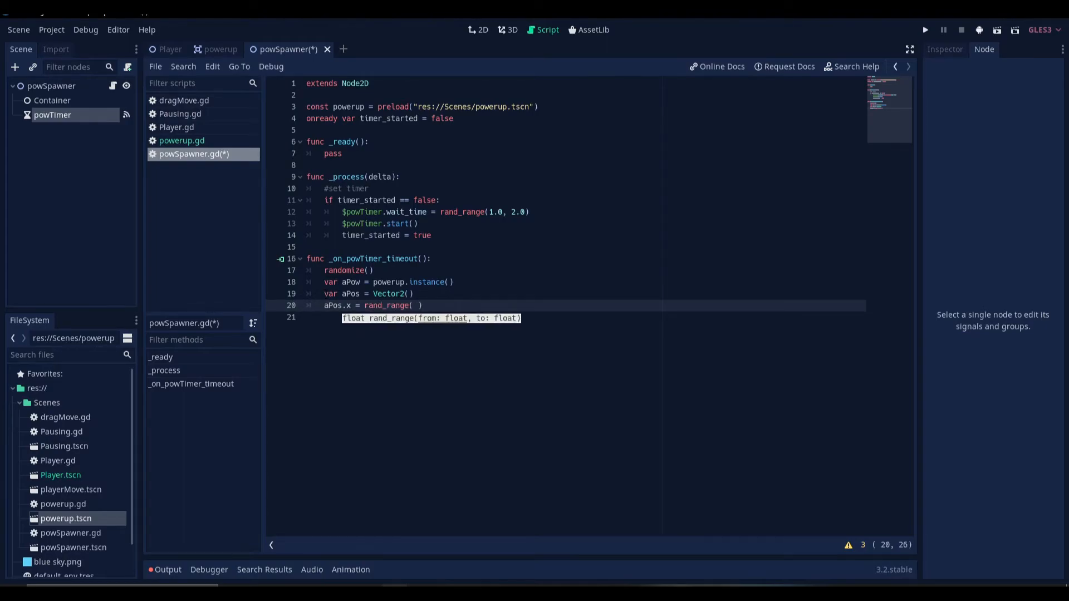
type("aPow")
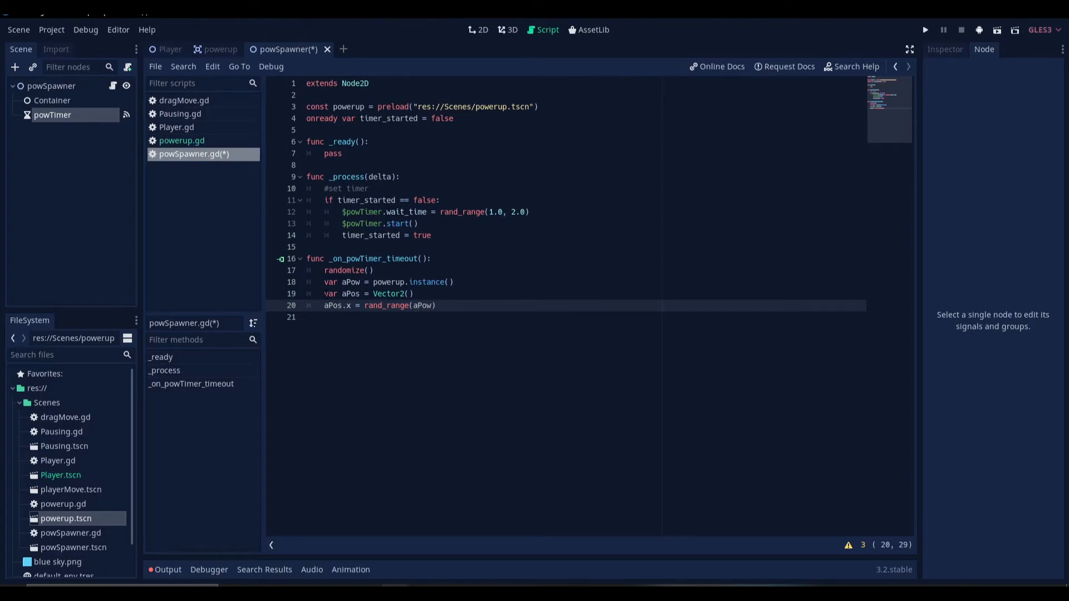
type(".s")
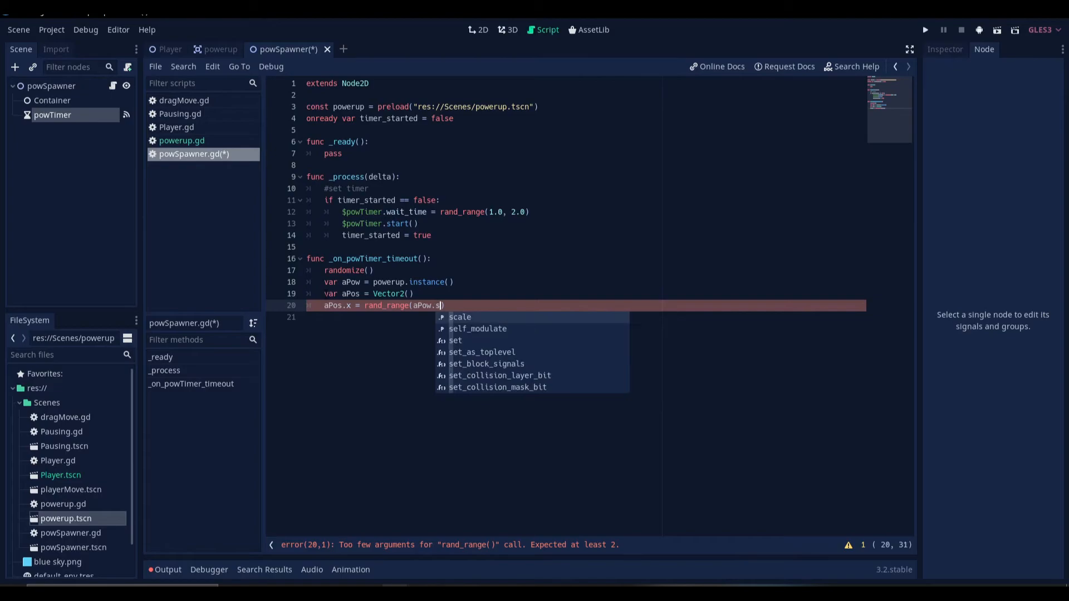
type("priteSize")
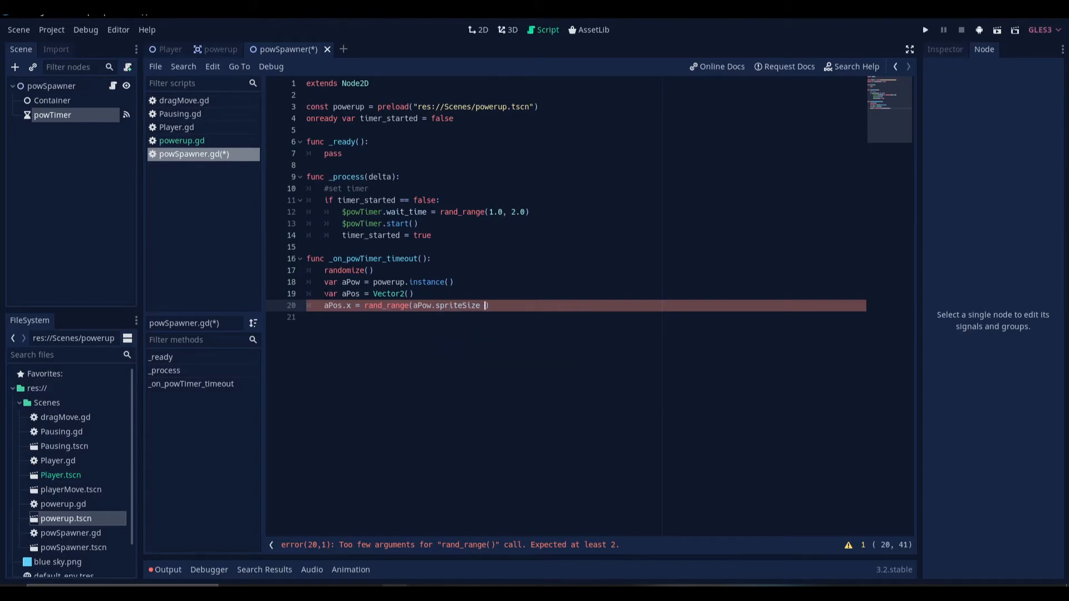
type("- 15")
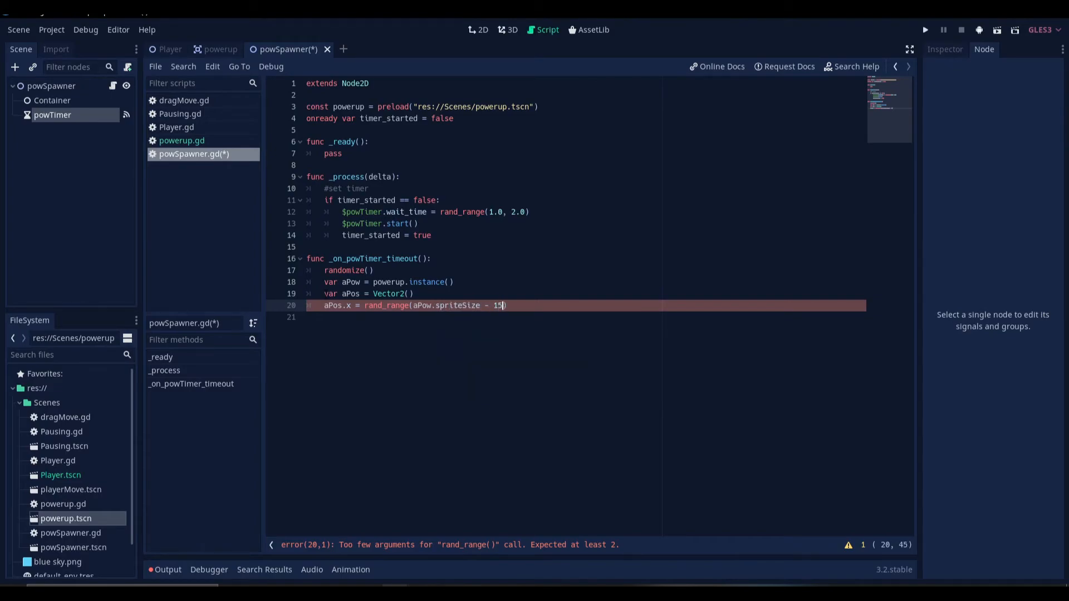
type("0,")
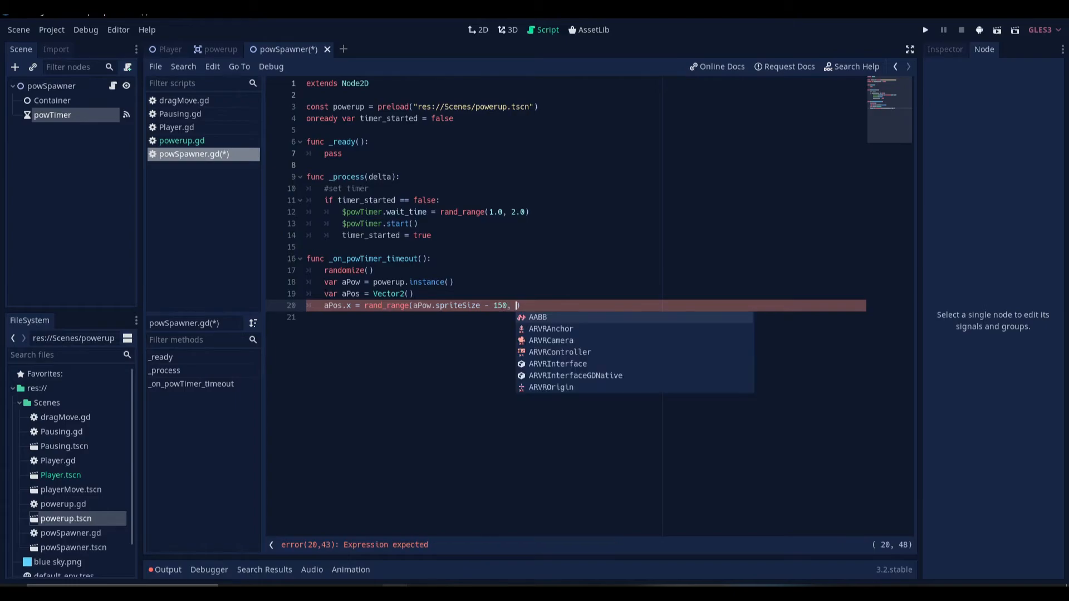
Step: Finish the x range with the viewport width minus aPow's sprite size plus 50
type("get_viewport())")
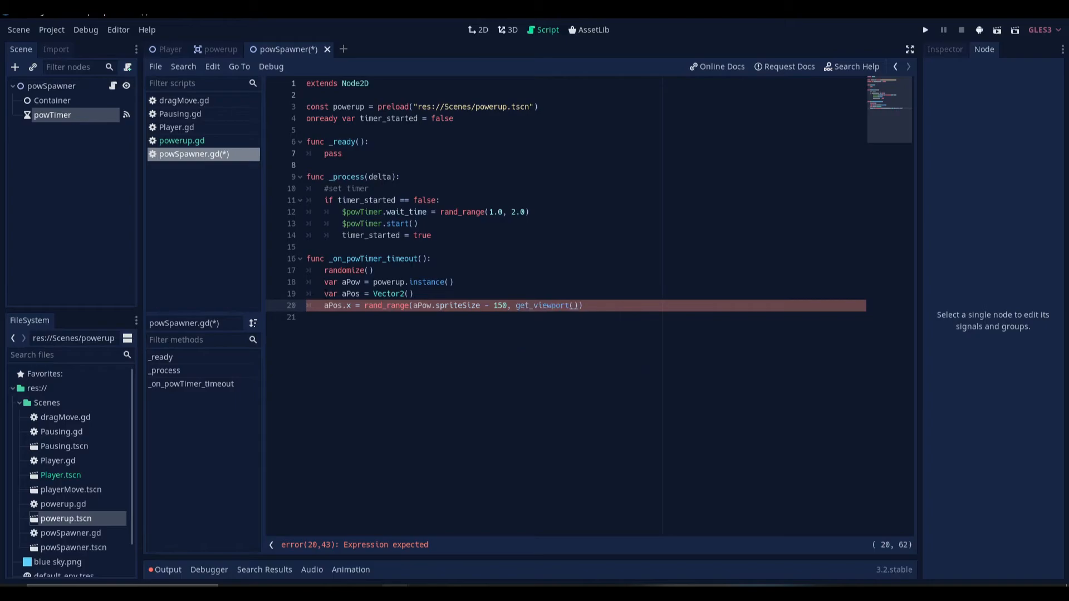
type(".get_visible_rect(")
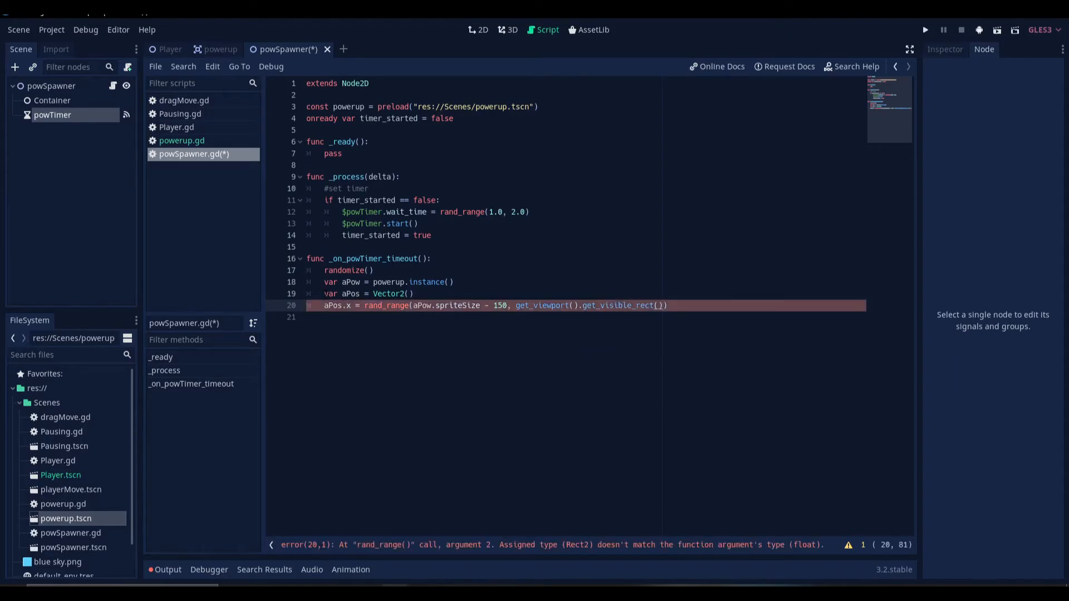
type(".size.x")
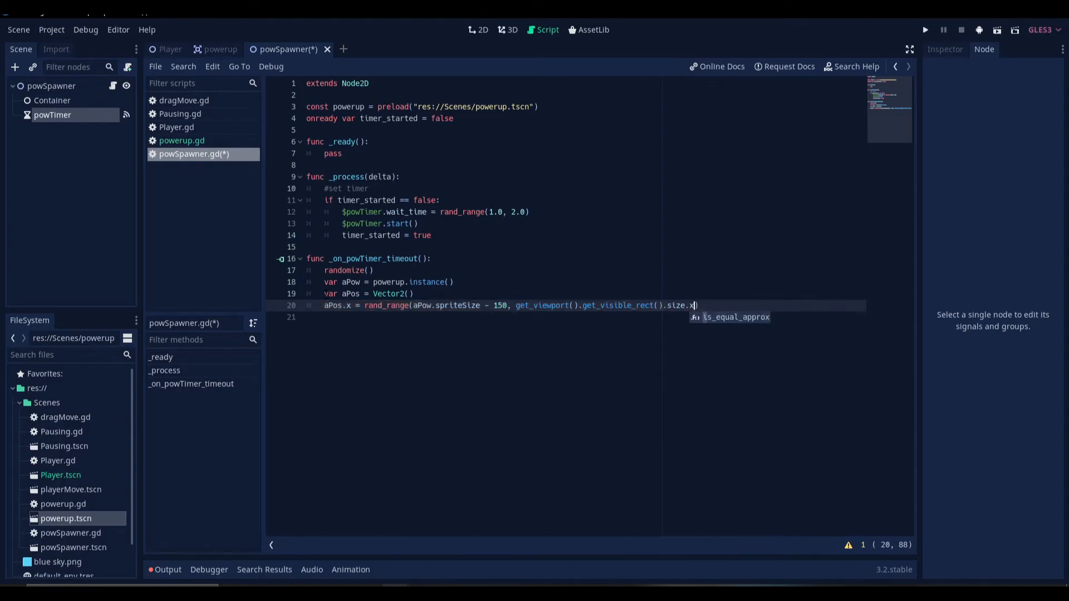
type("-")
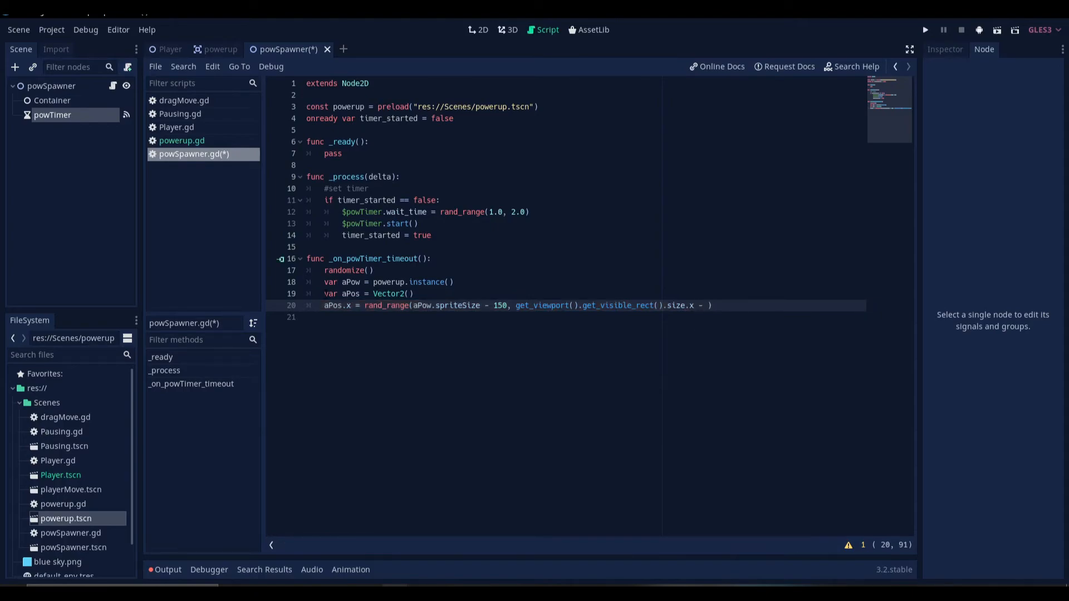
type("apo")
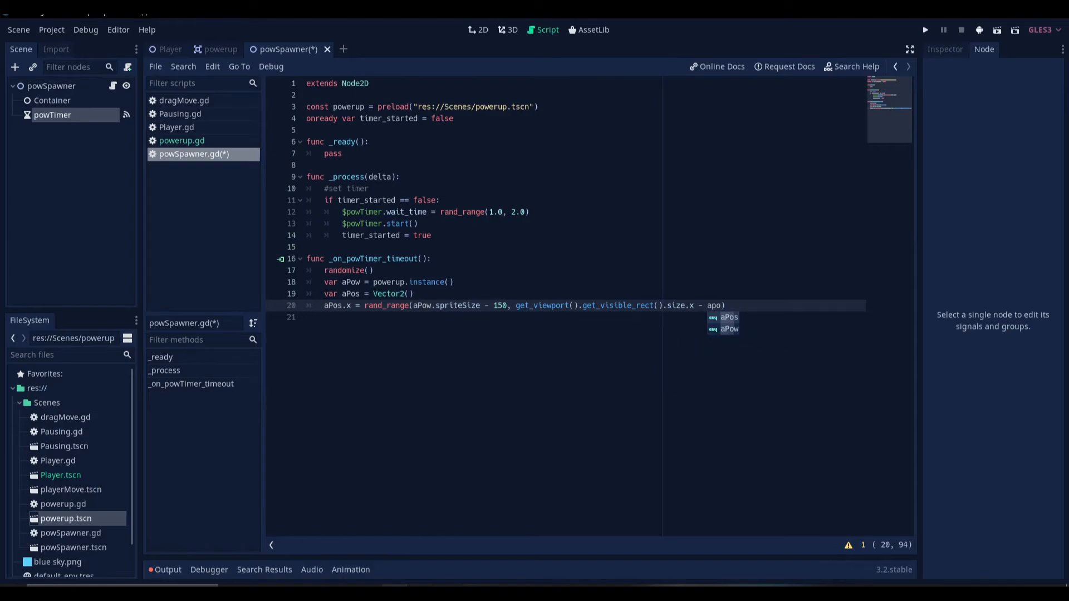
type("w.")
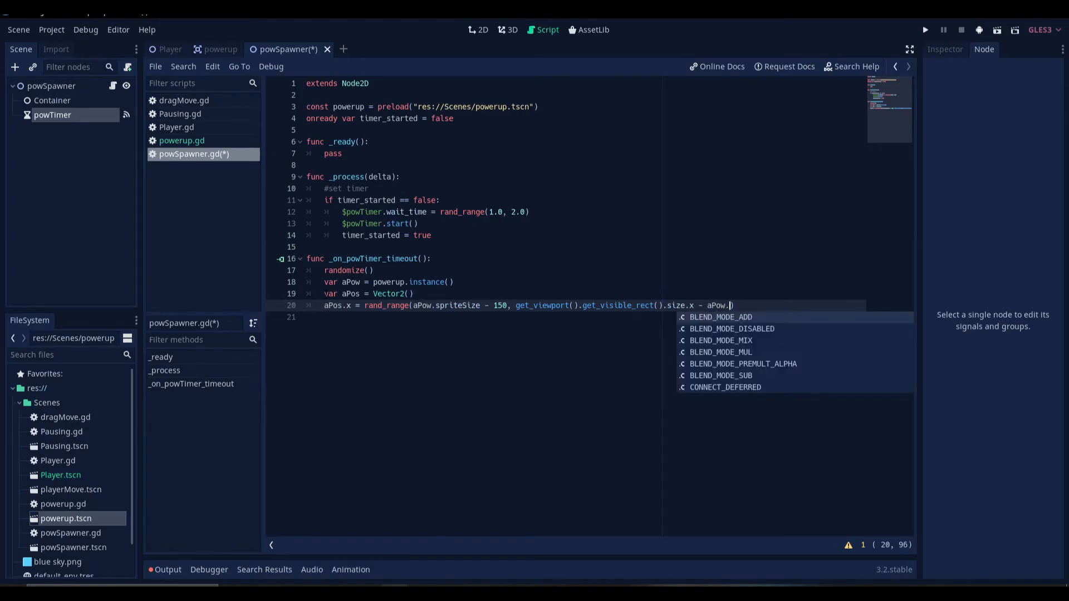
type("spriteSize")
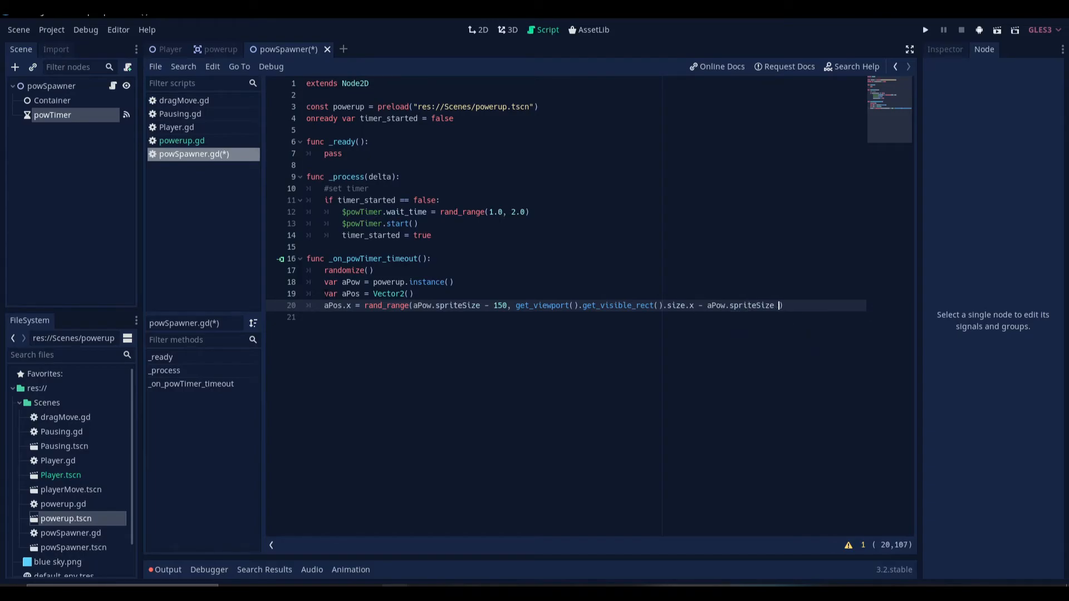
type("+ 50")
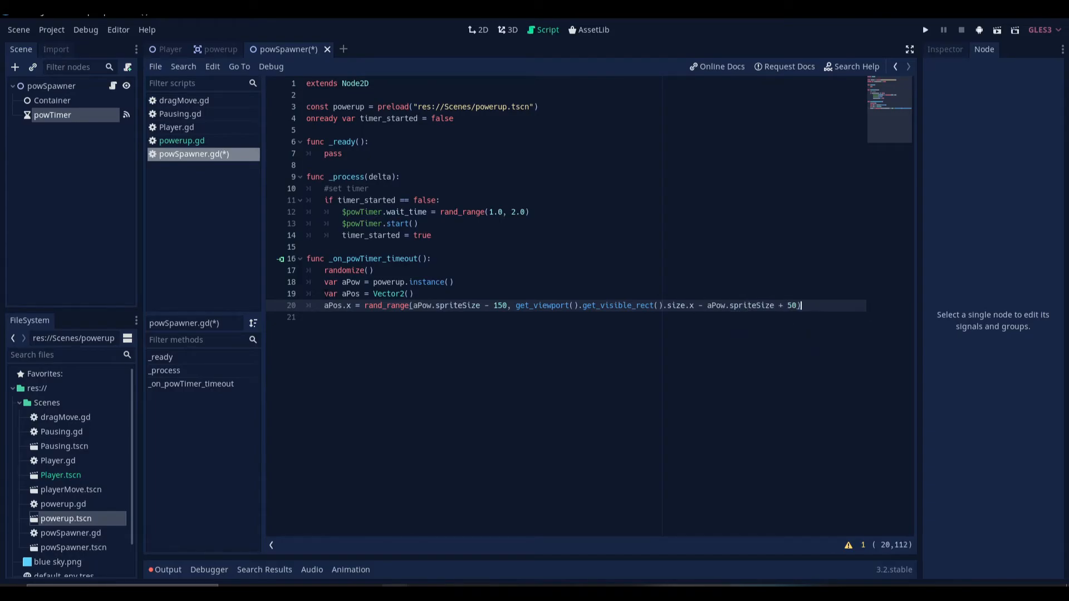
Step: Set aPos.y to 0 minus aPow.spriteSize minus 400, above the viewport
type("a")
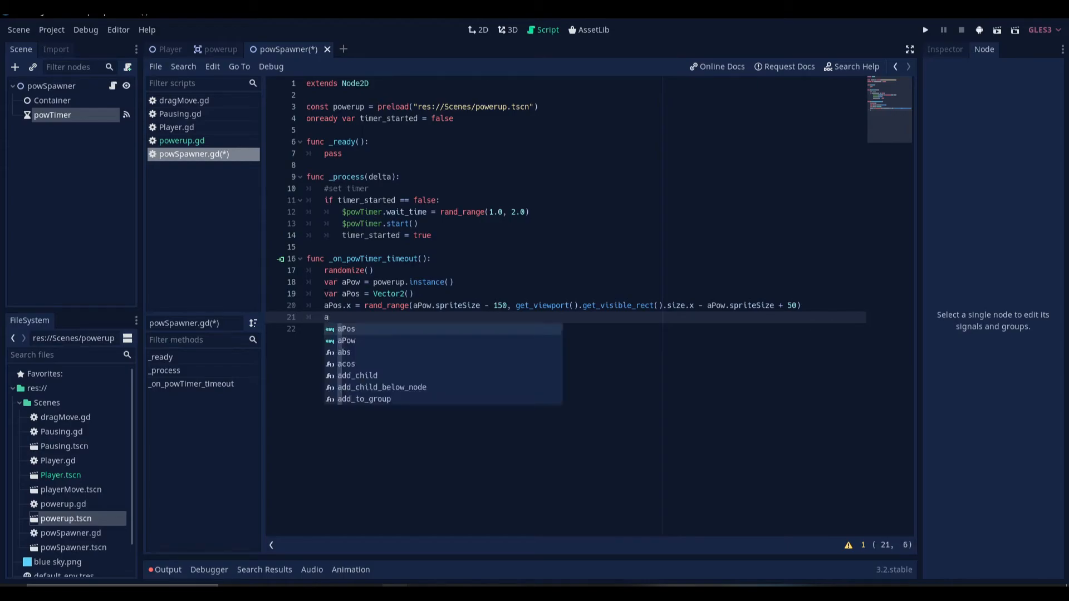
type("Pos.y")
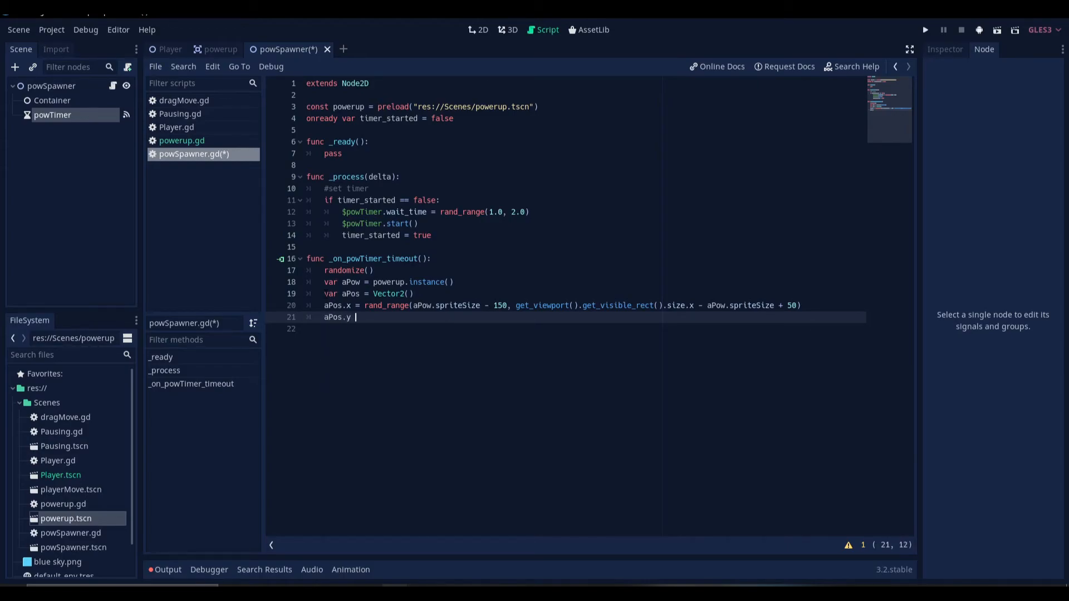
type("= 0")
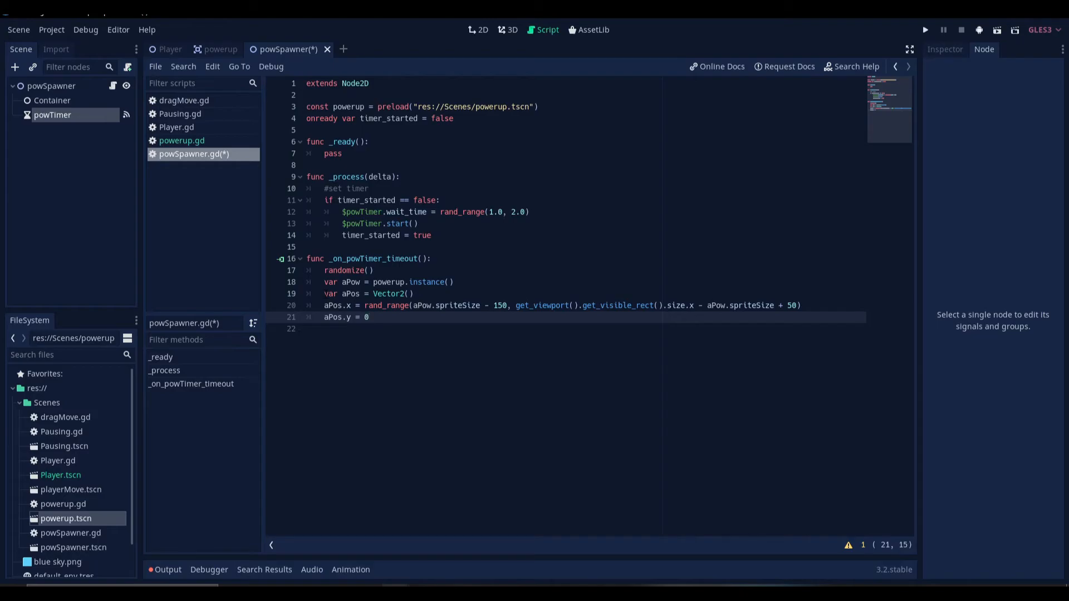
type("-")
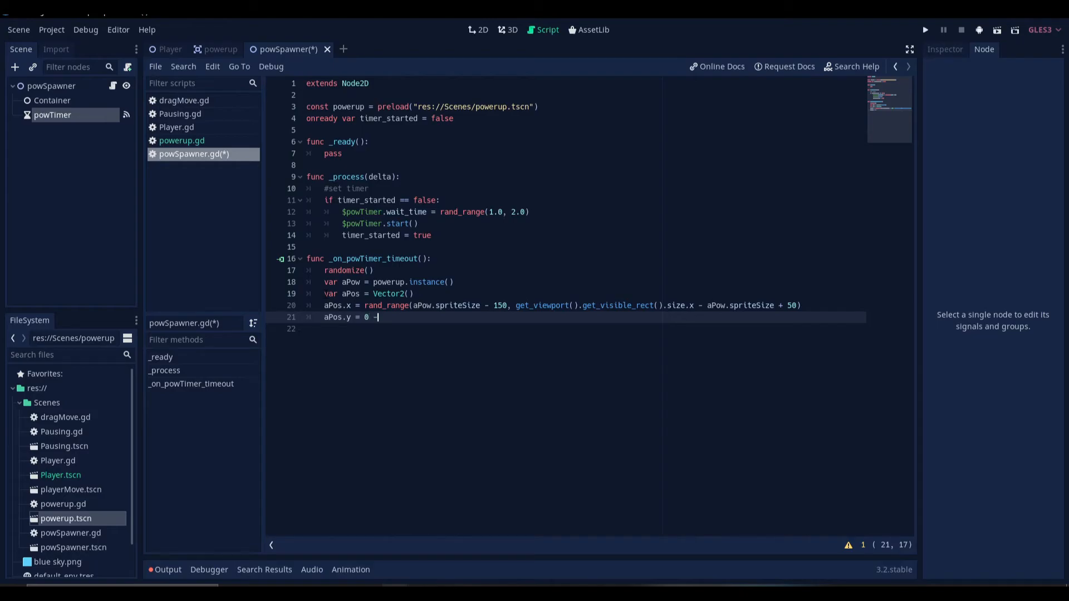
type("aPow")
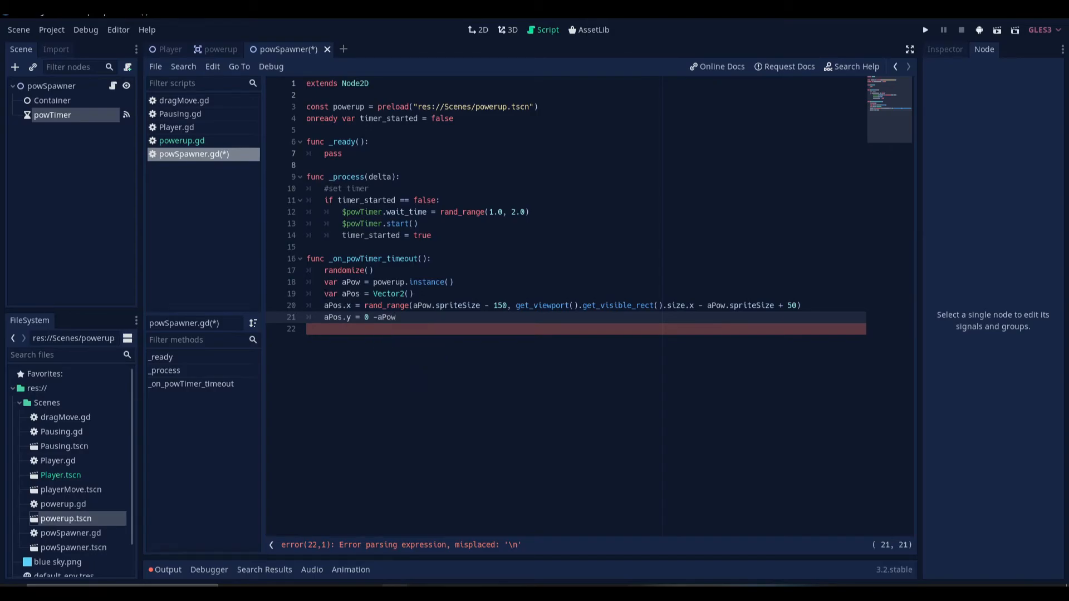
type(".spriteSize")
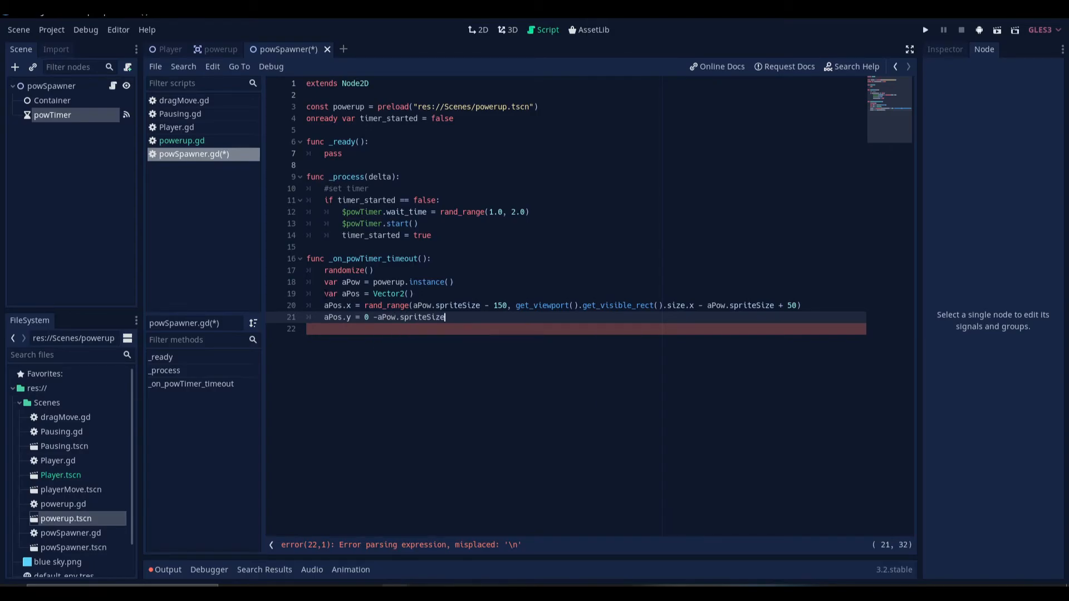
type("- 4")
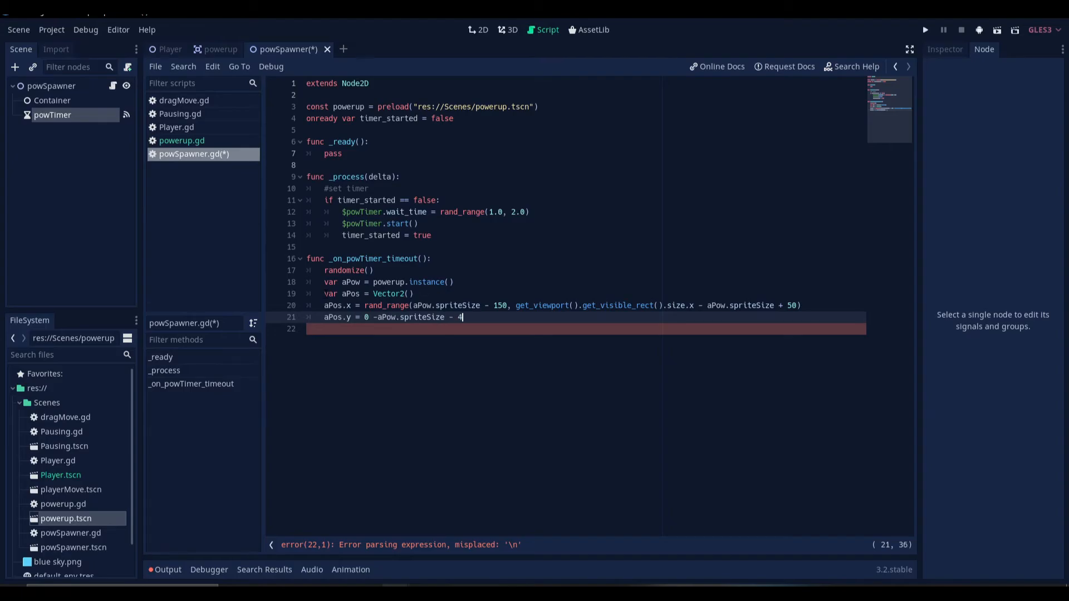
type("00")
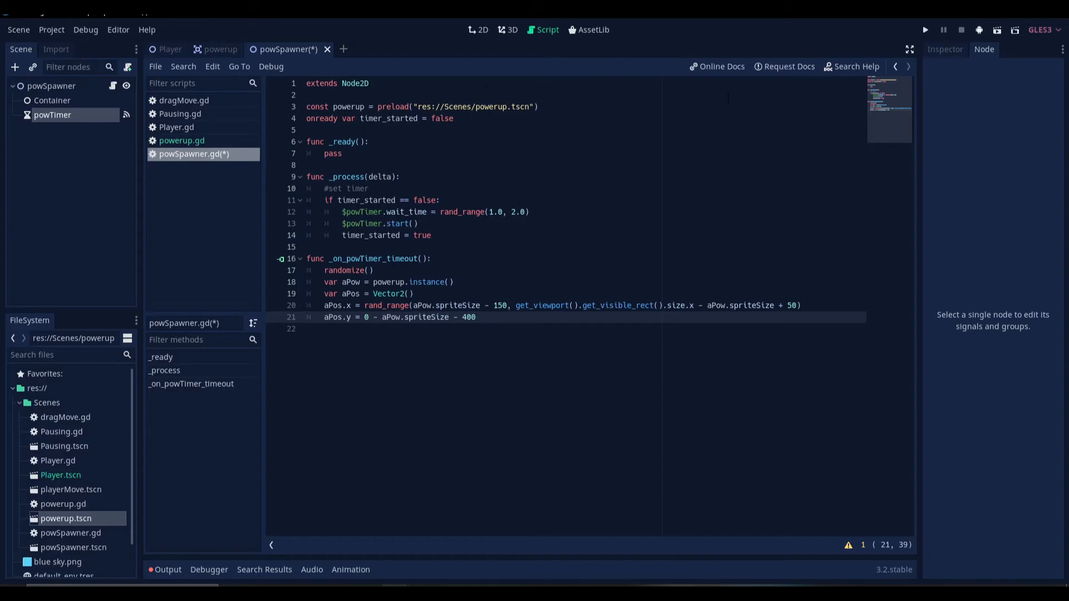
Step: Assign aPos to aPow.position and add aPow to $Container with add_child
type("a")
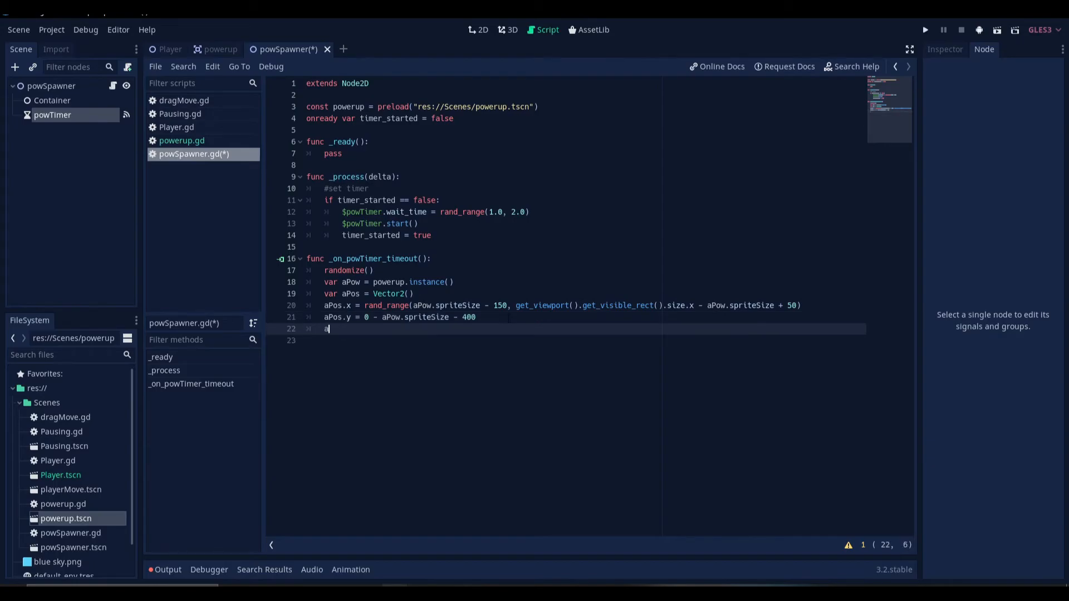
type("Pow.position =")
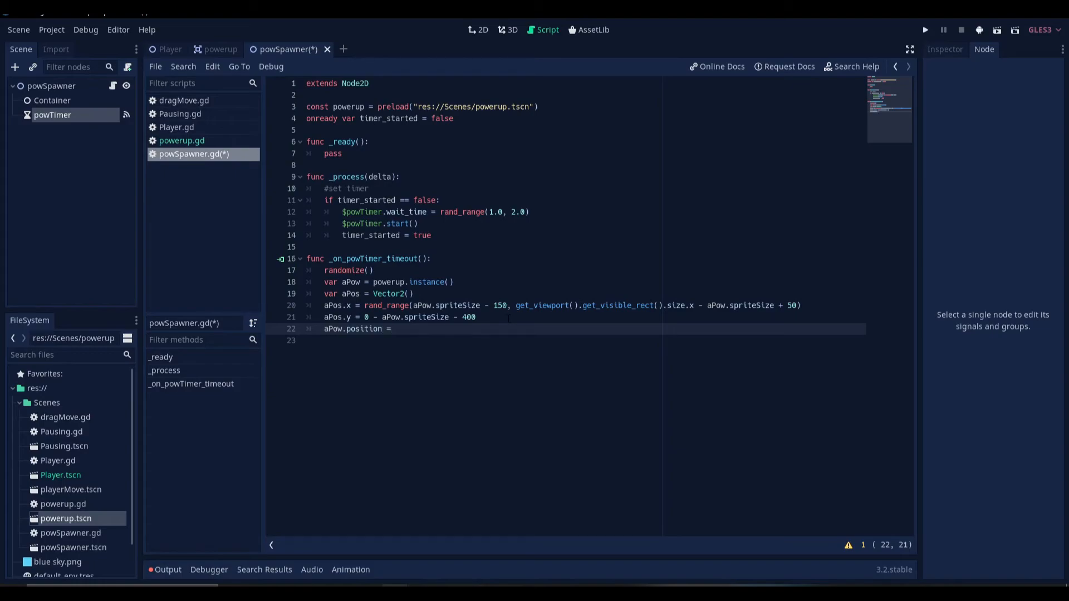
type("aPos")
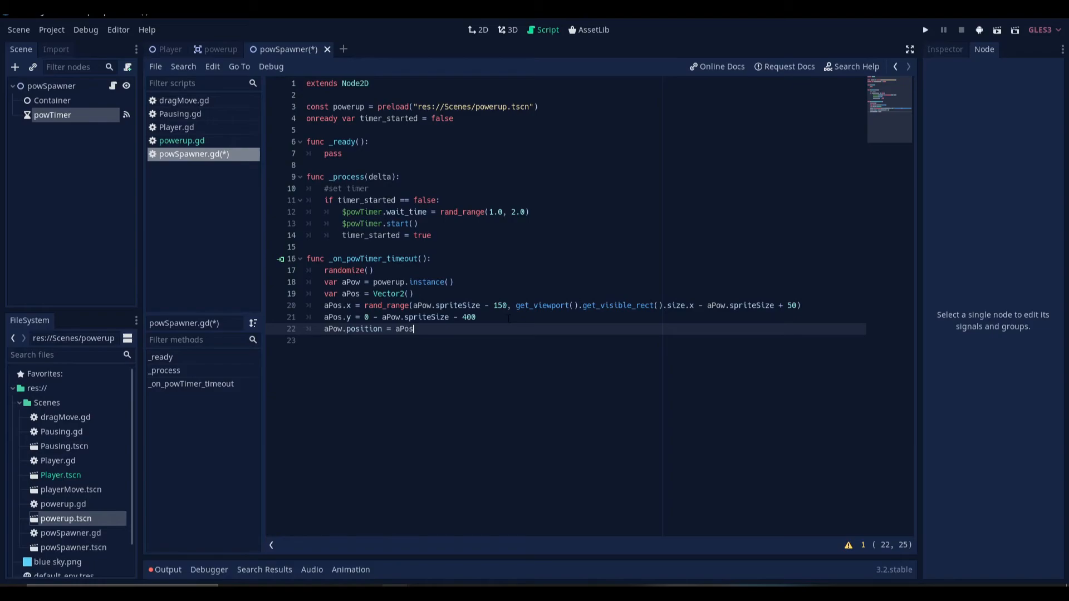
type("$Container")
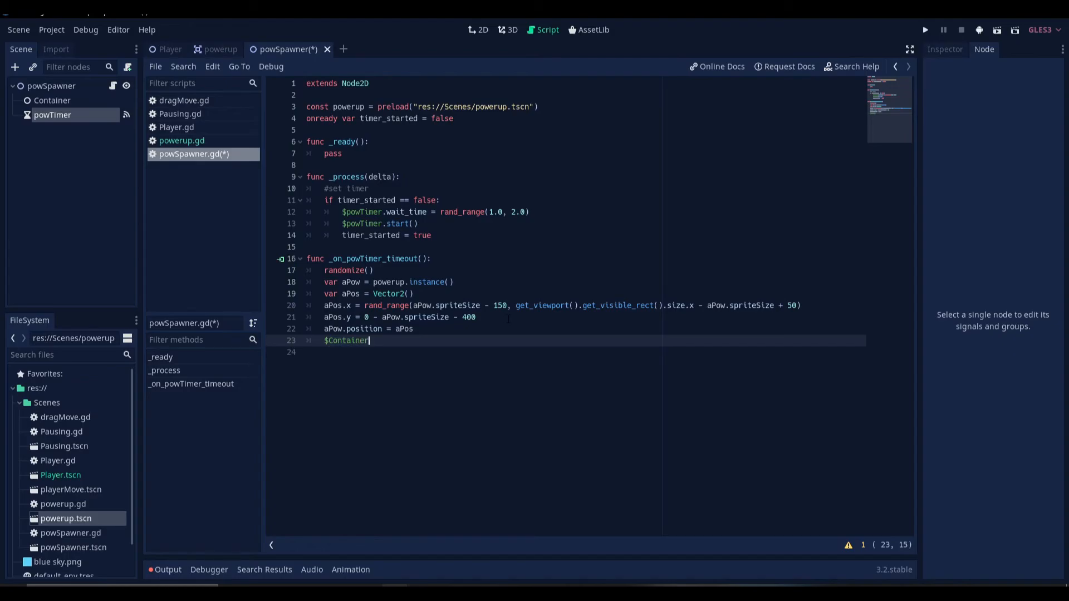
type(".")
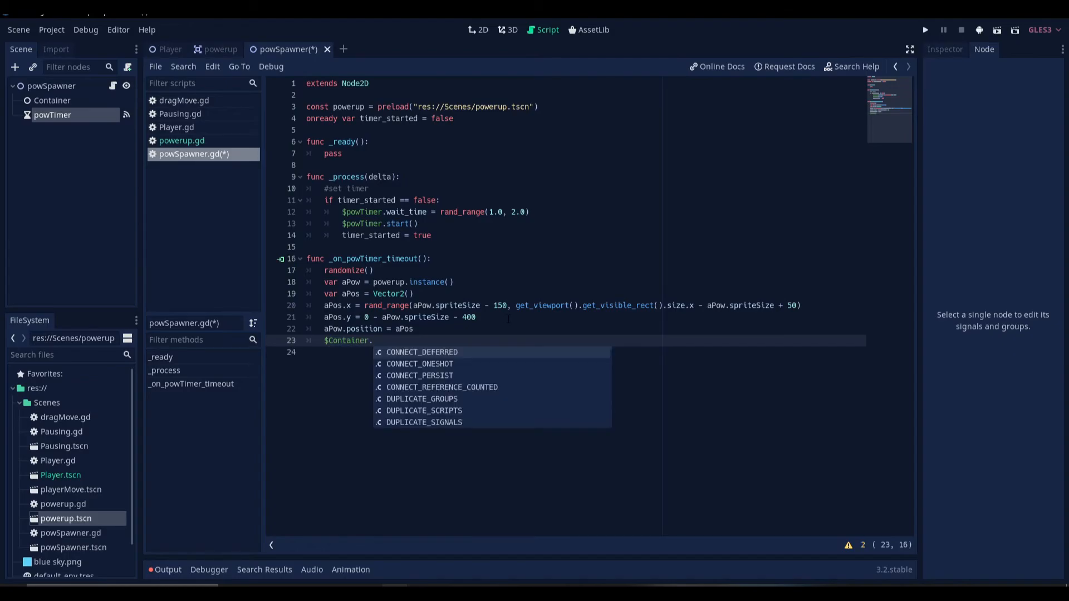
type("add_child(")
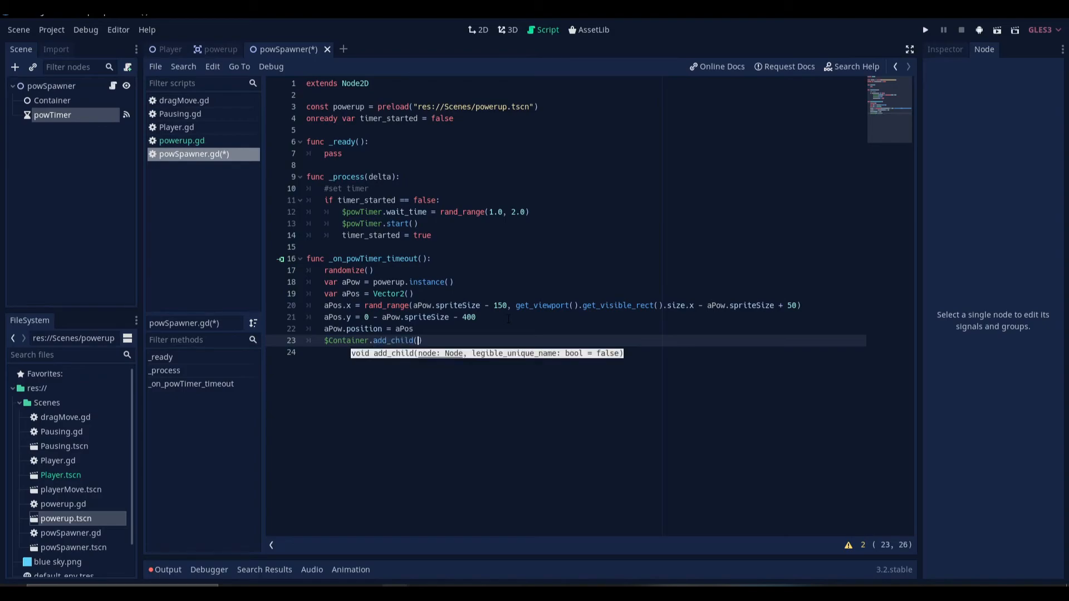
type("aPow")
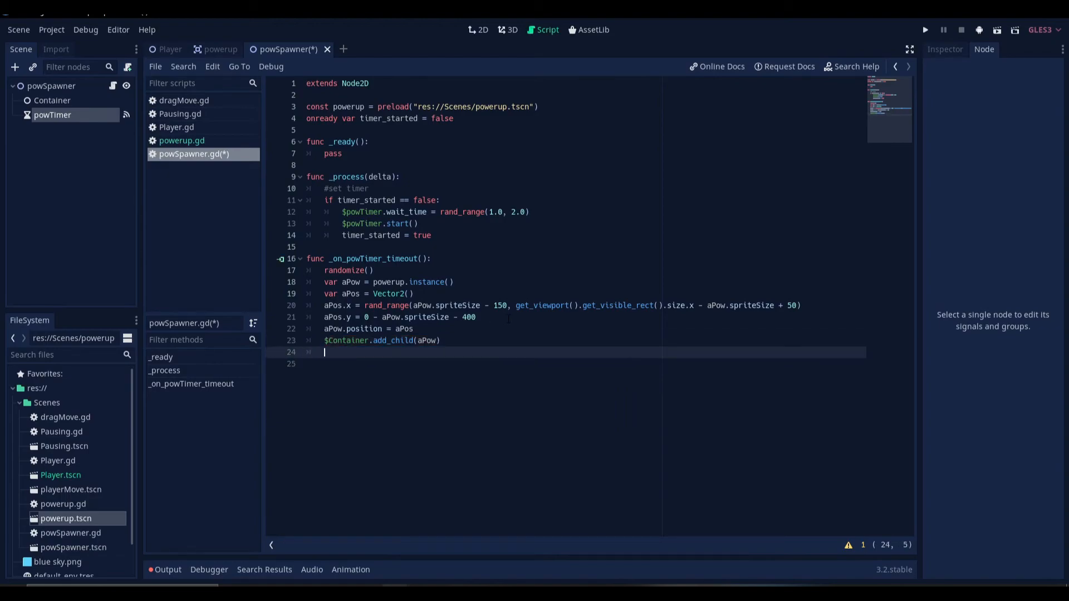
Step: Add a #set timer again comment, set wait_time to rand_range(0.5, 2.0), and call $powTimer.start()
type("#set timer again")
type("$powTimer.")
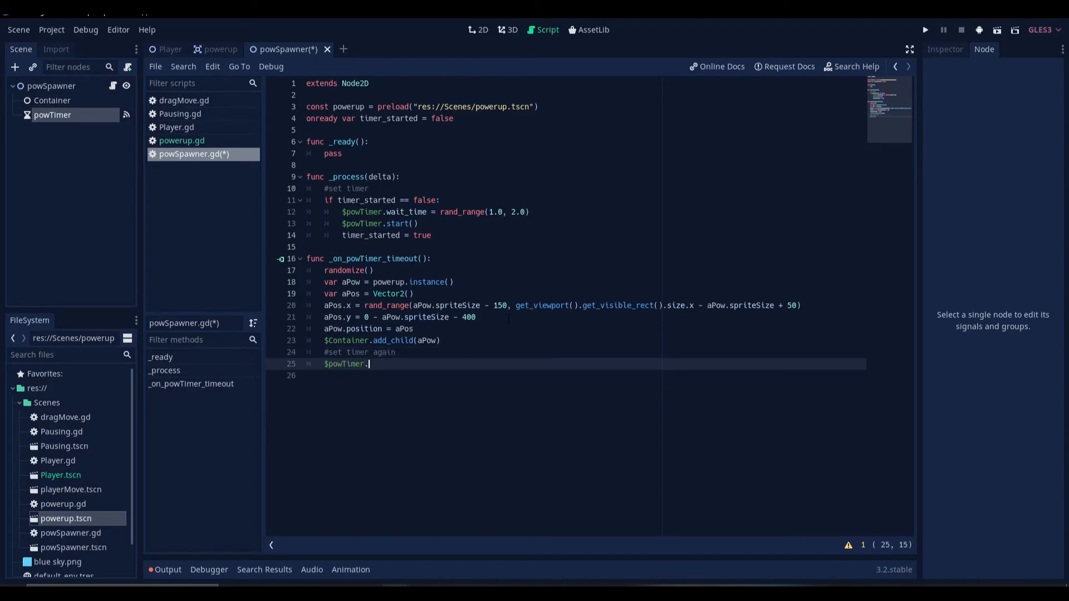
type("a")
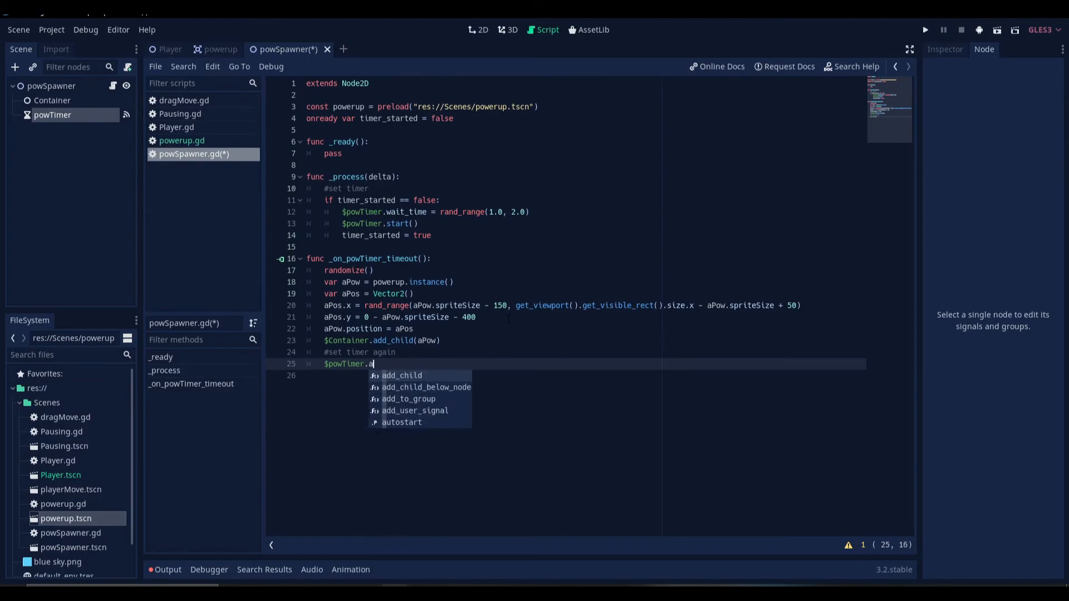
type("wait_time")
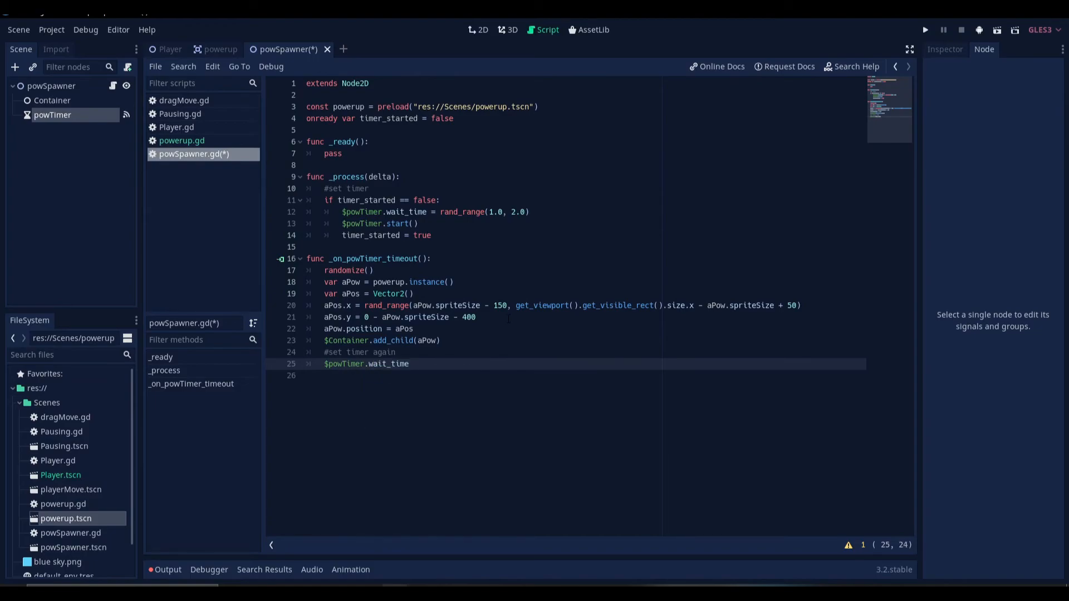
type("=")
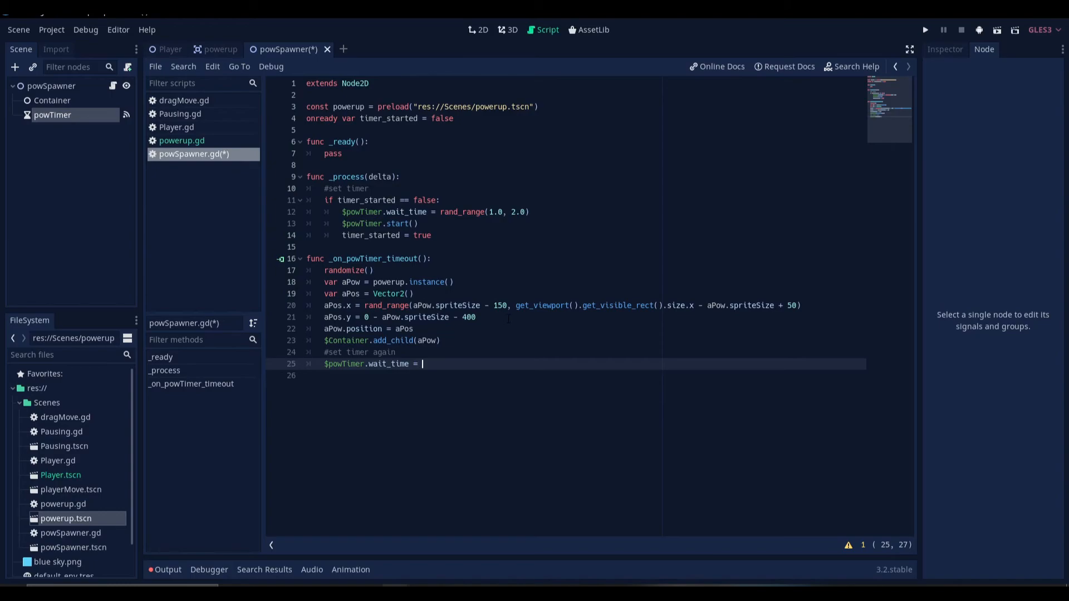
type("rand_range(")
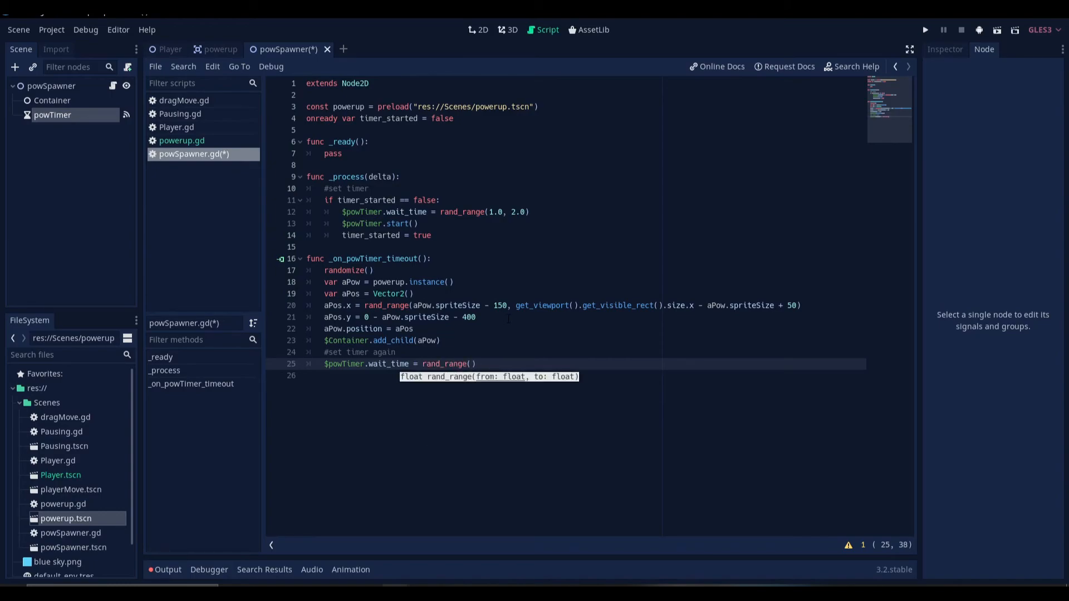
type("1.0")
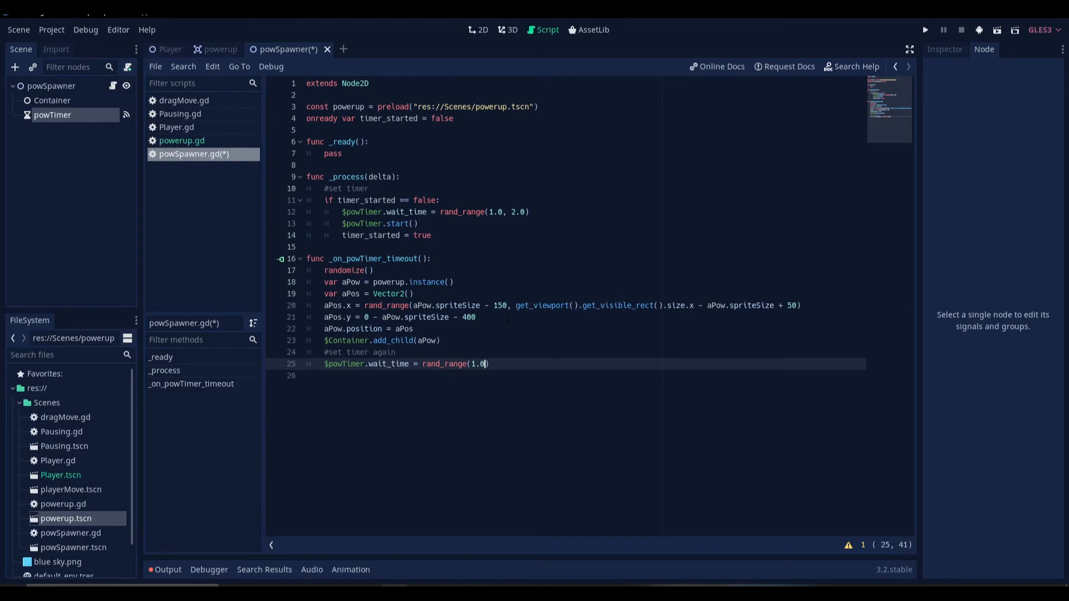
key("BackSpace")
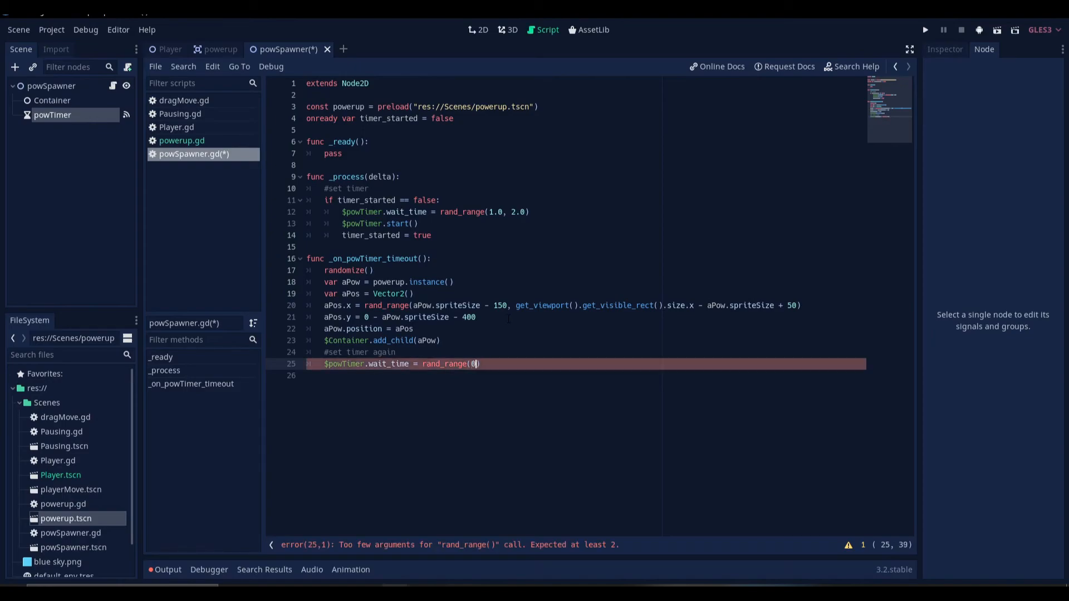
type(".5,")
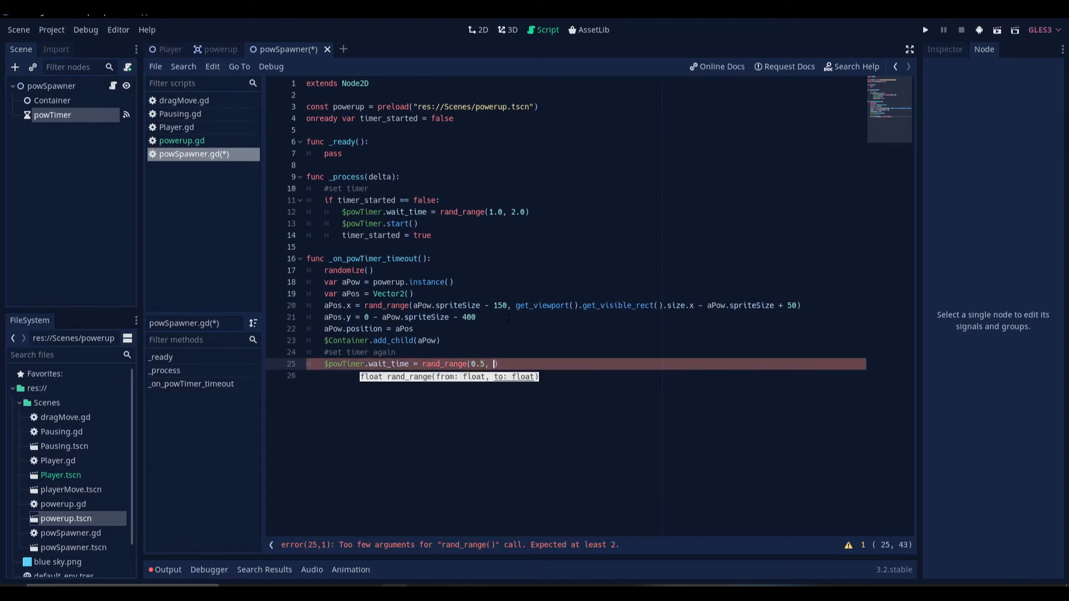
type("2.0")
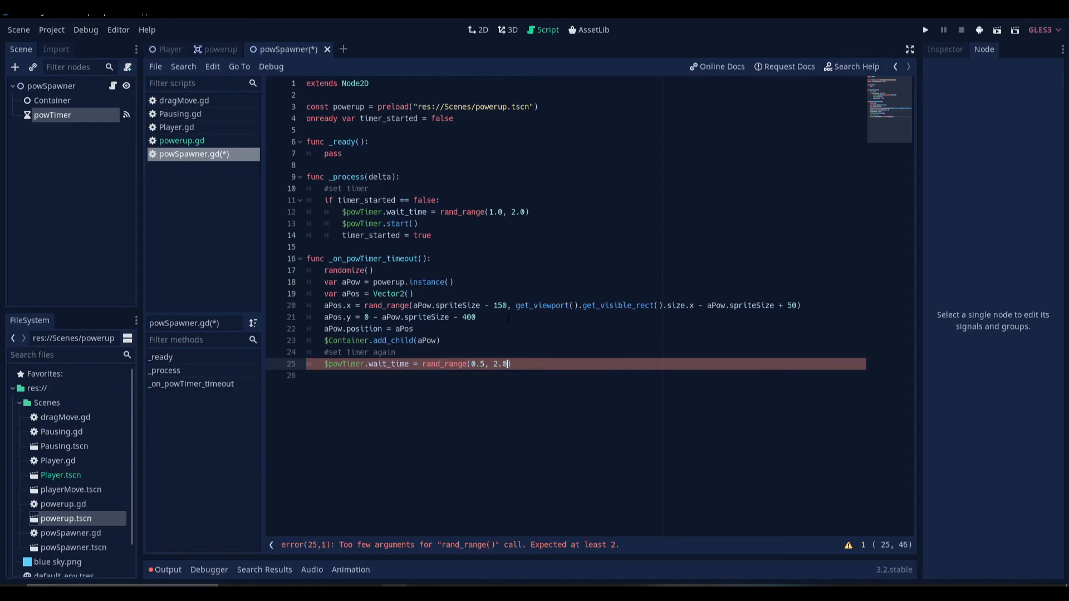
key("Return")
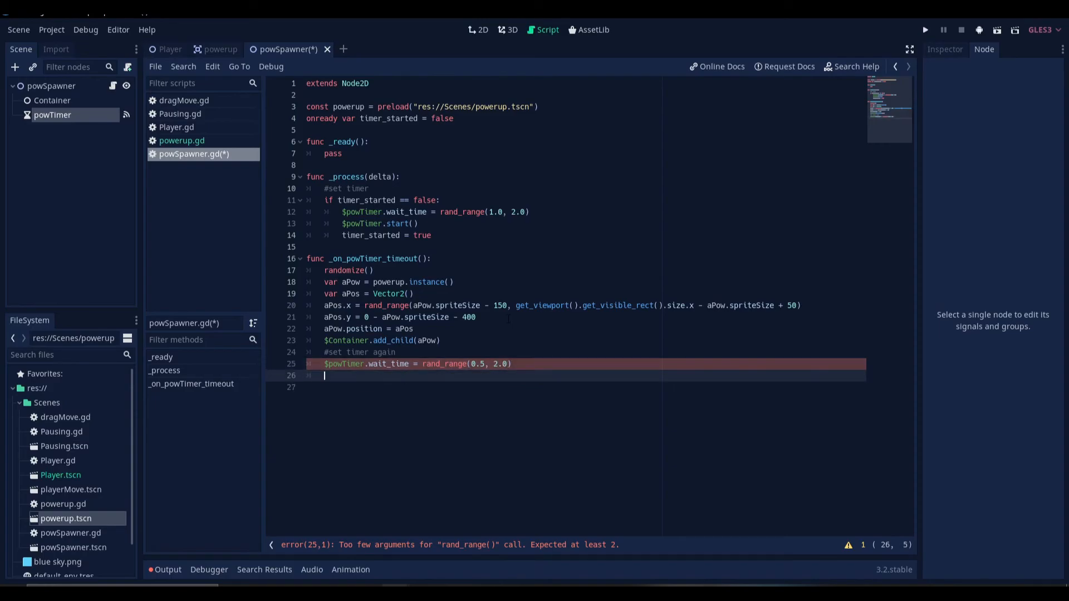
type("$powTimer.sta")
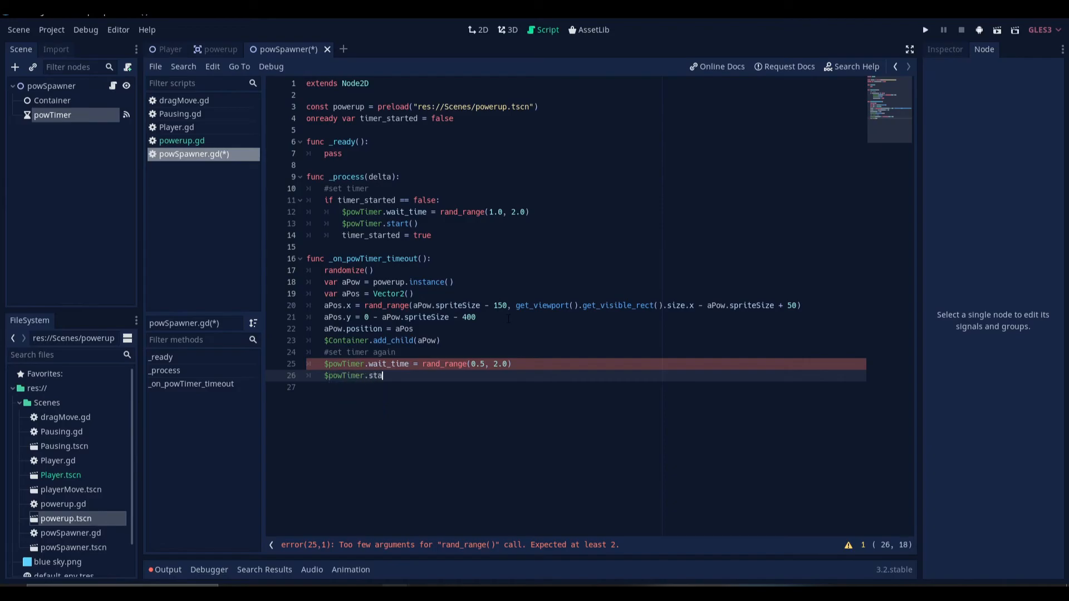
type("rt()")
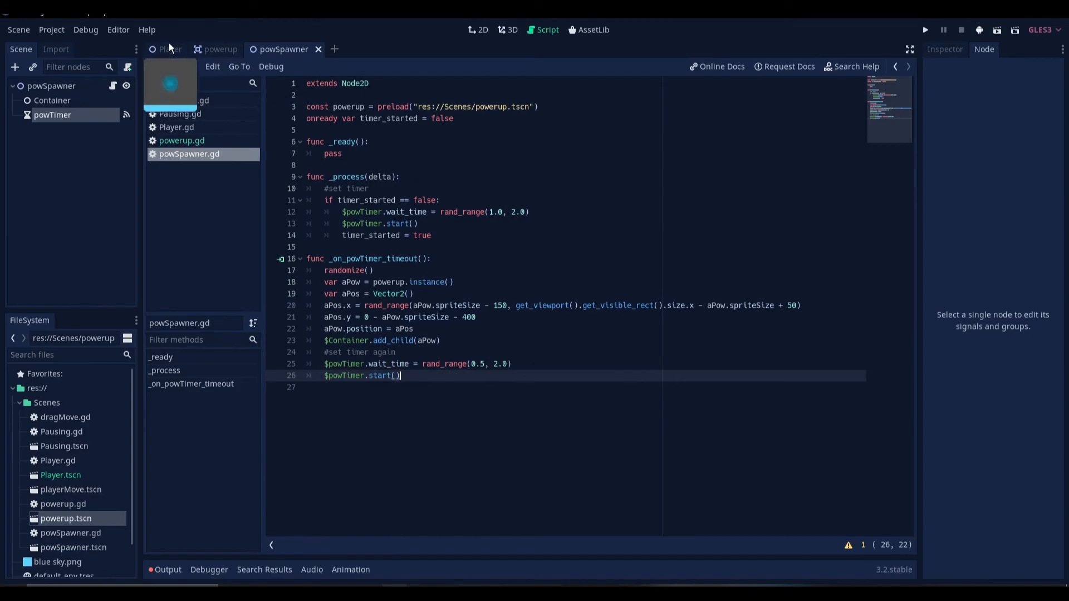
Step: Instance powSpawner under the Player root, then run and close the game
left_click(170, 48)
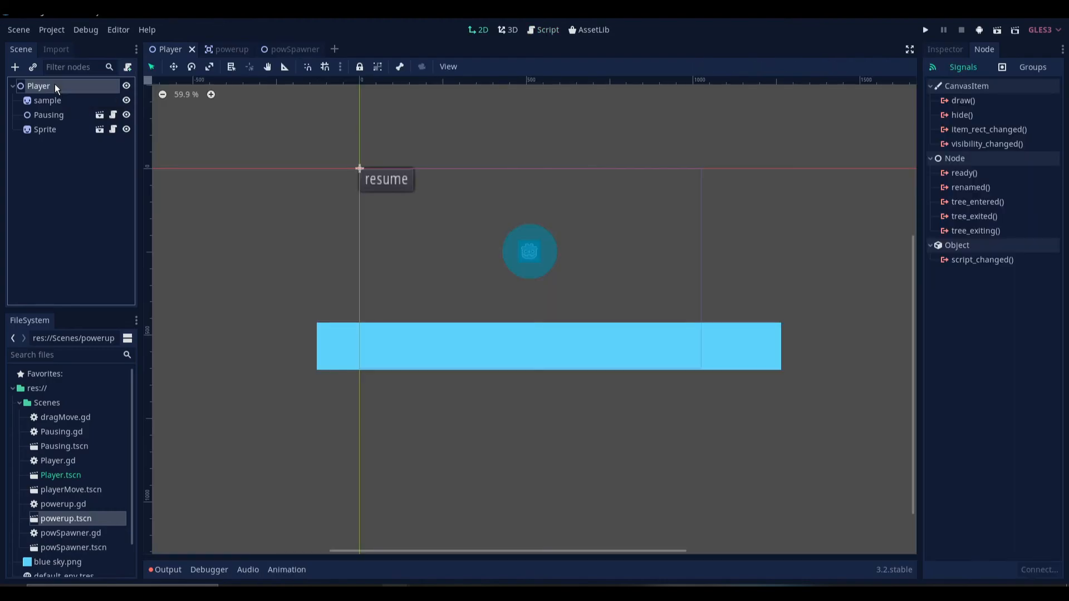
left_click(33, 67)
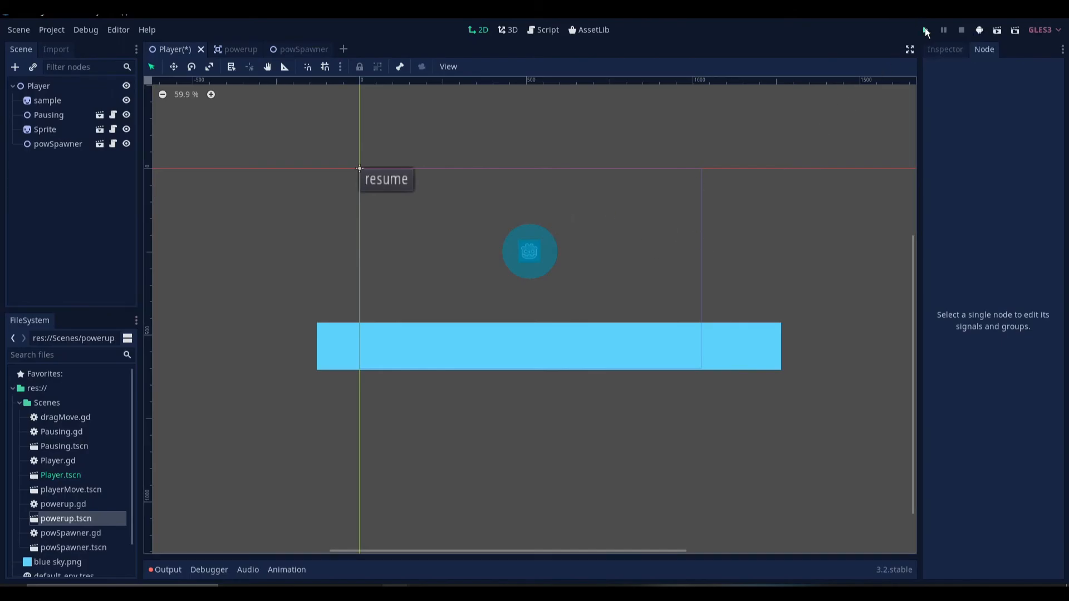
left_click(926, 30)
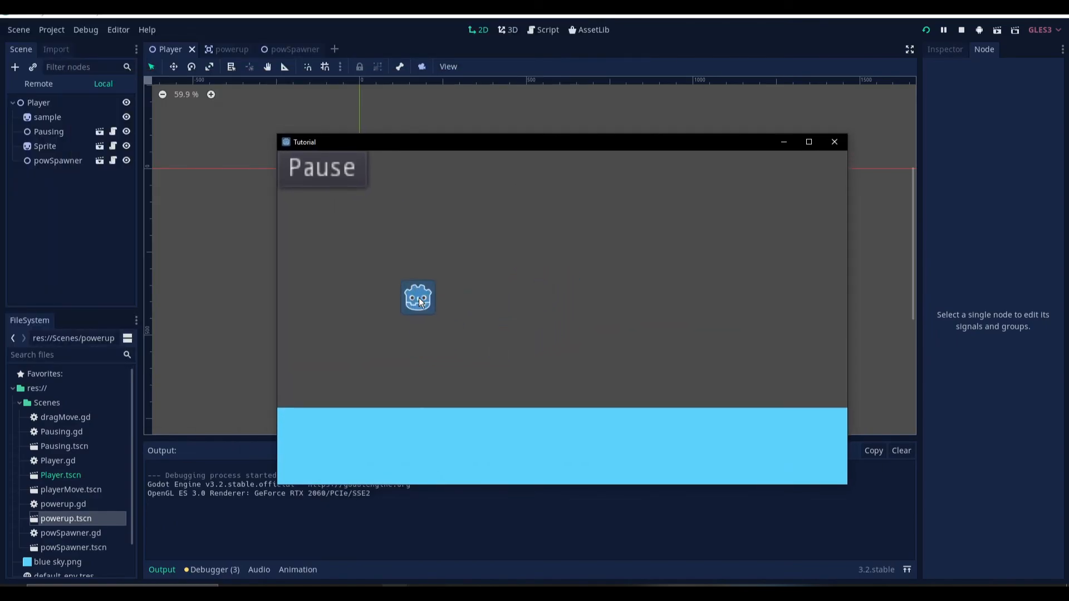
left_click(960, 29)
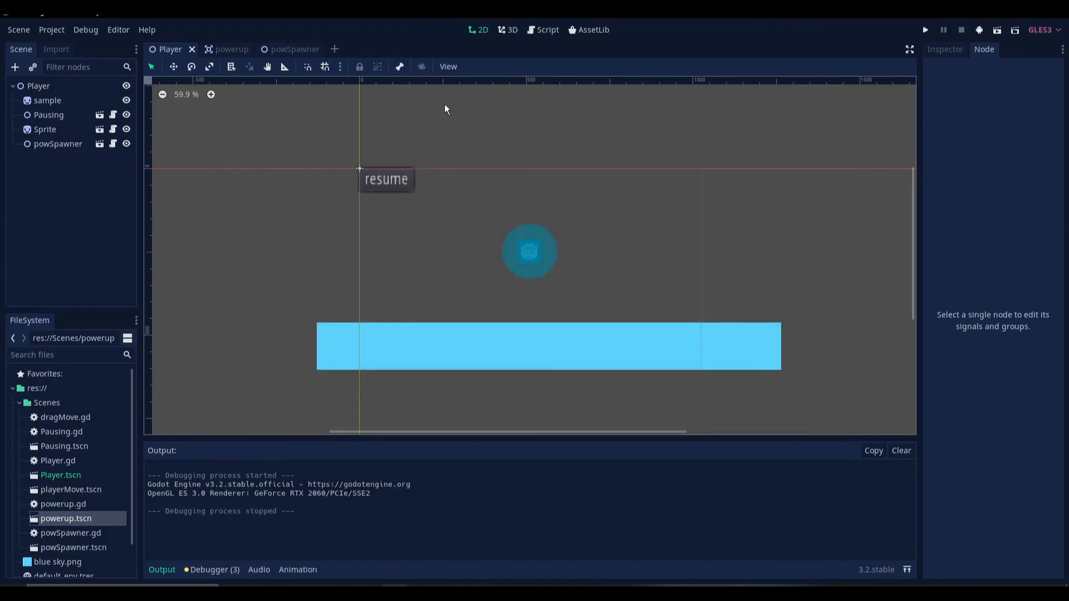
Step: Set the powerup root's Velocity y to 200 and Sprite Size to 200, then run the game
left_click(232, 48)
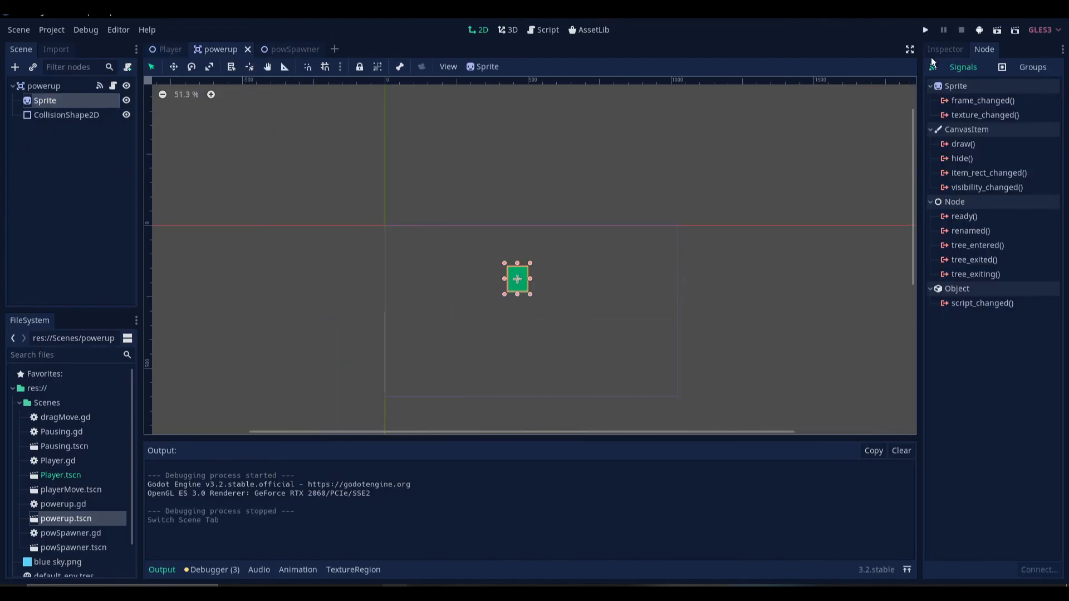
left_click(945, 49)
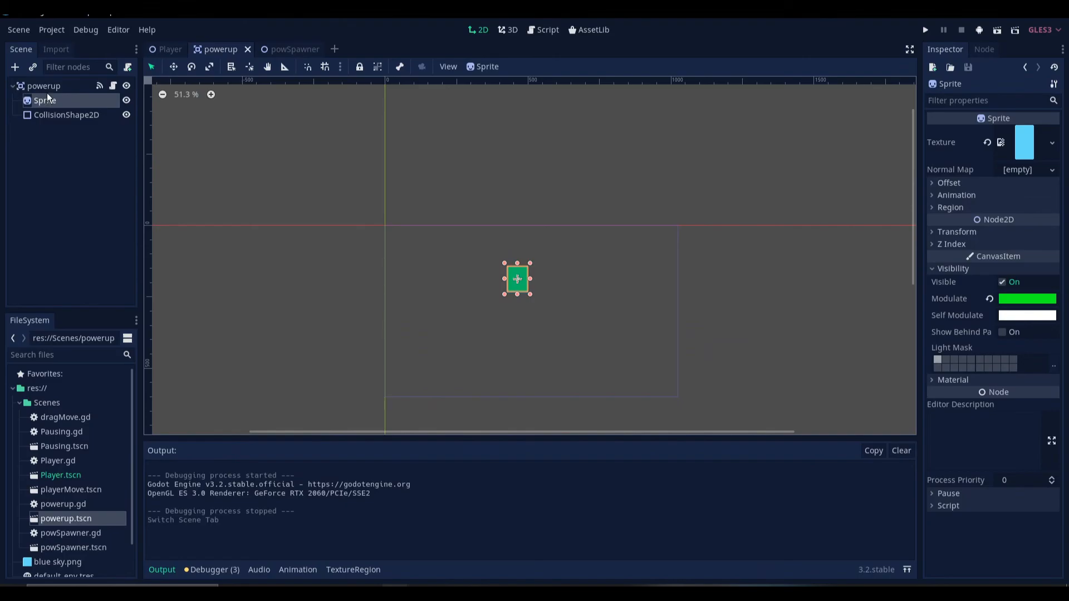
left_click(43, 85)
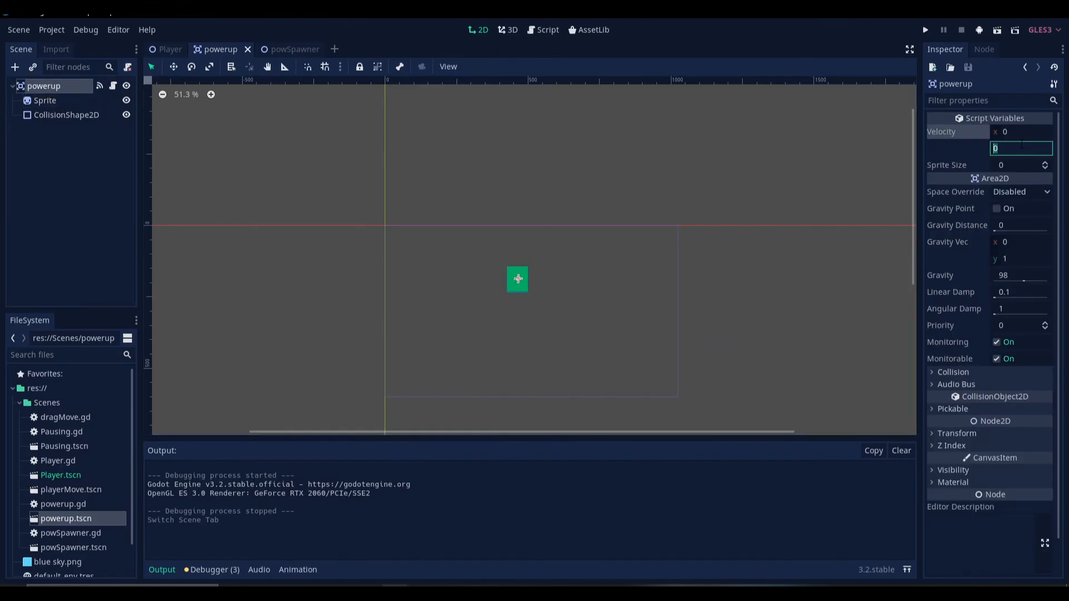
type("200")
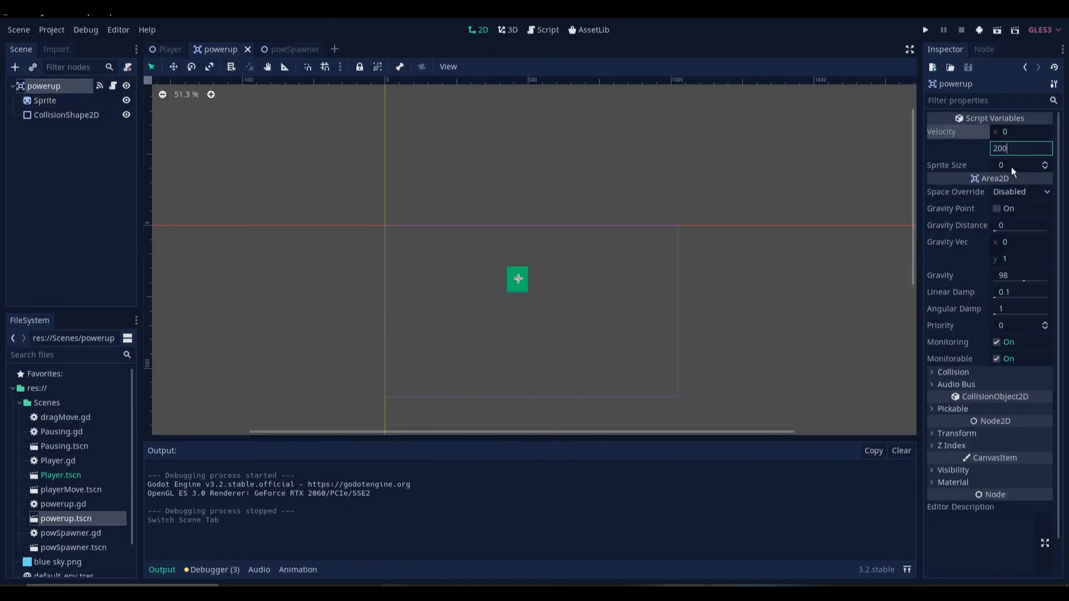
key("Return")
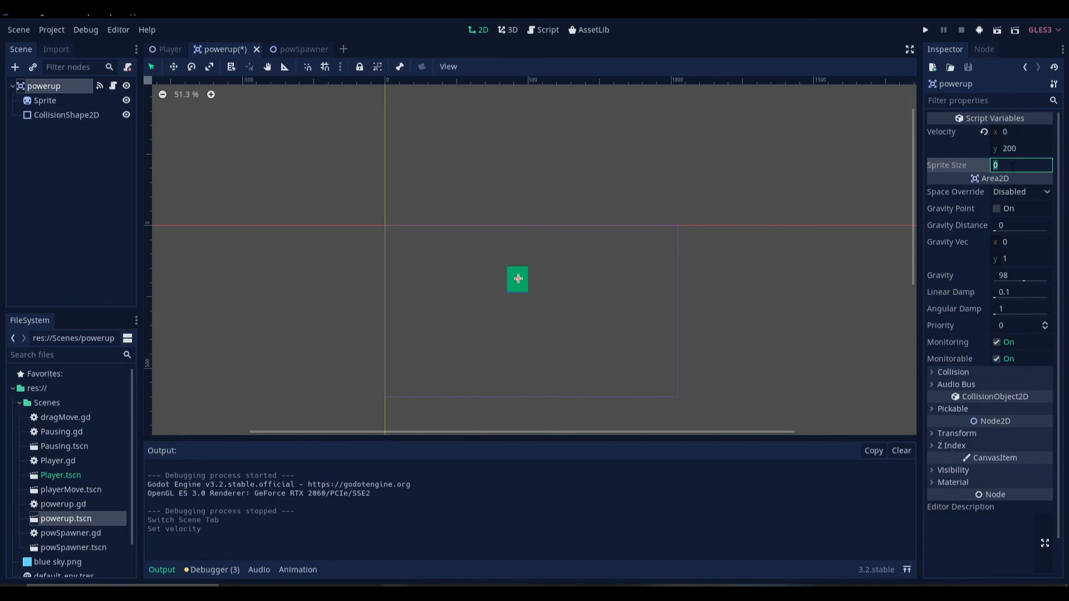
type("200")
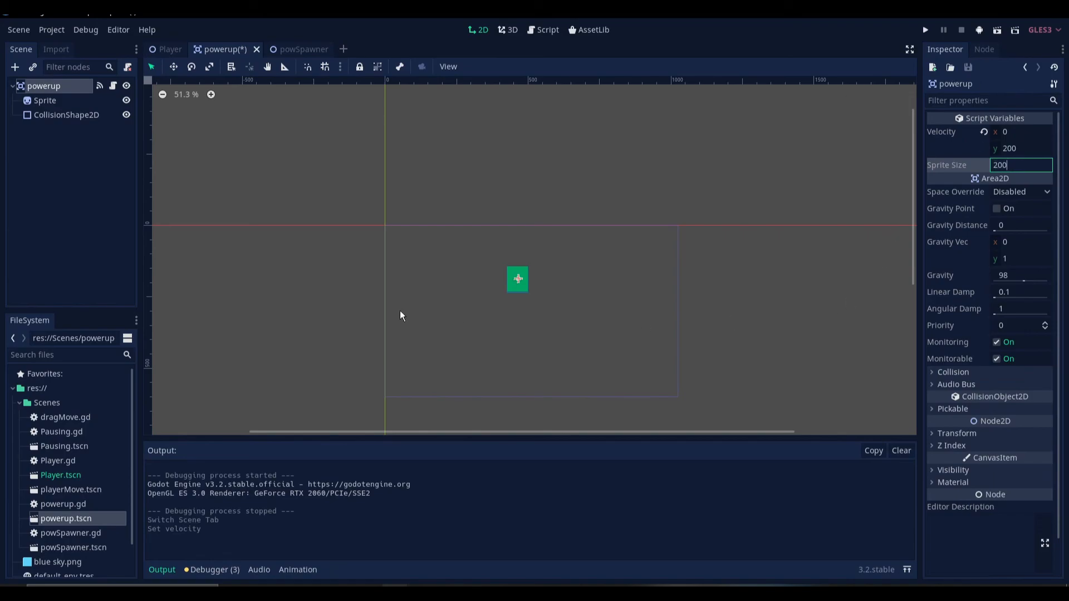
key("Return")
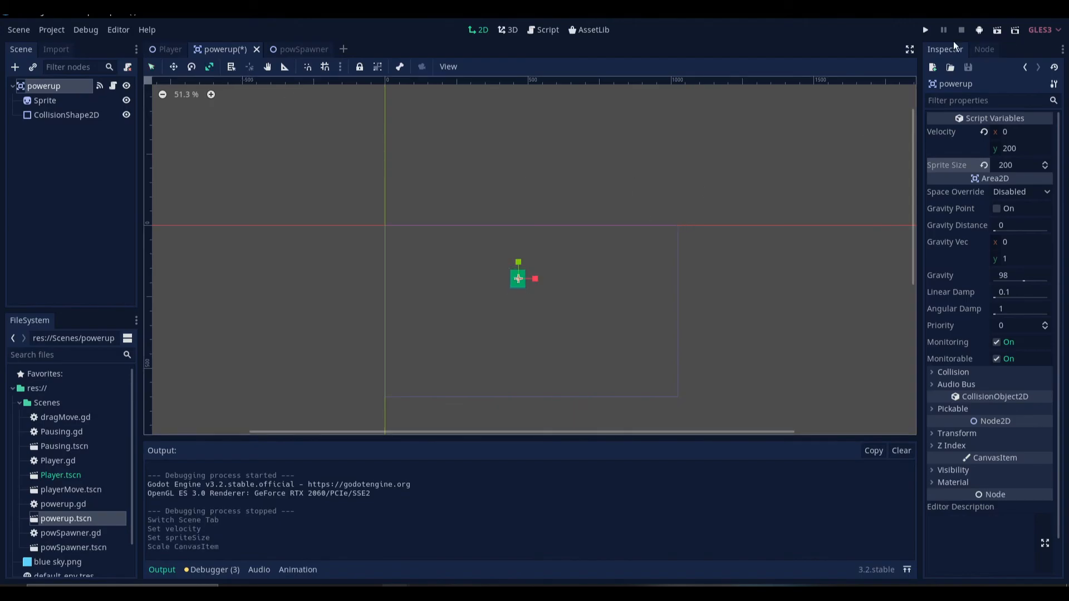
left_click(926, 29)
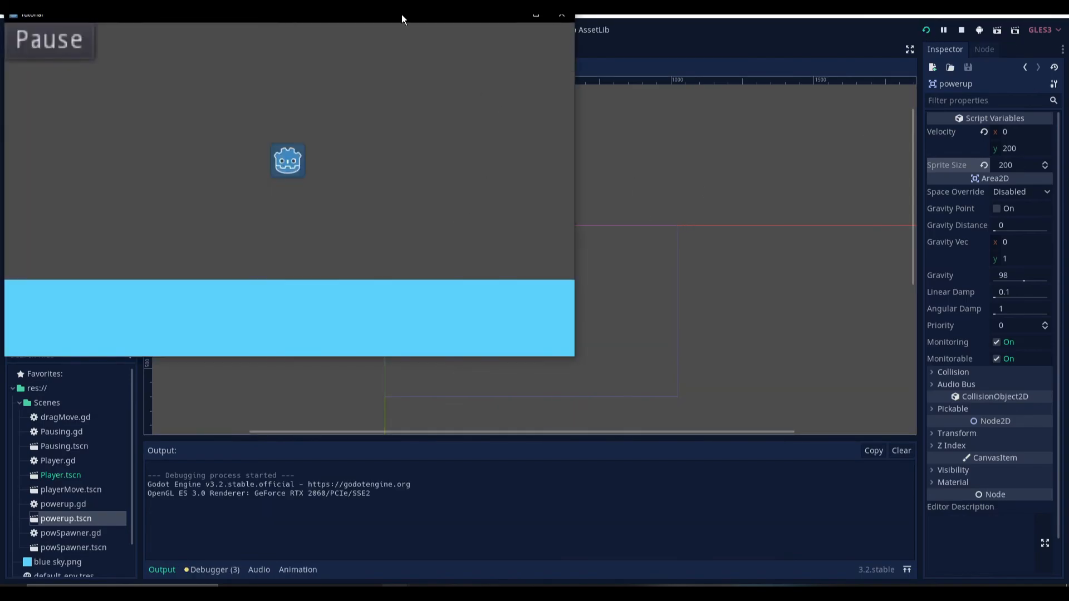